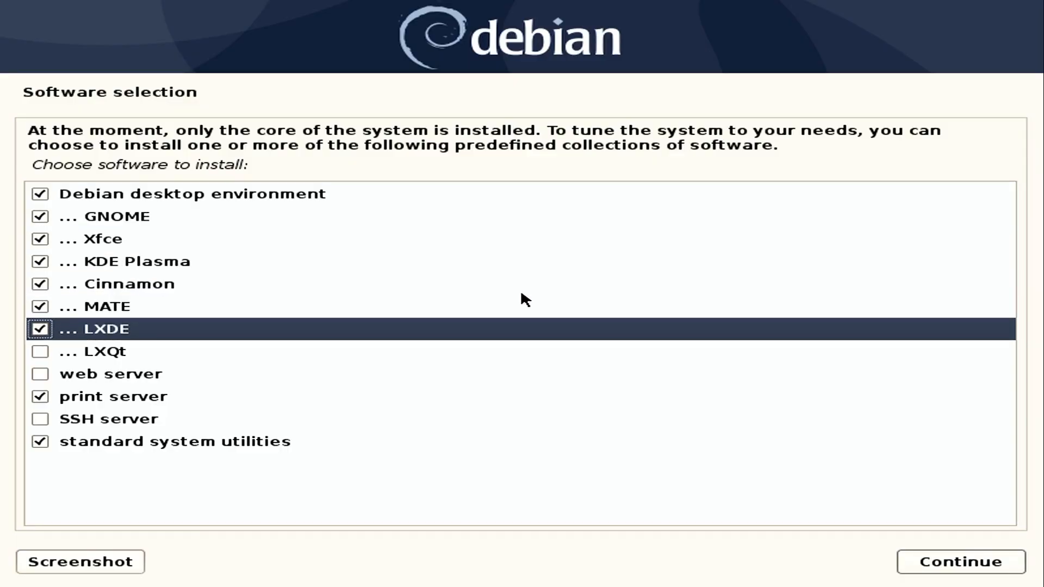
- Continue past the Software selection screen back to the GNOME live desktop
click(958, 561)
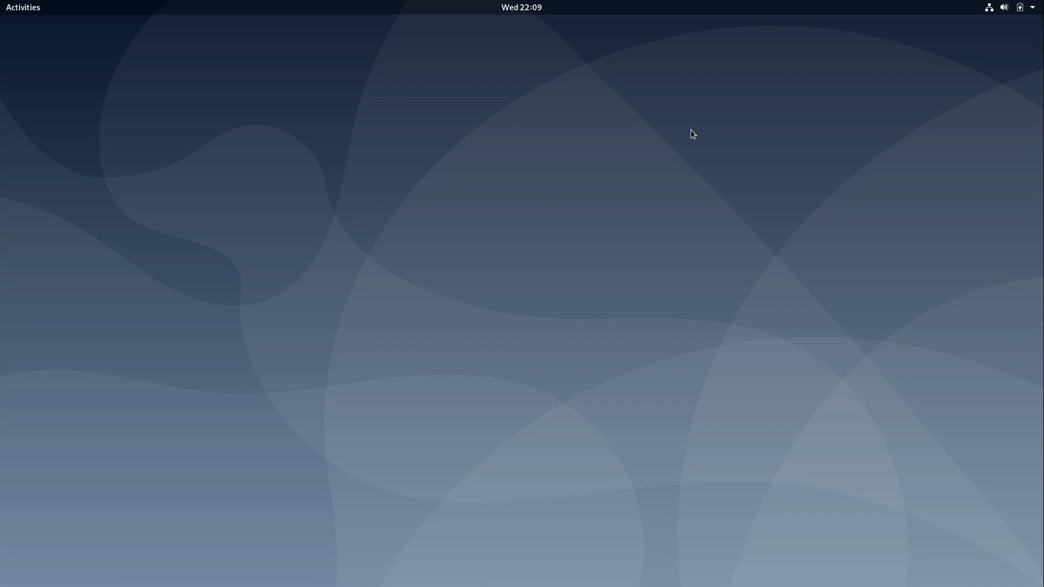
- Launch Firefox ESR from the Activities dash and go to debian.org/CD/live
click(22, 7)
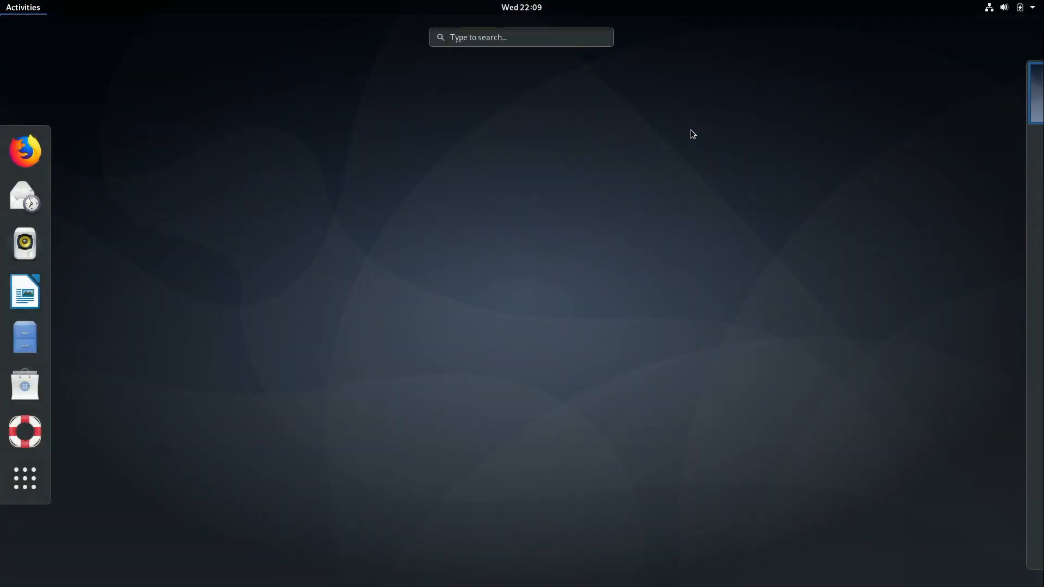
mouse_move(25, 150)
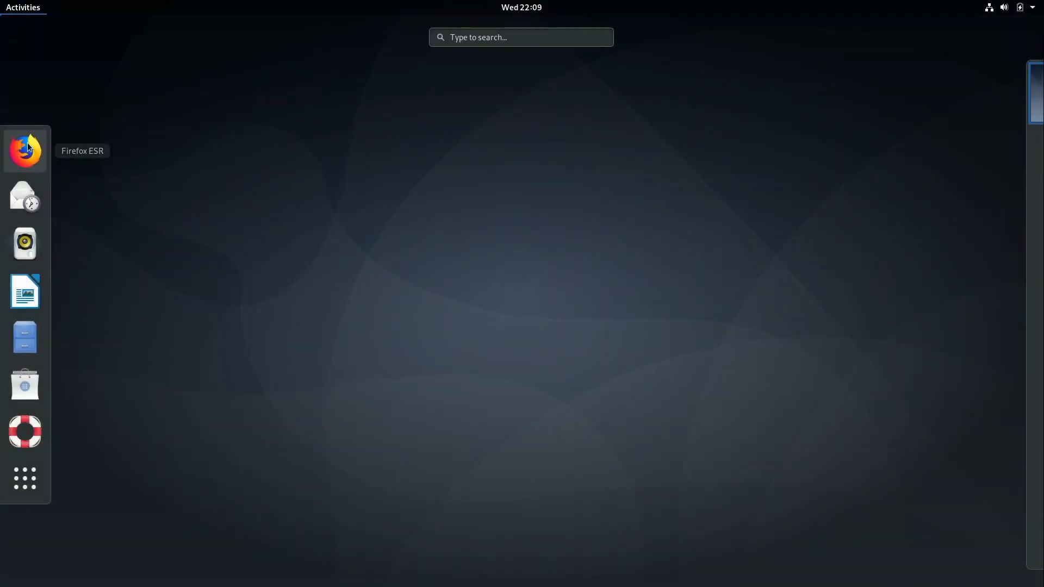
click(25, 149)
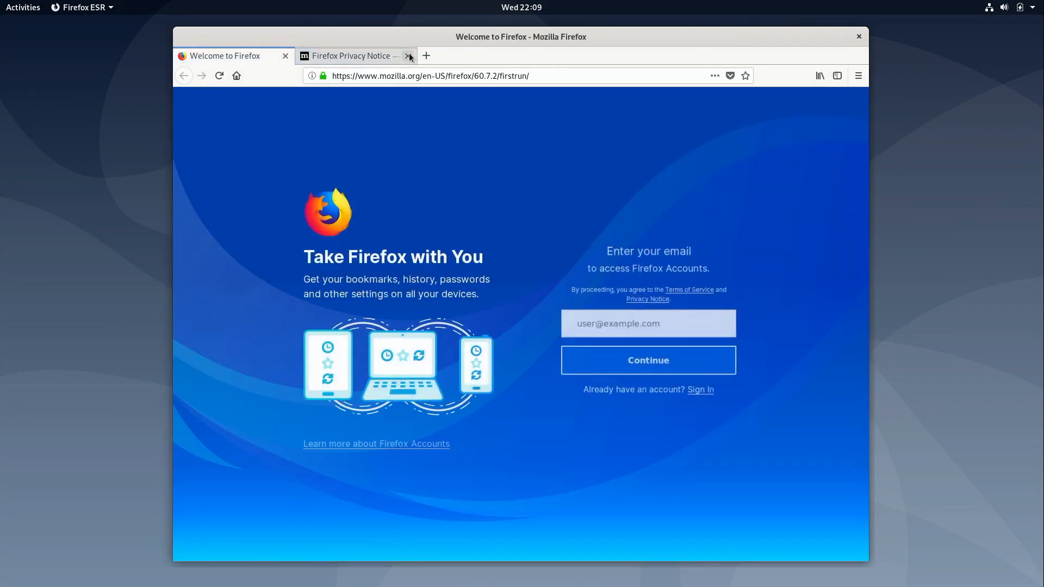
click(407, 56)
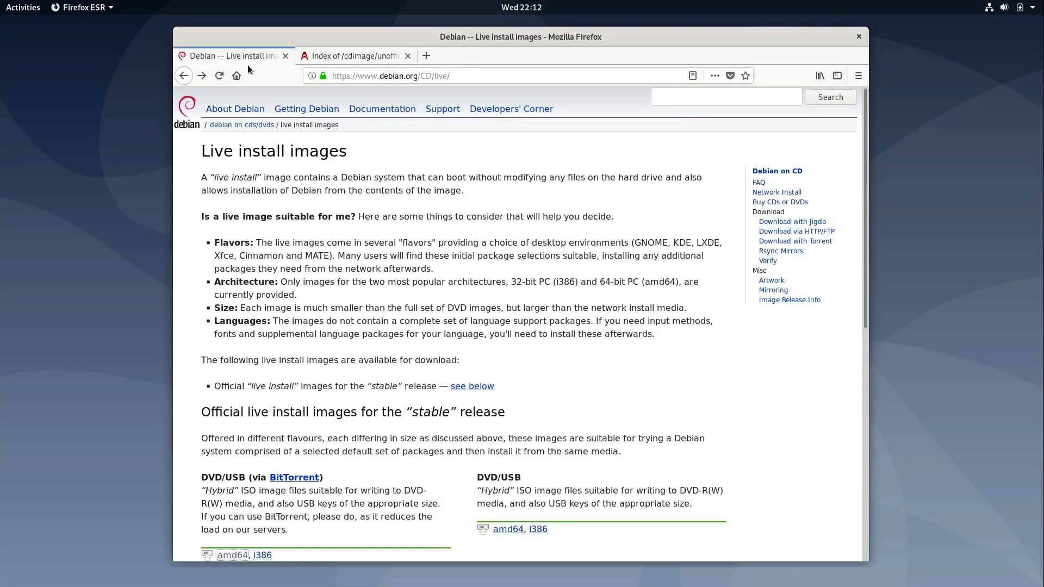
mouse_move(414, 164)
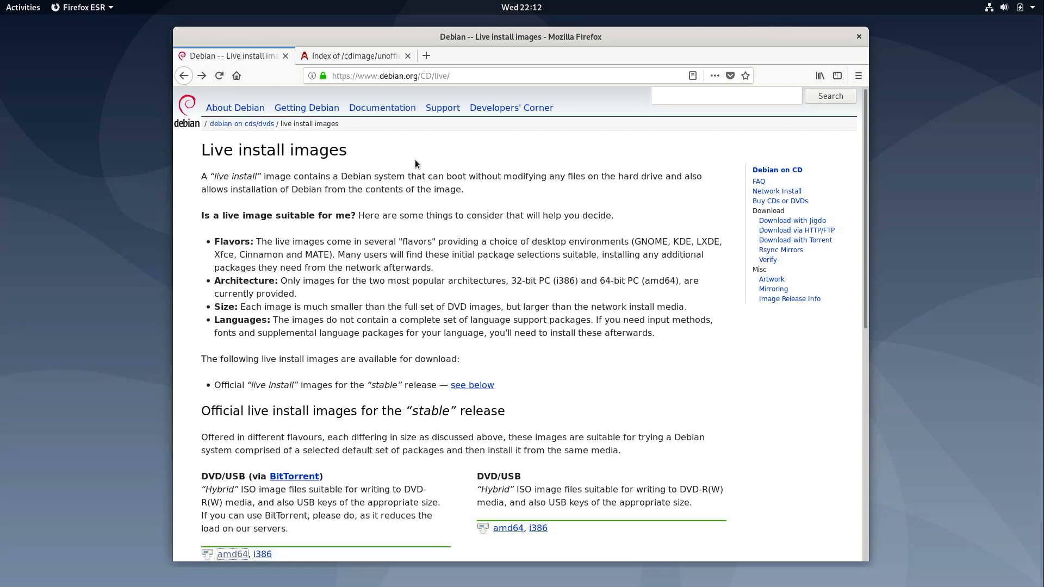
- Scroll down to the official stable release live install image downloads
scroll(down, 3)
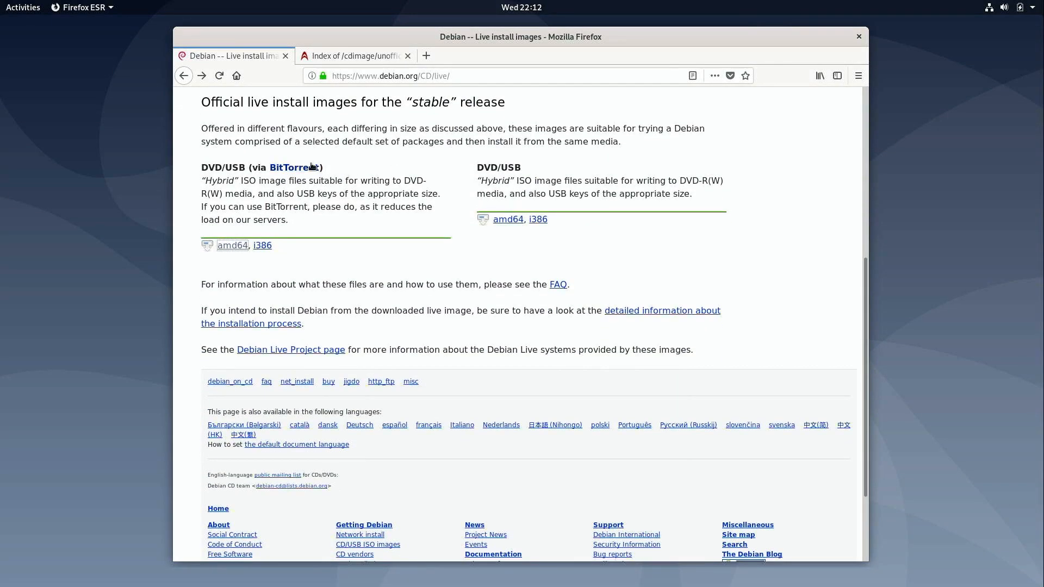
mouse_move(564, 189)
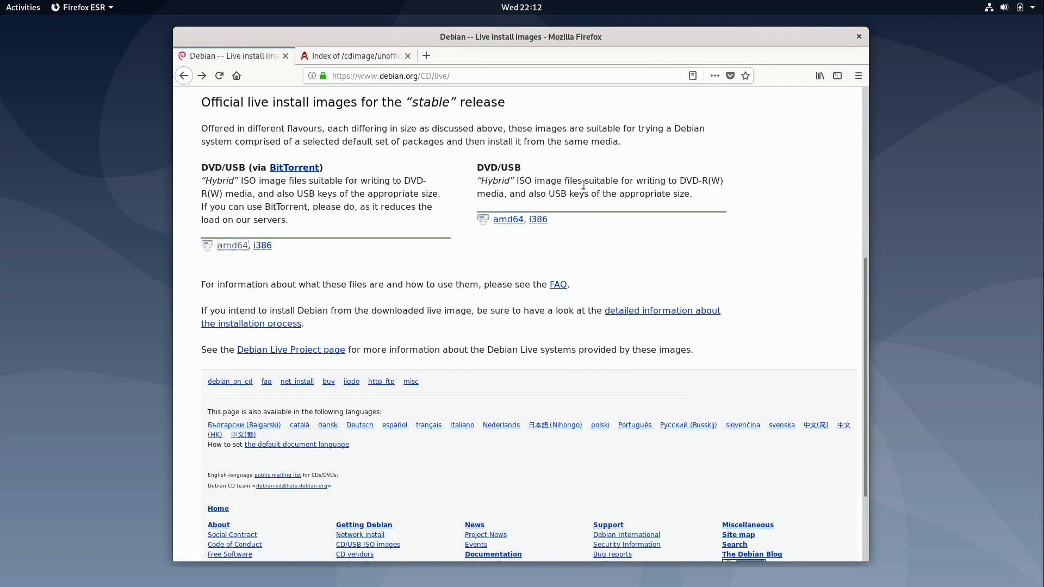
mouse_move(295, 168)
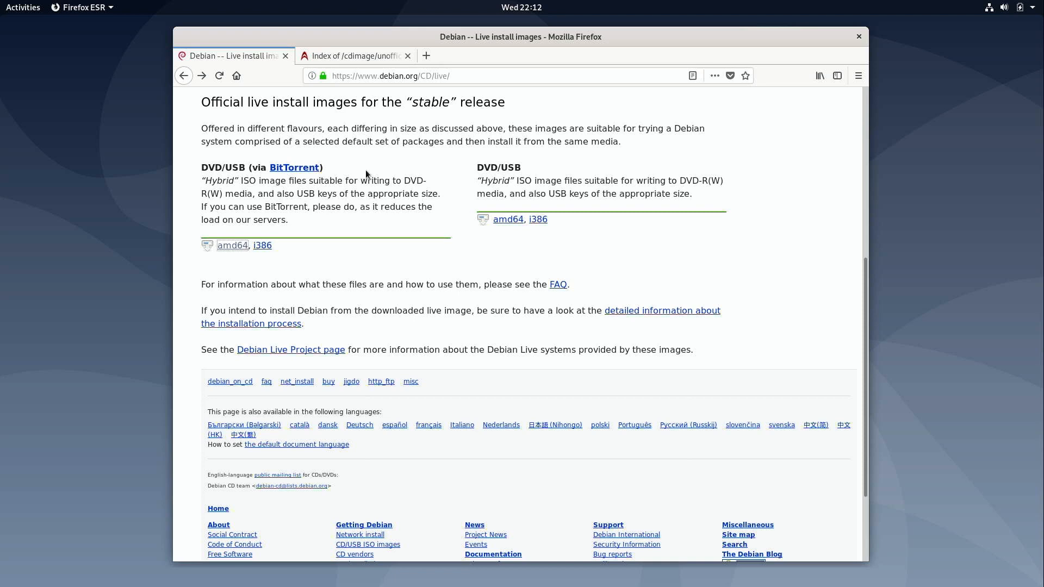
mouse_move(381, 174)
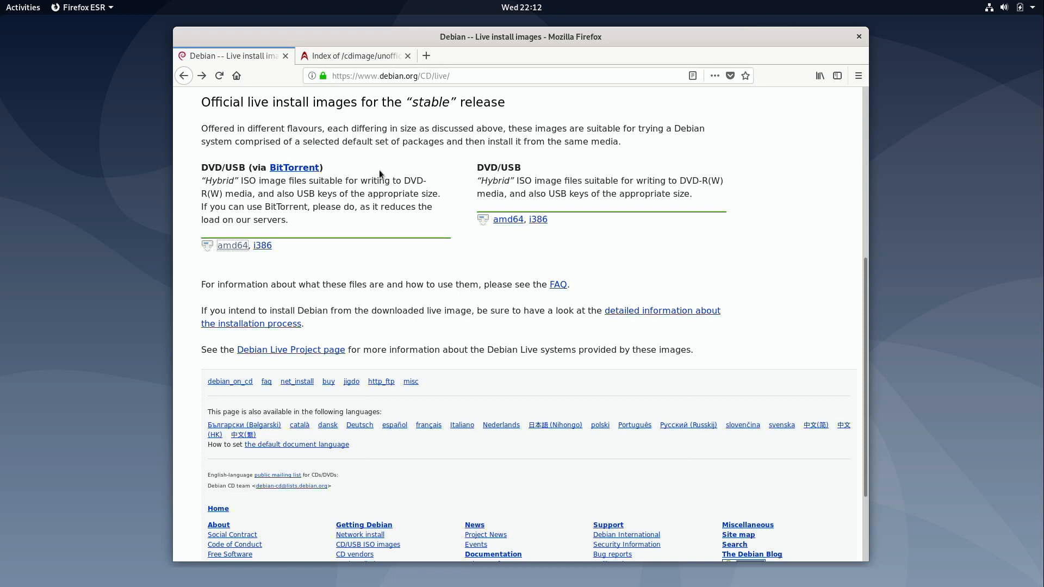
mouse_move(503, 171)
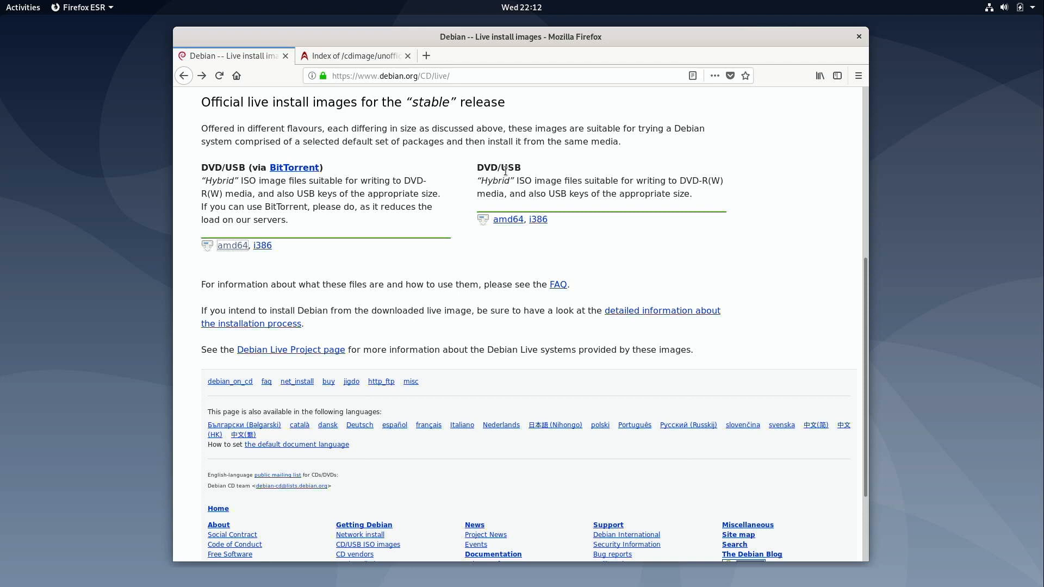
mouse_move(512, 218)
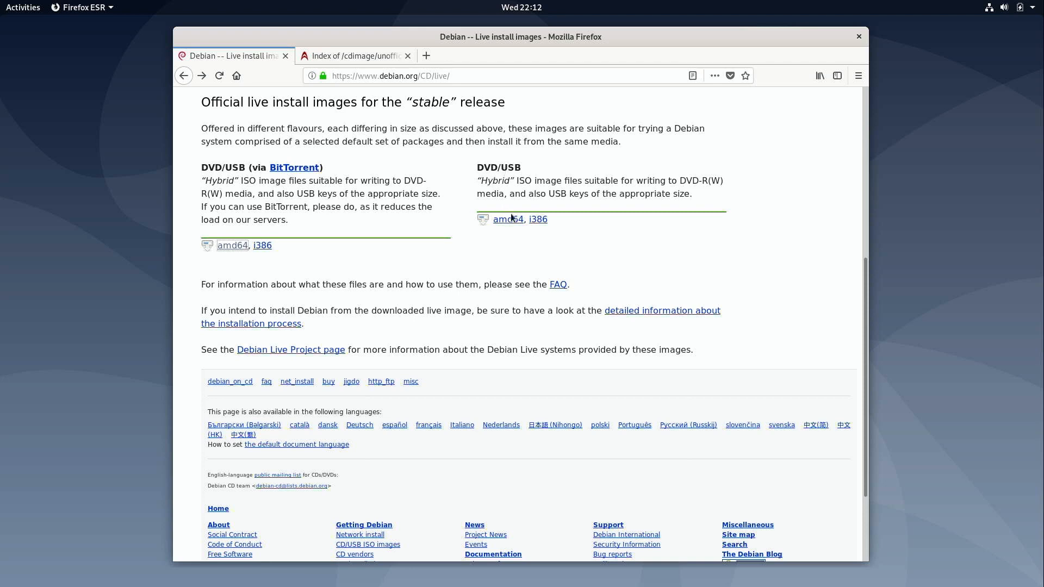
mouse_move(508, 218)
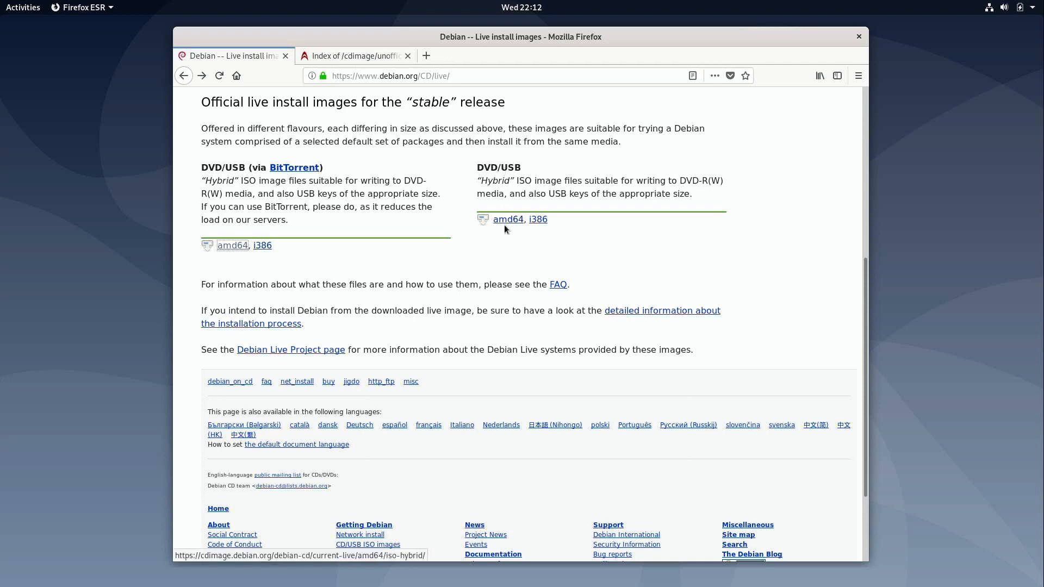
mouse_move(553, 224)
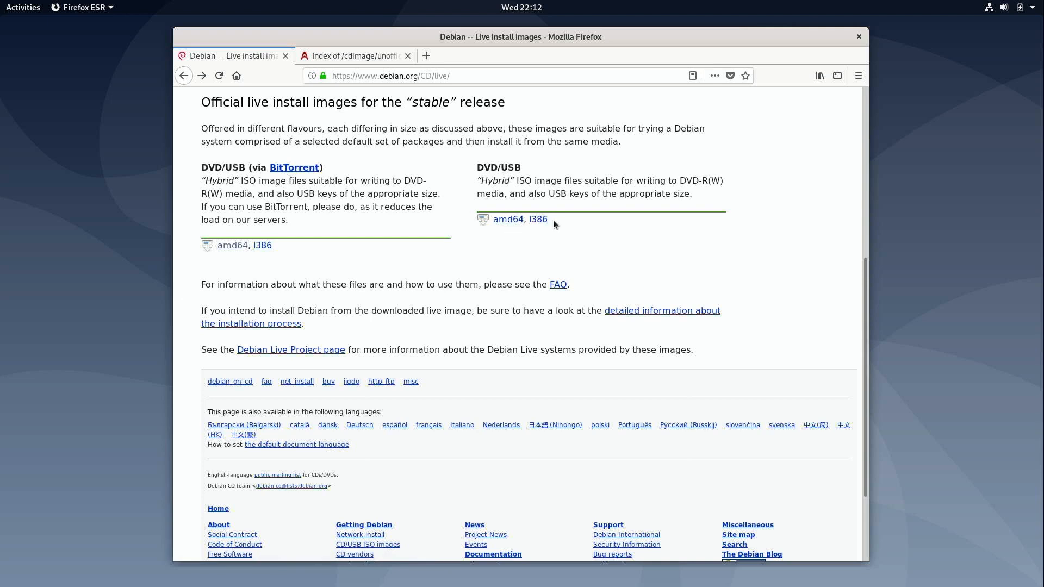
mouse_move(570, 231)
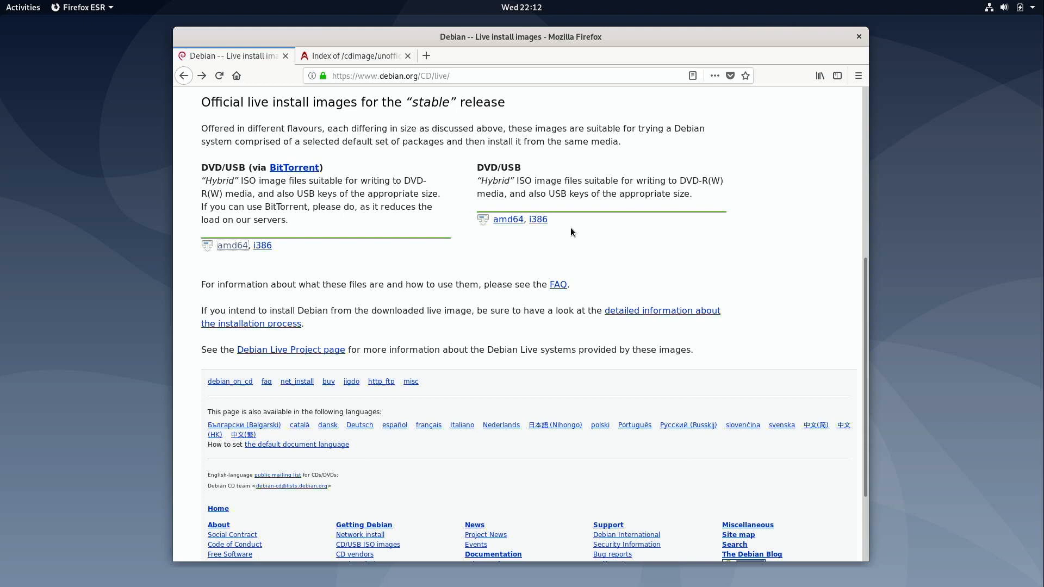
mouse_move(537, 218)
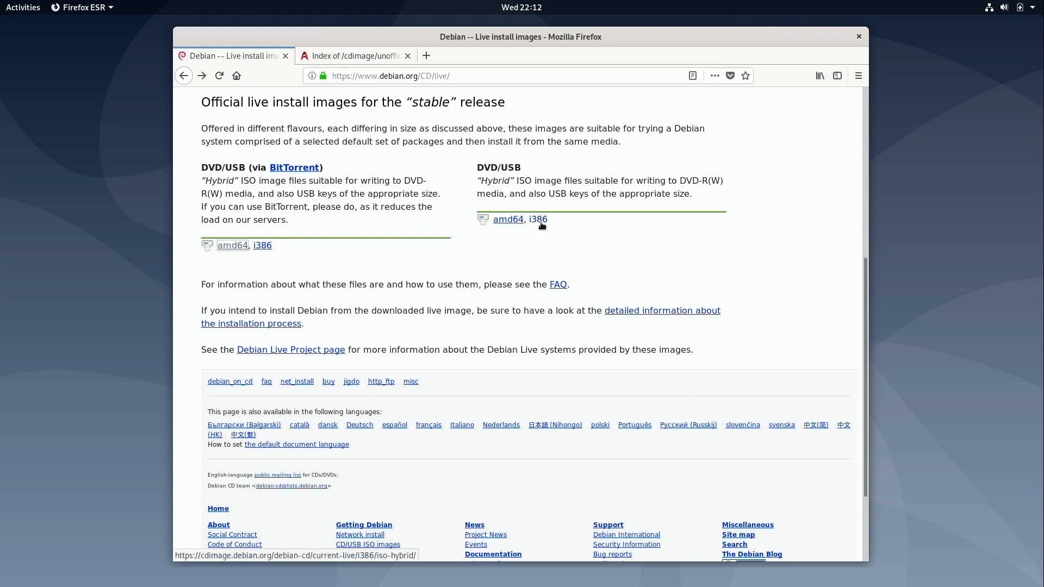
mouse_move(537, 218)
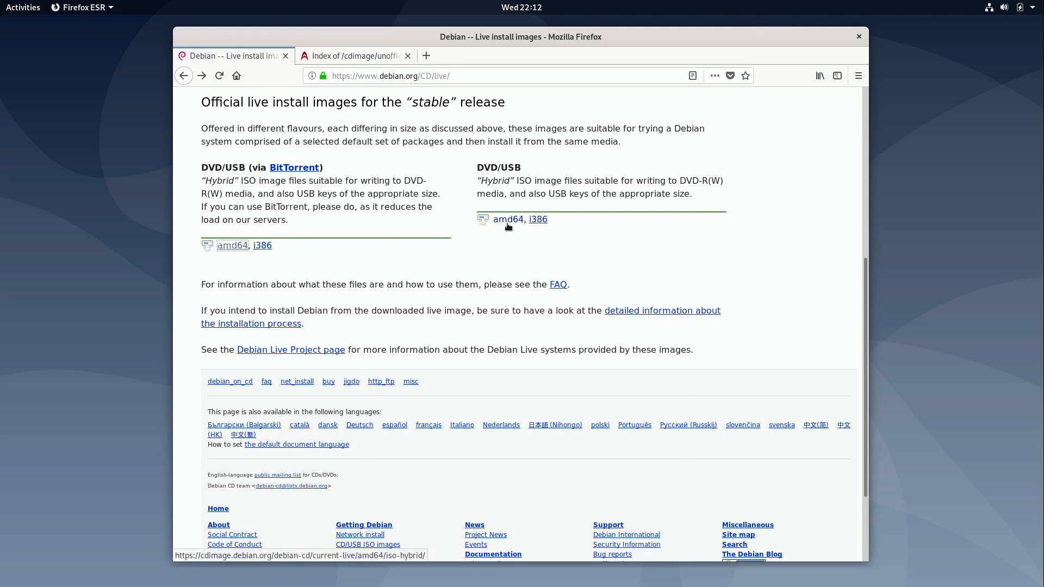
mouse_move(507, 234)
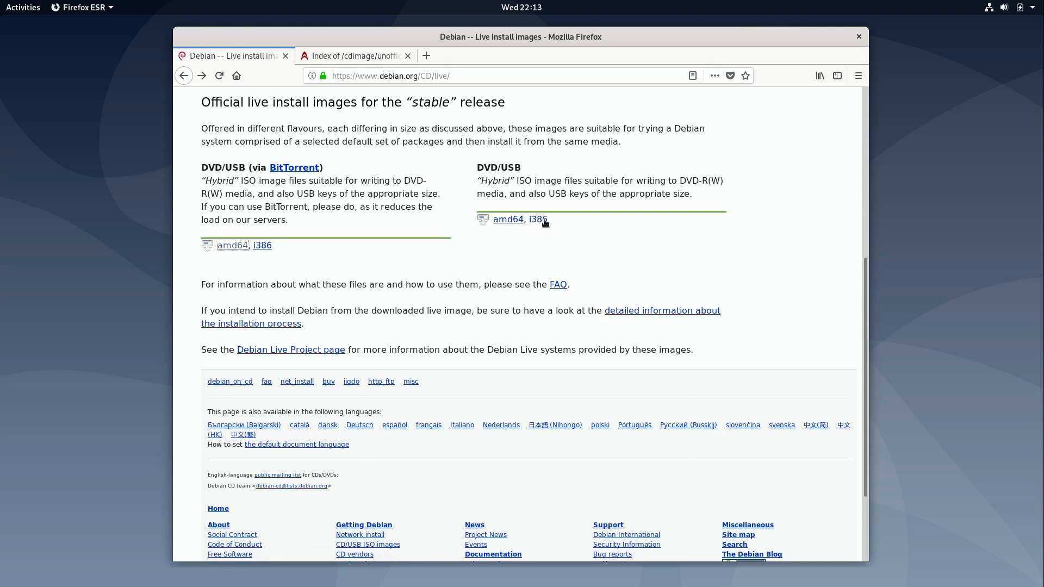
mouse_move(537, 219)
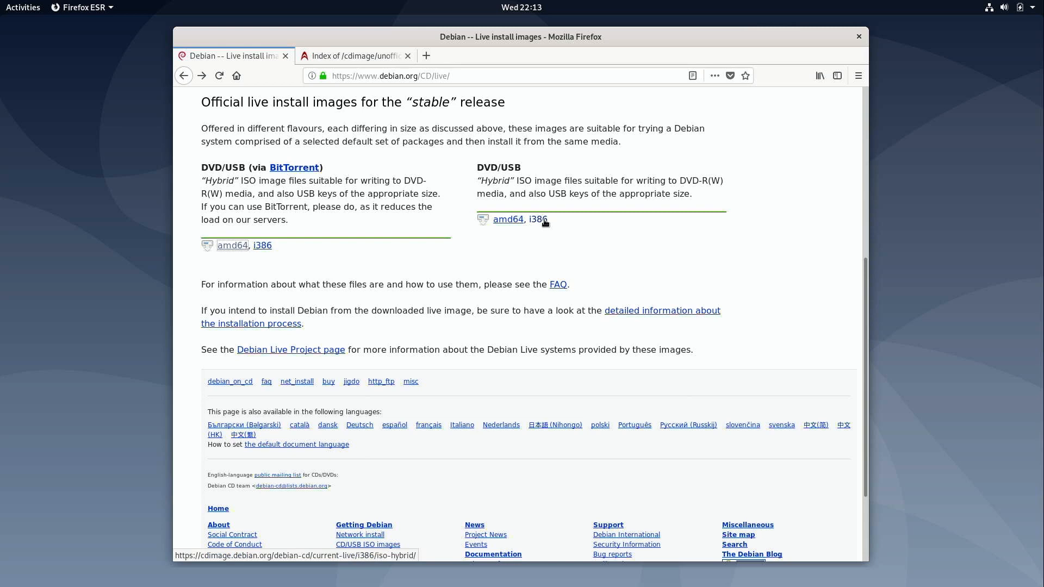
mouse_move(536, 236)
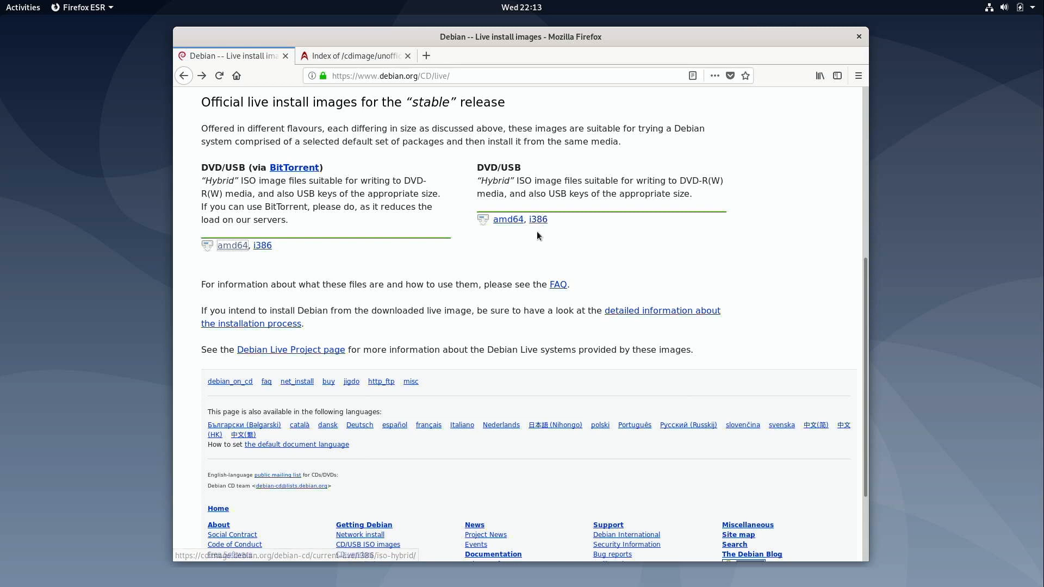
mouse_move(508, 219)
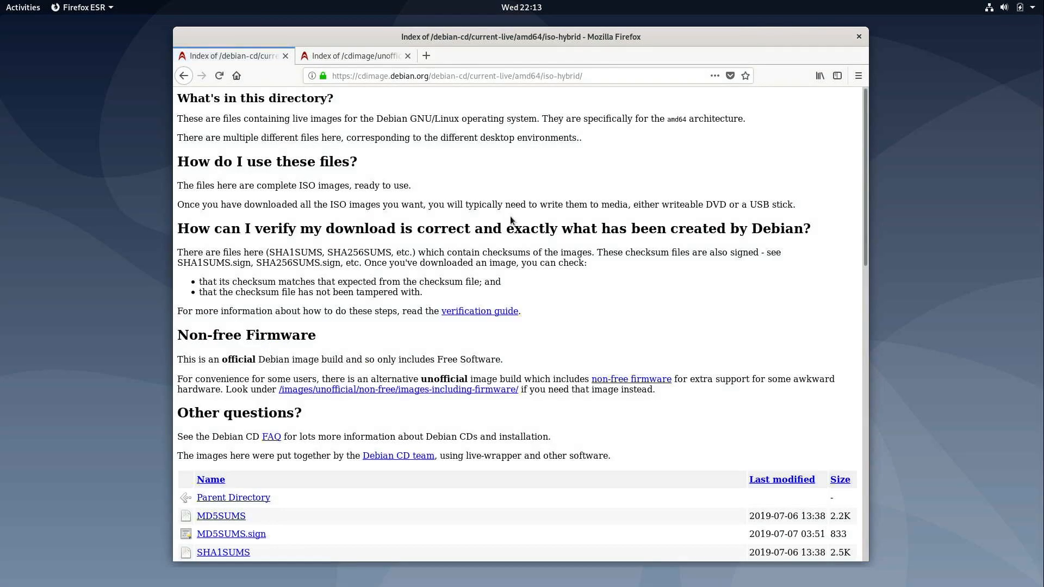
- Scroll through the amd64 iso-hybrid index to the debian-live 10.0.0 ISO file list
scroll(down, 3)
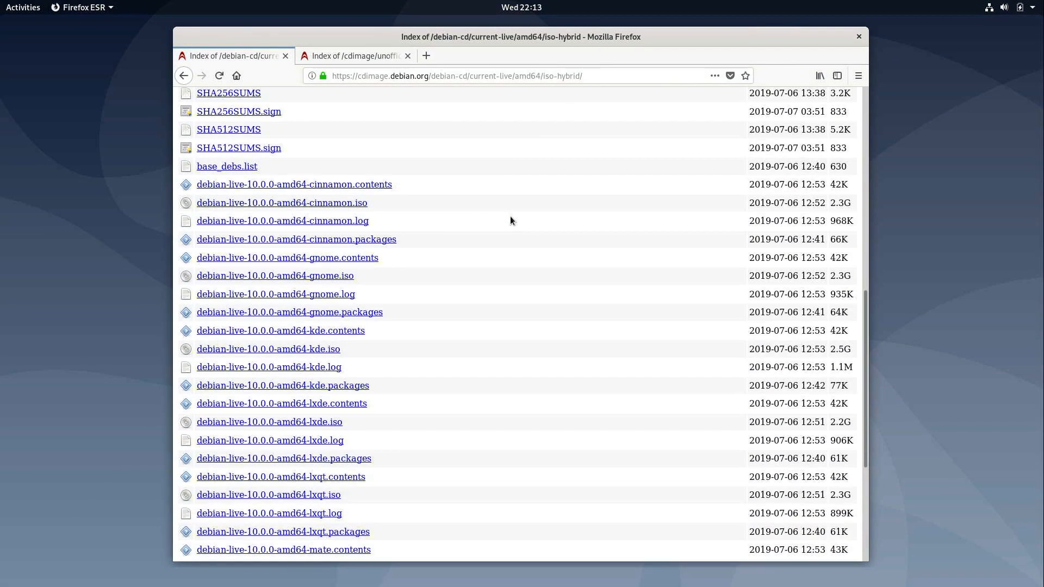
mouse_move(423, 210)
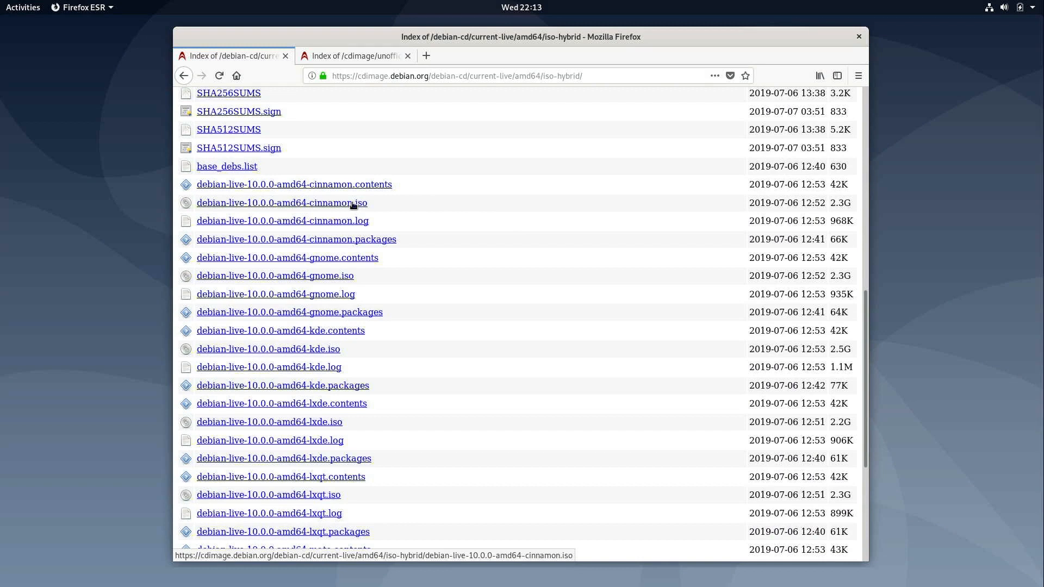
mouse_move(442, 214)
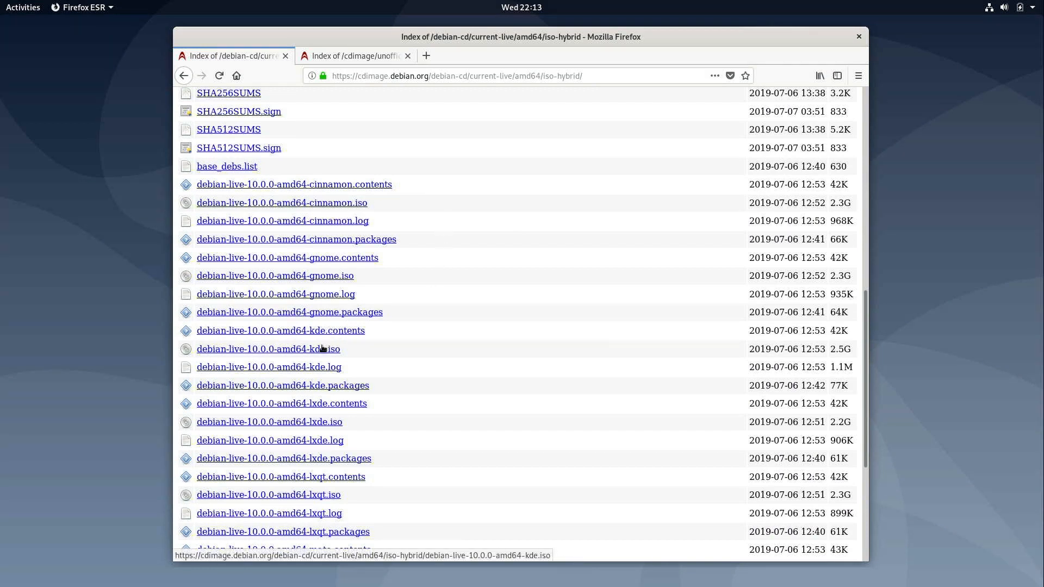
mouse_move(325, 351)
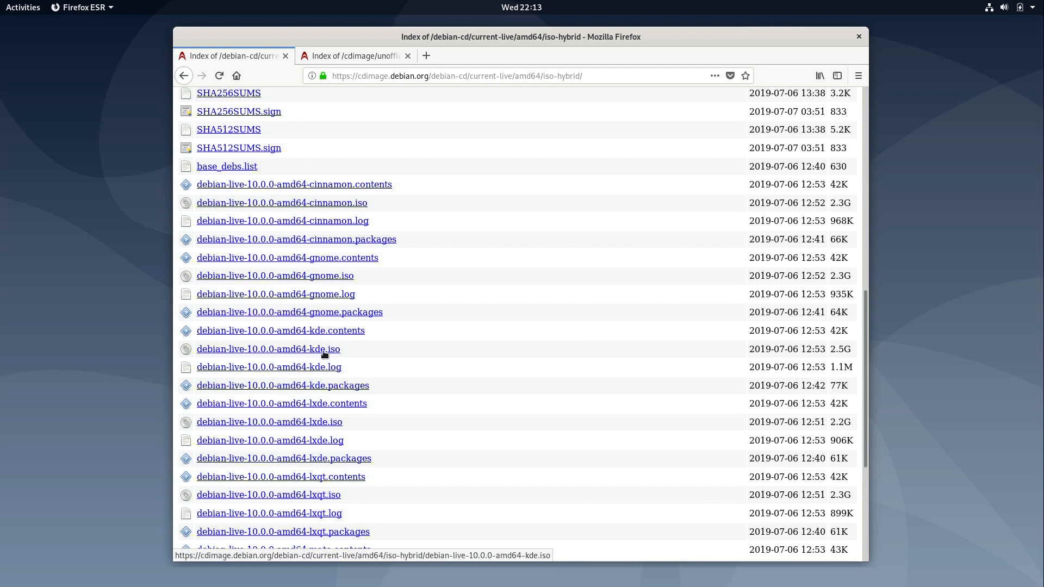
mouse_move(345, 279)
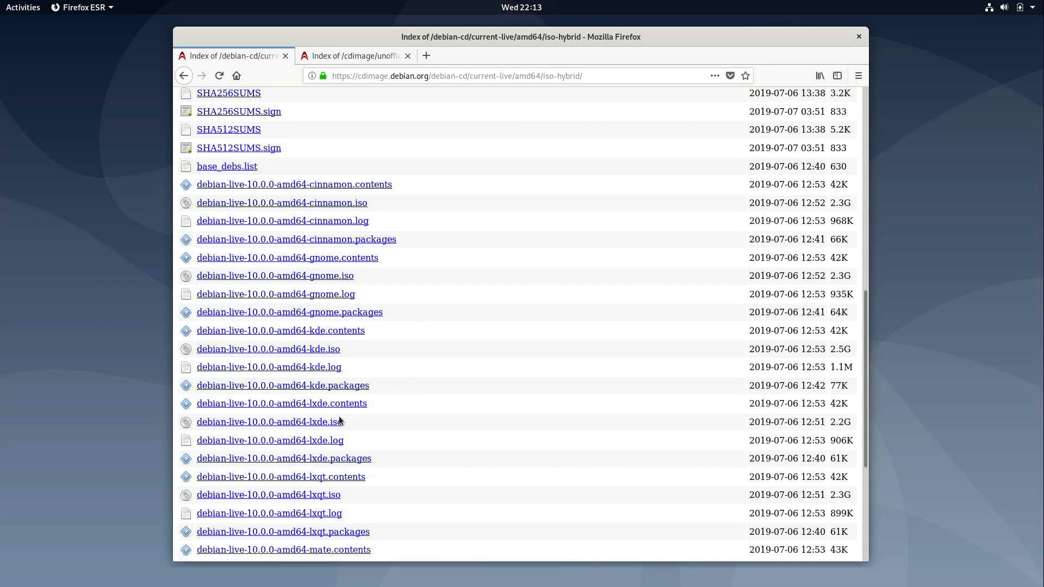
mouse_move(269, 512)
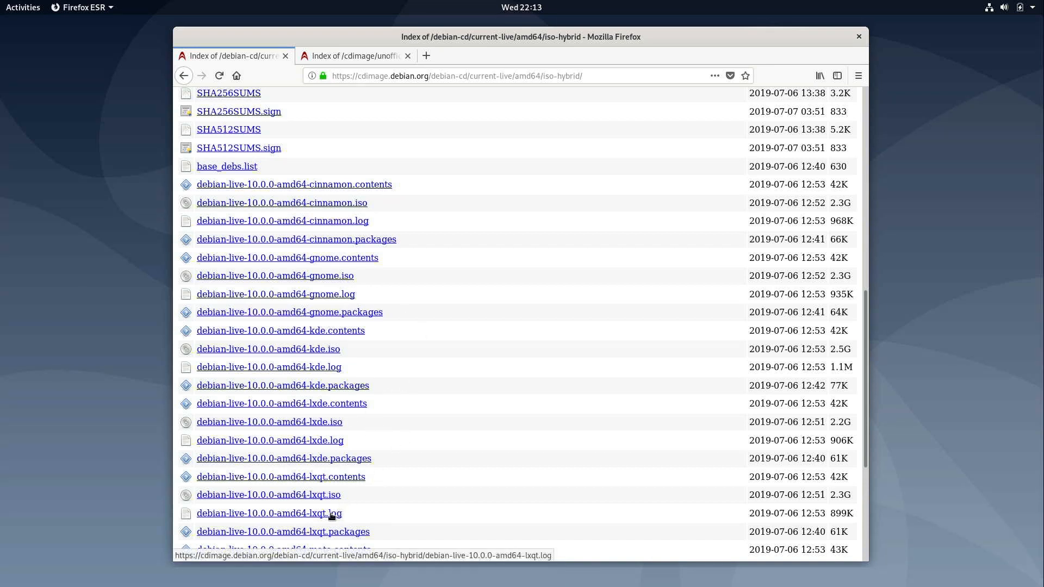
mouse_move(384, 355)
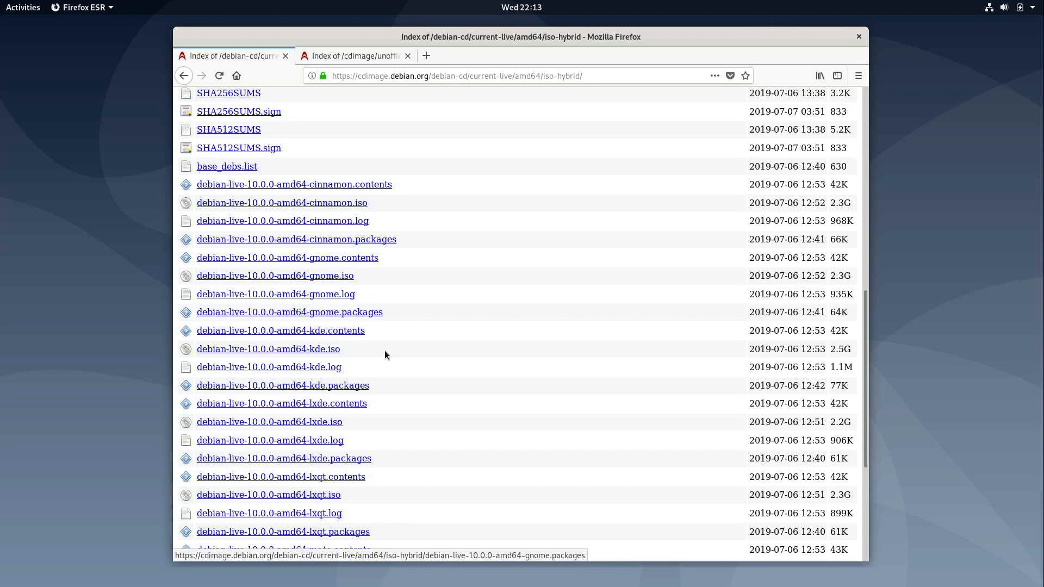
scroll(down, 3)
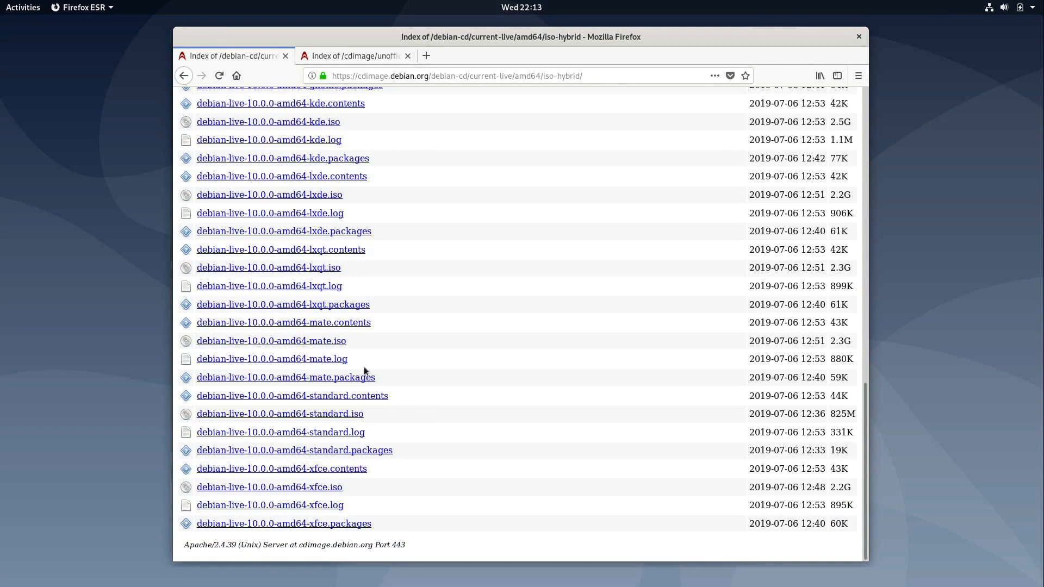
mouse_move(420, 351)
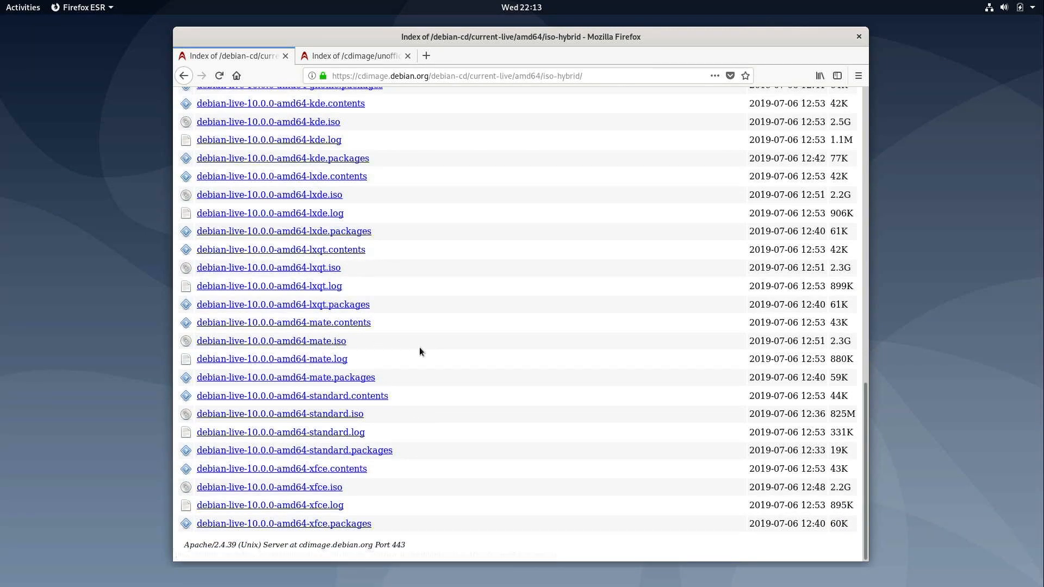
scroll(up, 3)
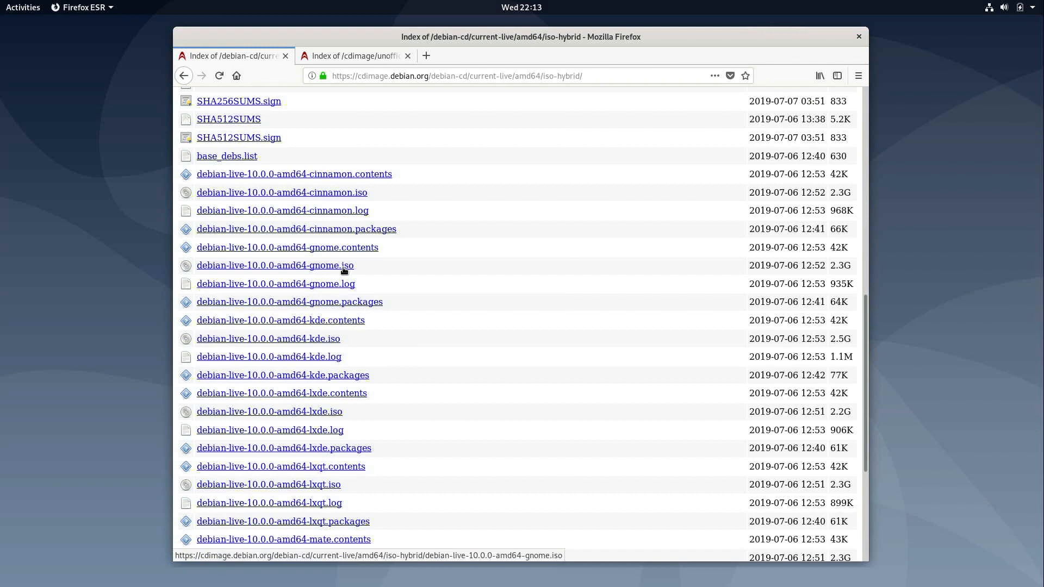
mouse_move(541, 231)
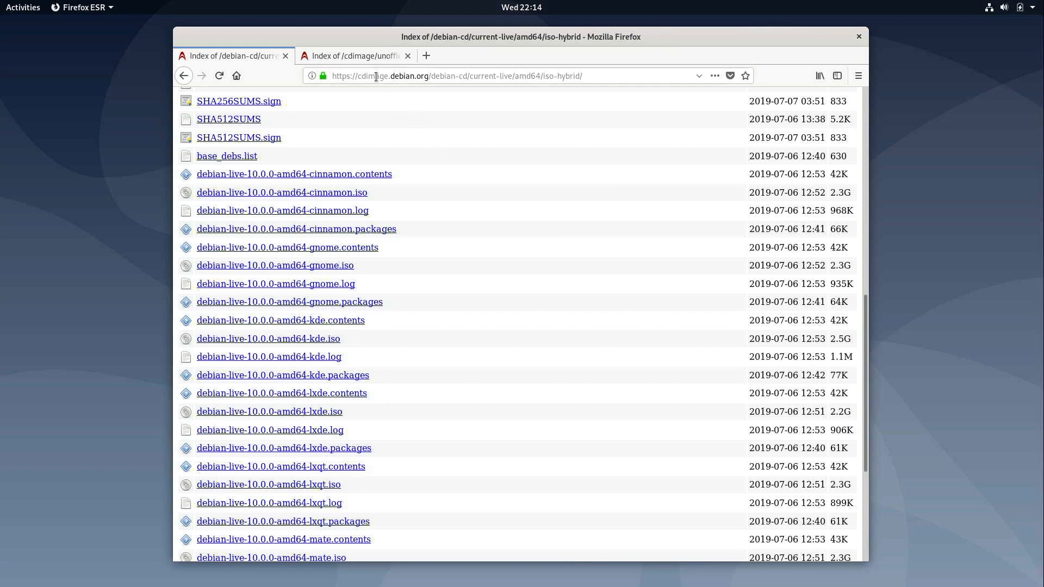
- Browse the unofficial non-free +nonfree ISO list in the second tab, then reach the top-bar system menu
click(353, 55)
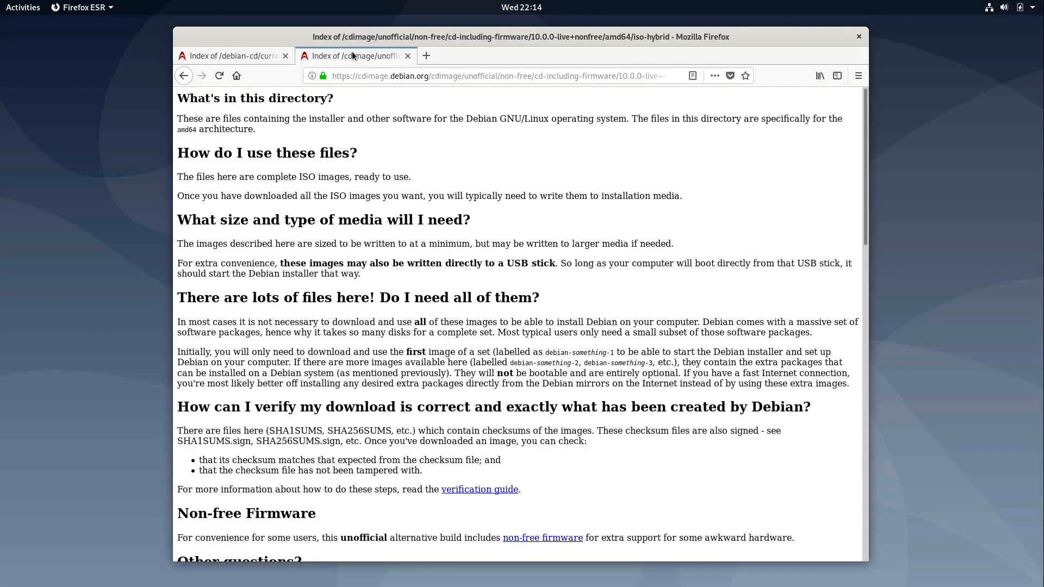
mouse_move(503, 179)
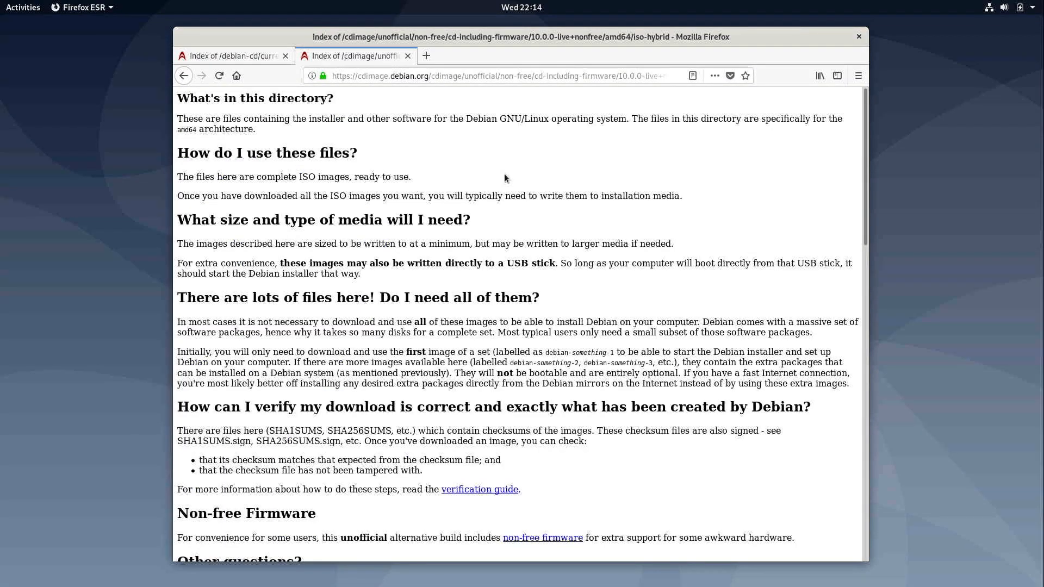
scroll(down, 3)
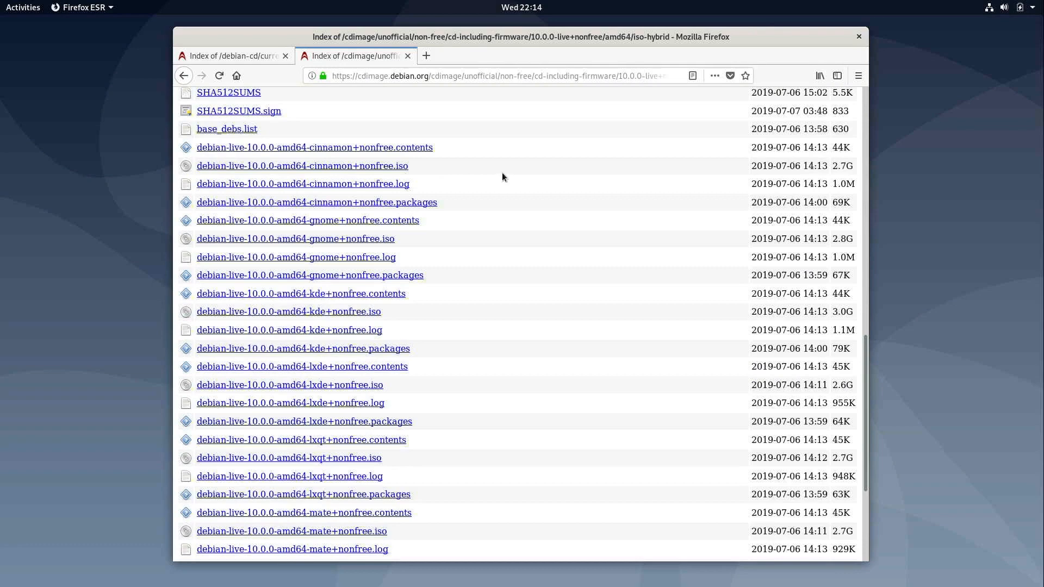
mouse_move(447, 367)
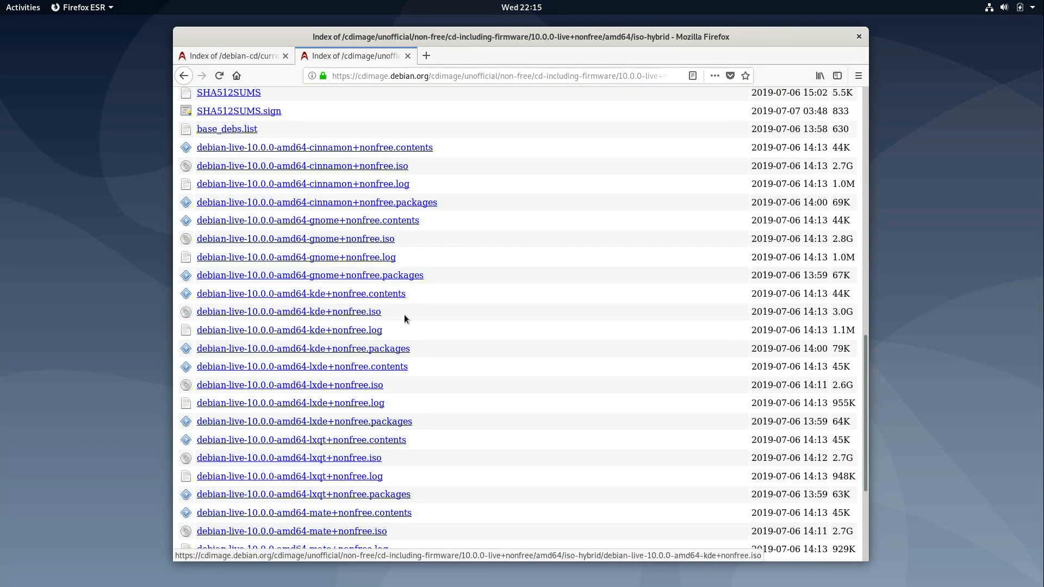
mouse_move(423, 318)
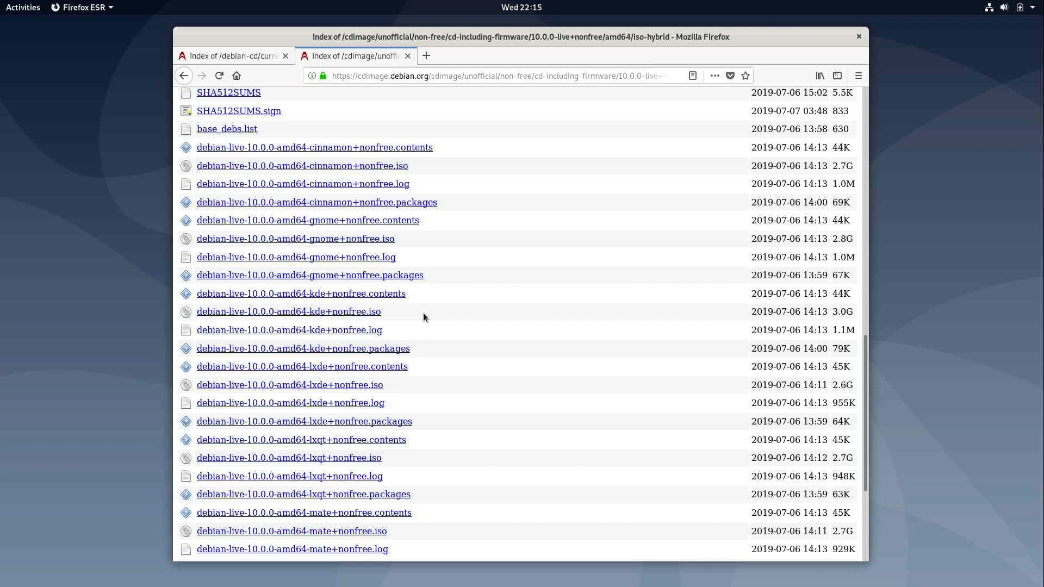
mouse_move(418, 318)
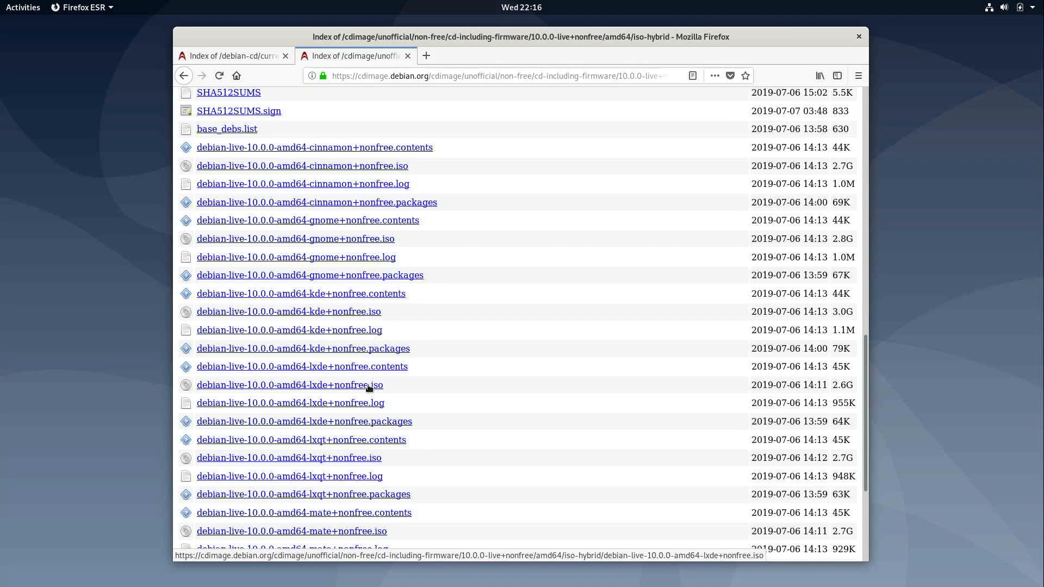
mouse_move(352, 330)
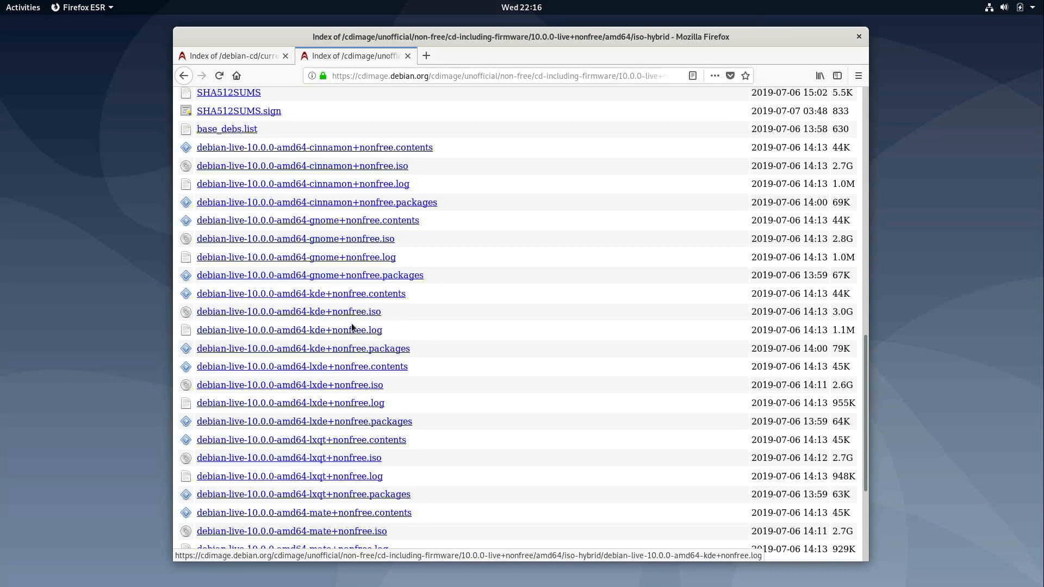
mouse_move(452, 329)
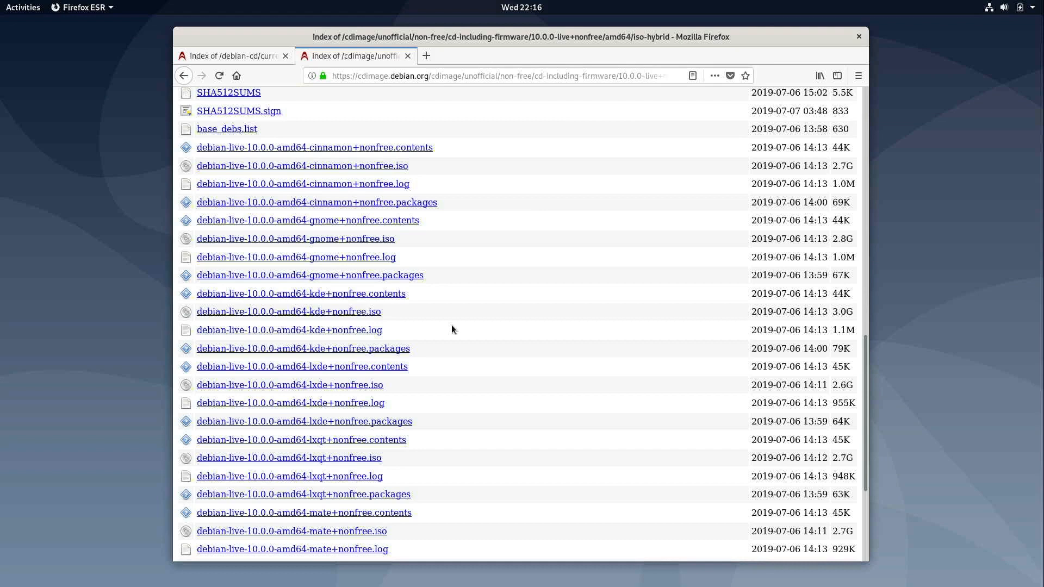
mouse_move(369, 193)
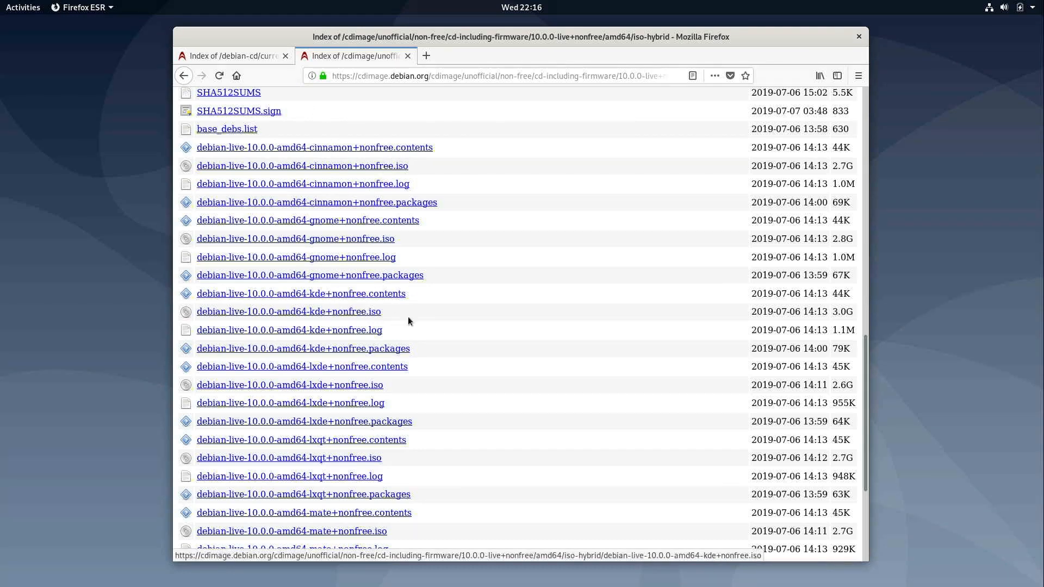
click(1012, 7)
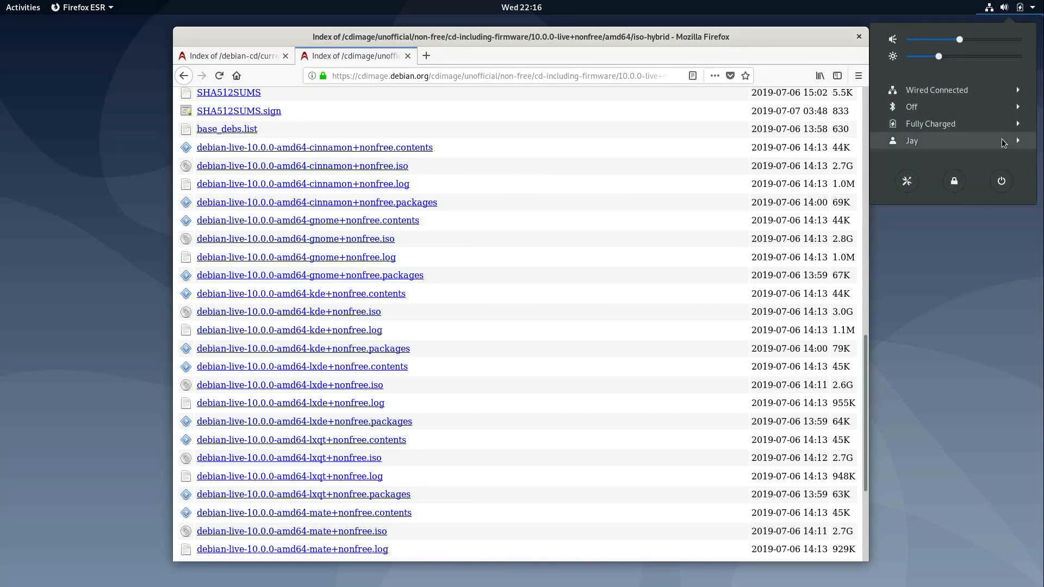
- Restart the computer from the GNOME power-off dialog
click(1000, 180)
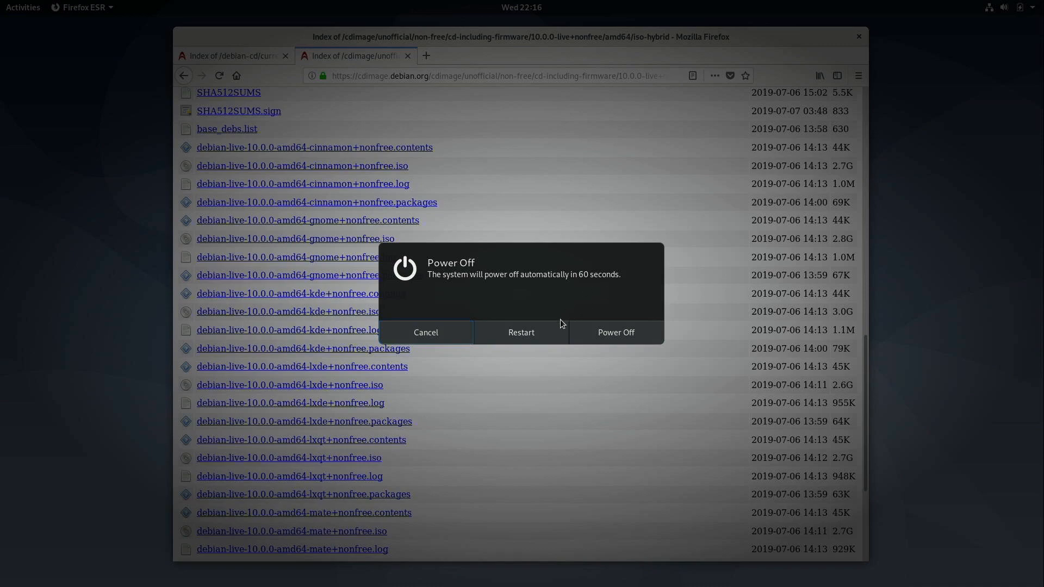
click(521, 332)
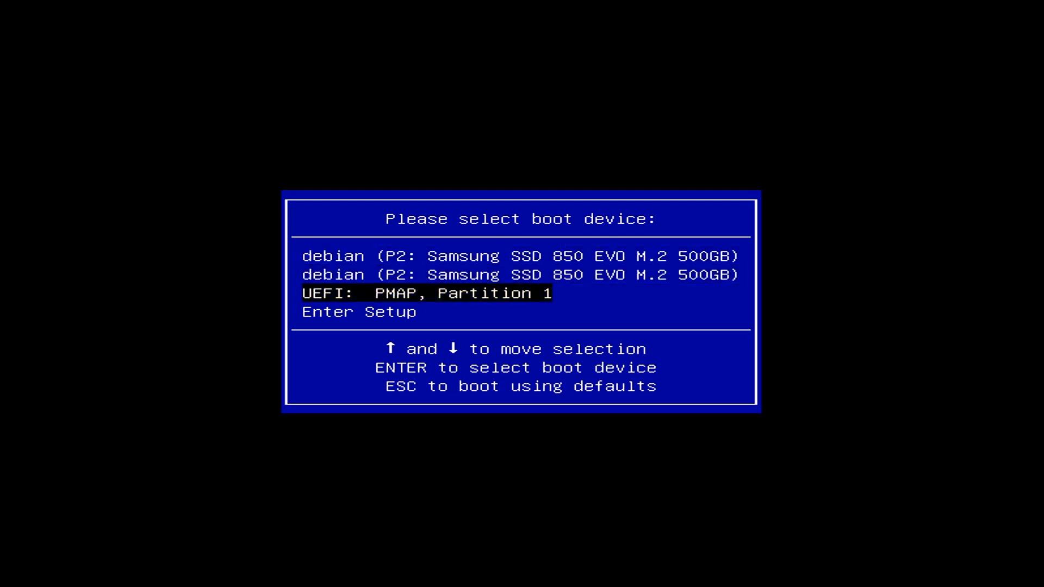
- Boot UEFI: PMAP, Partition 1 and start Debian GNU/Linux Live from GRUB
key(Return)
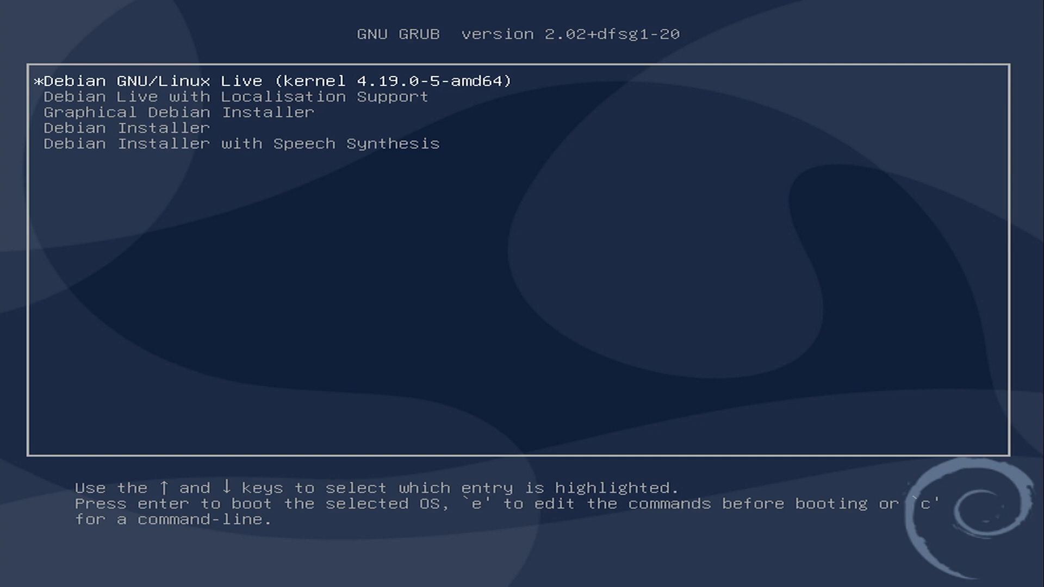
key(Return)
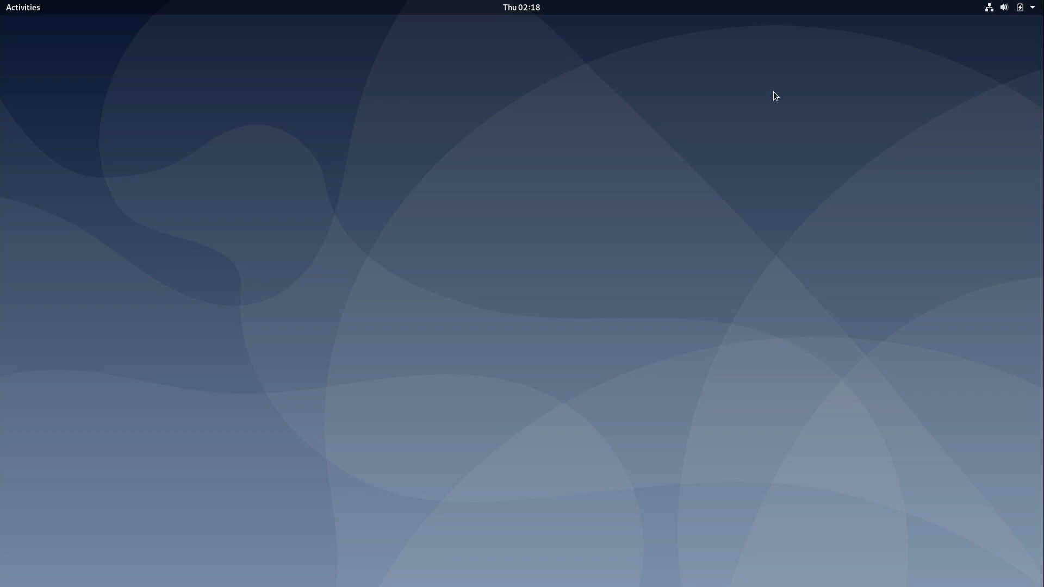
mouse_move(954, 15)
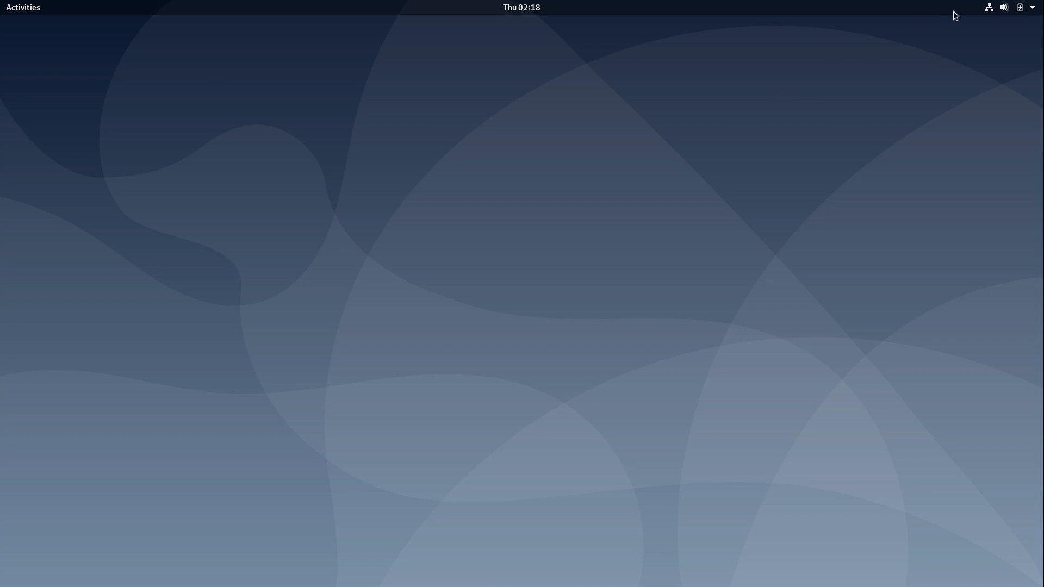
mouse_move(969, 115)
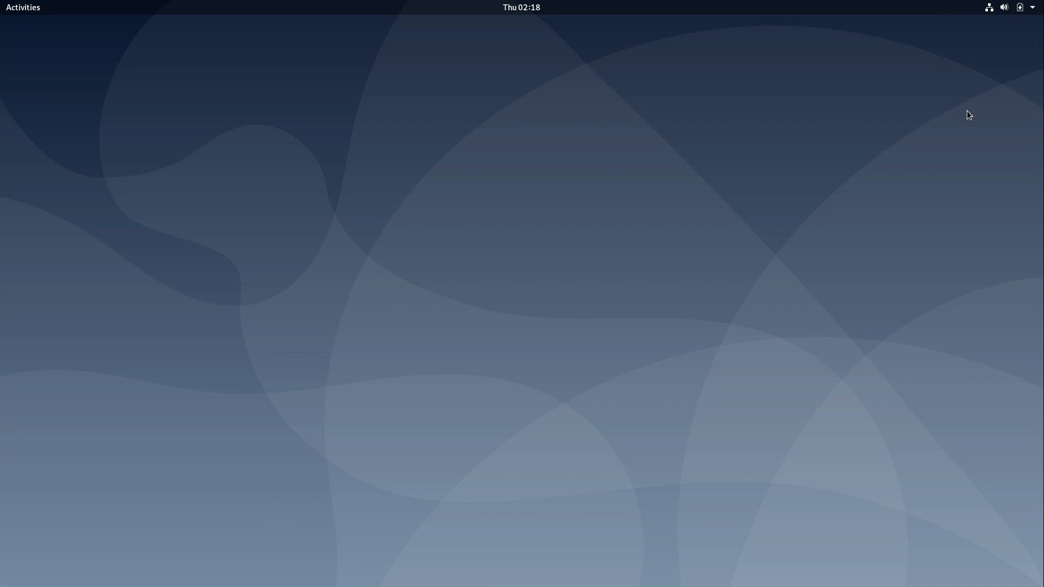
- Show the system status menu with wired connected and Wi-Fi not connected
click(1006, 8)
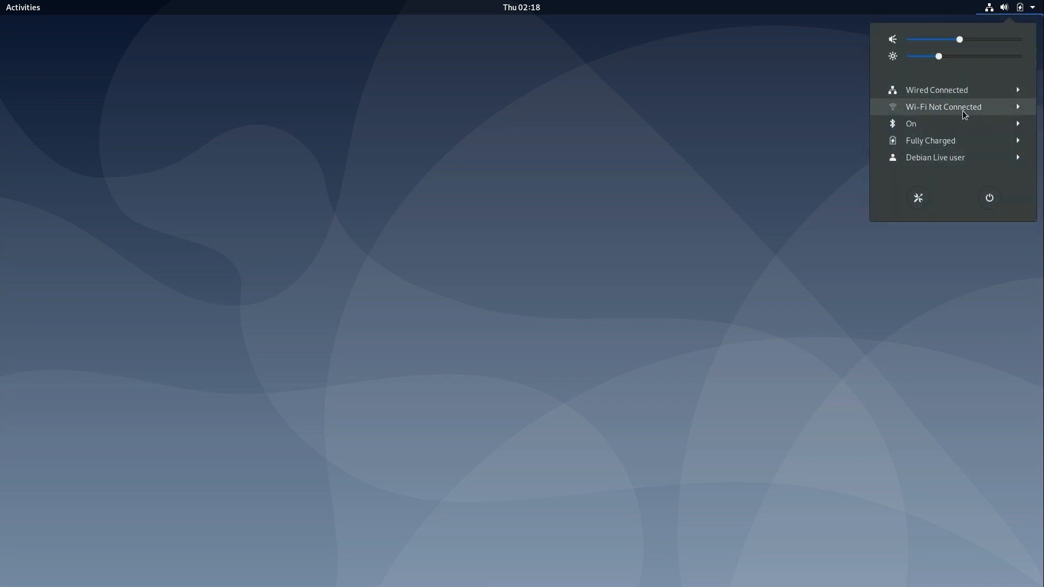
mouse_move(994, 109)
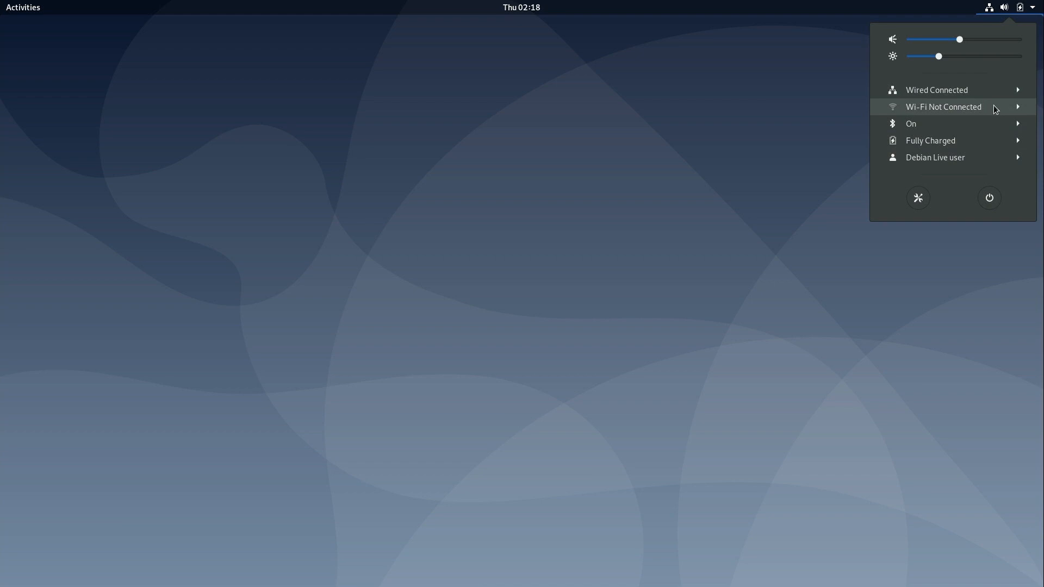
mouse_move(971, 111)
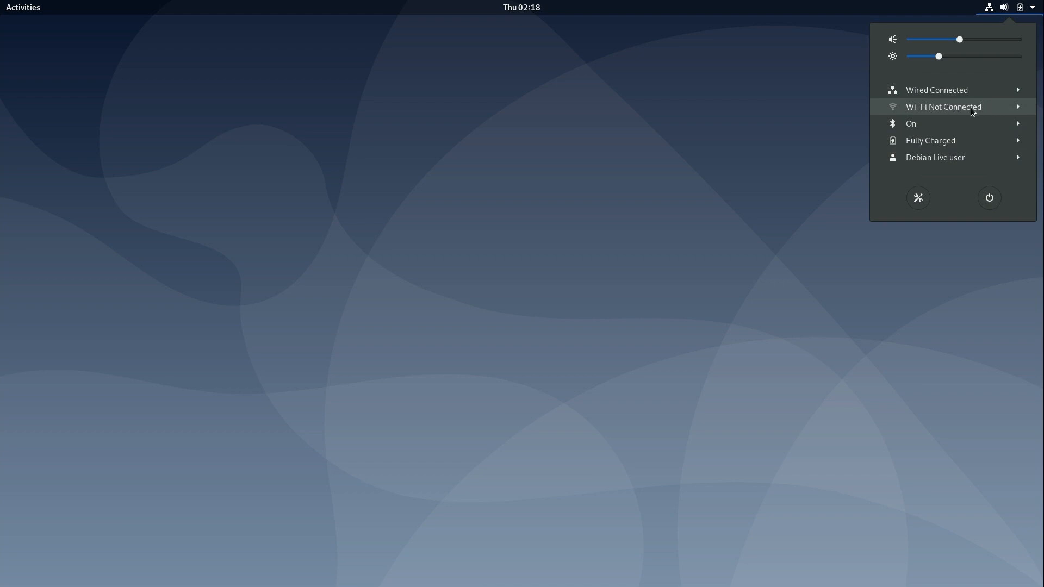
- Expand Wi-Fi, scroll through the nearby networks list, and cancel without connecting
click(944, 107)
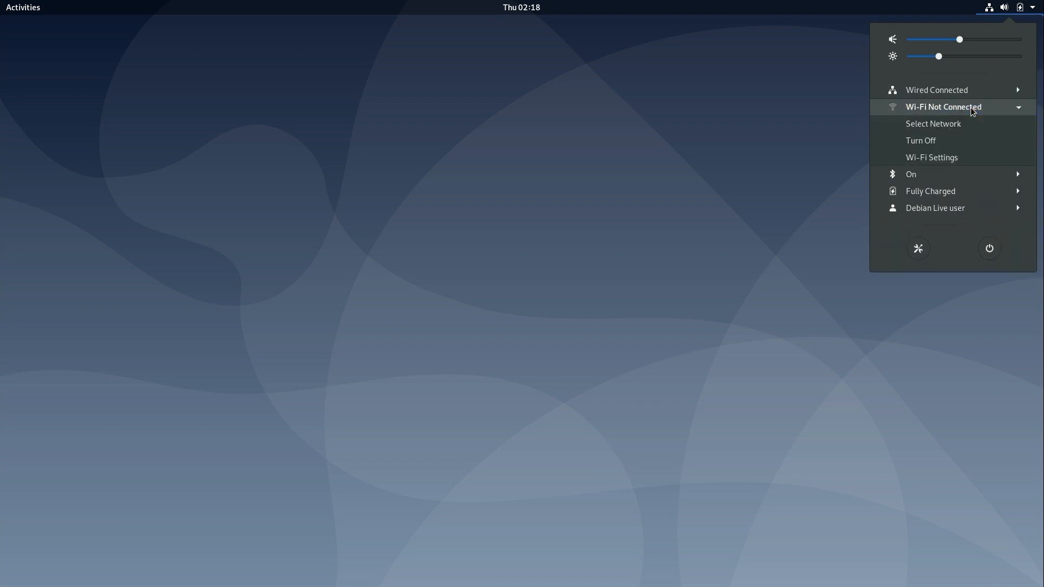
mouse_move(933, 124)
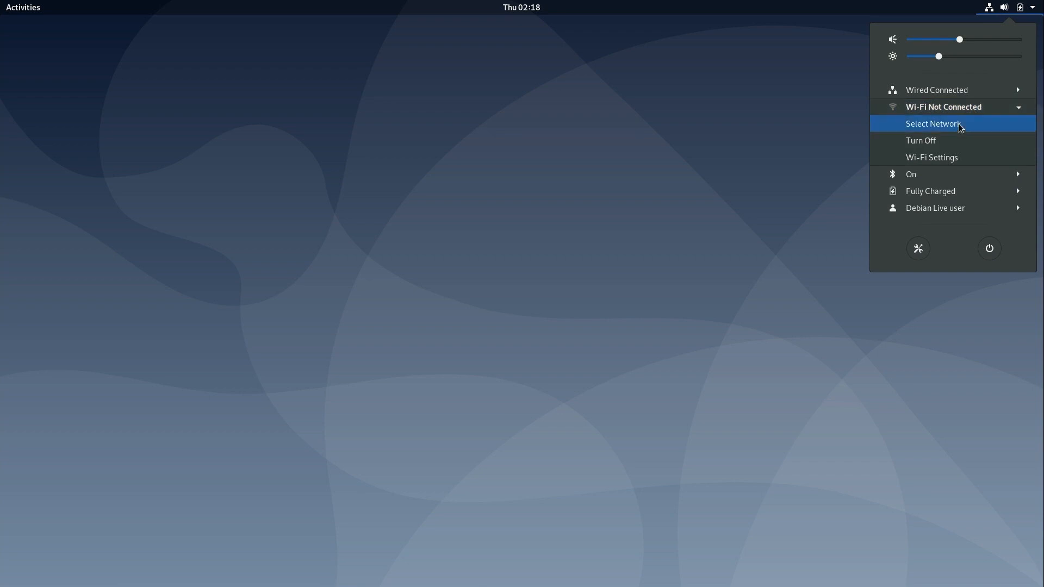
click(933, 123)
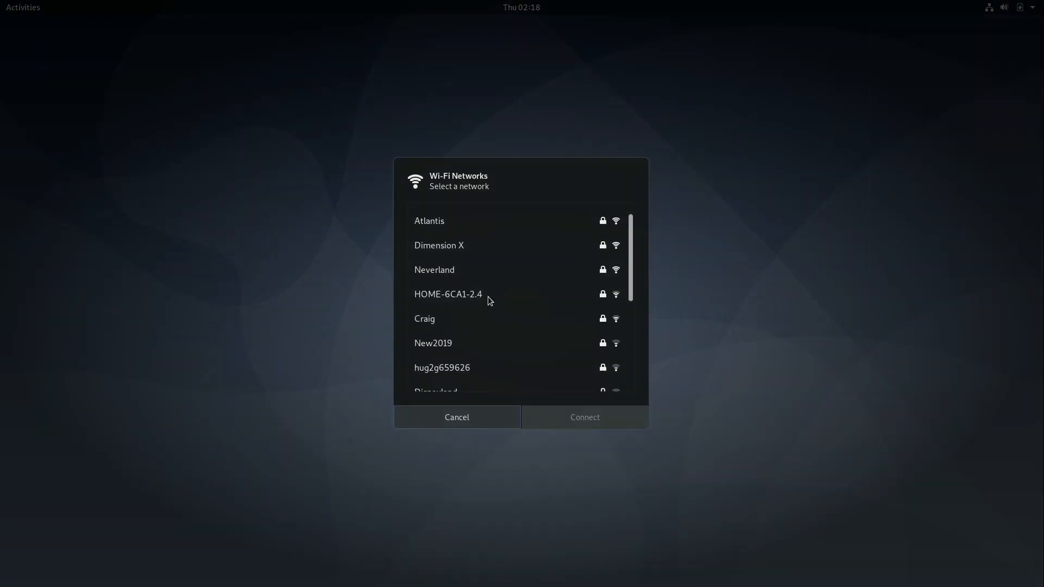
scroll(down, 3)
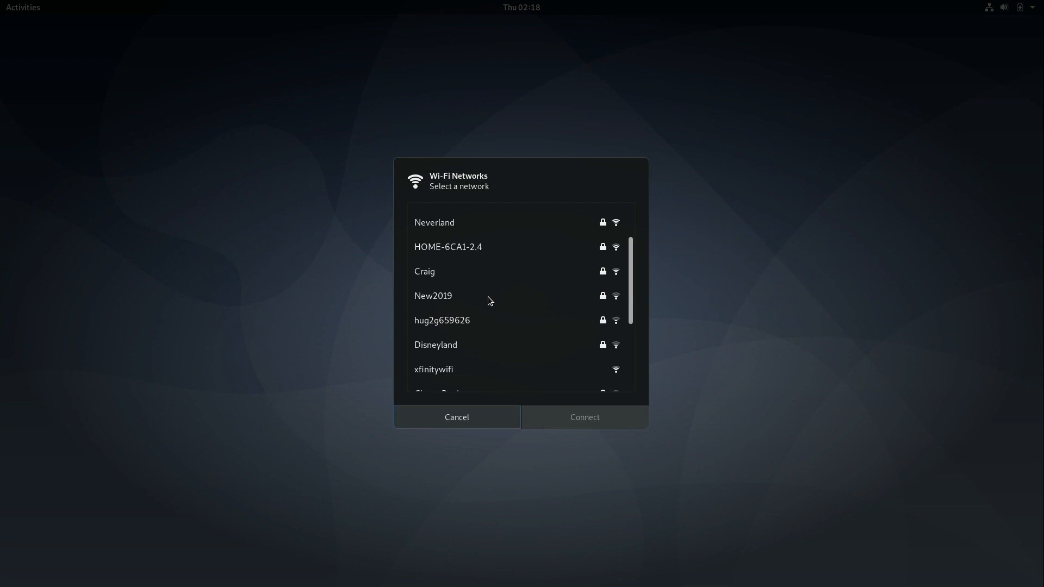
scroll(down, 3)
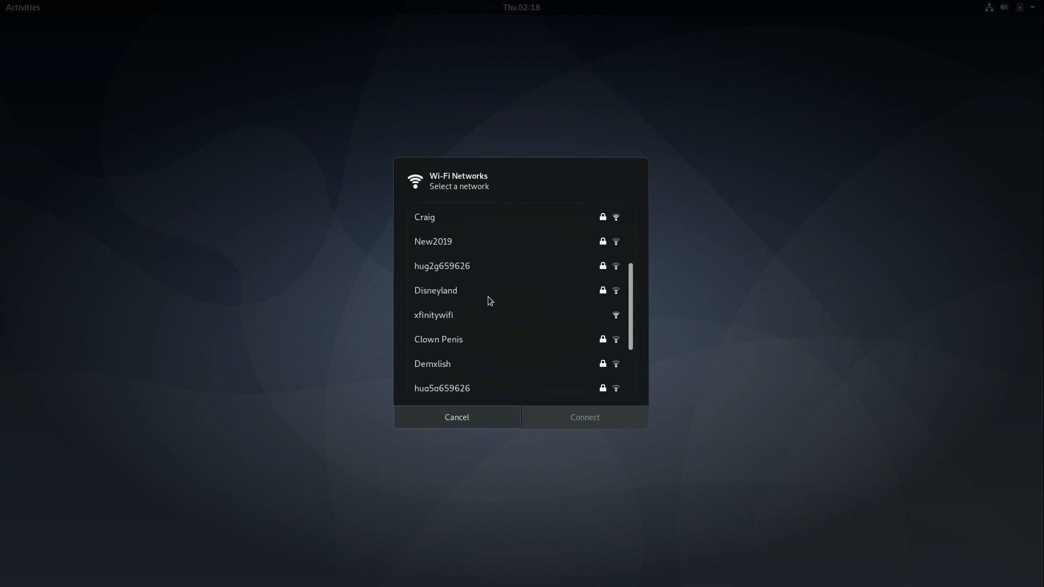
mouse_move(416, 353)
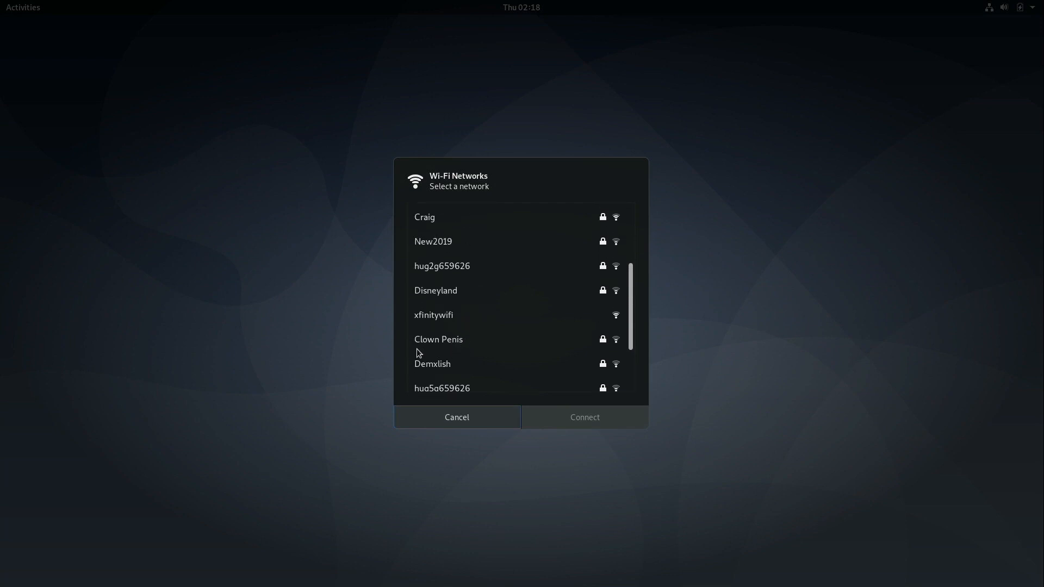
mouse_move(458, 348)
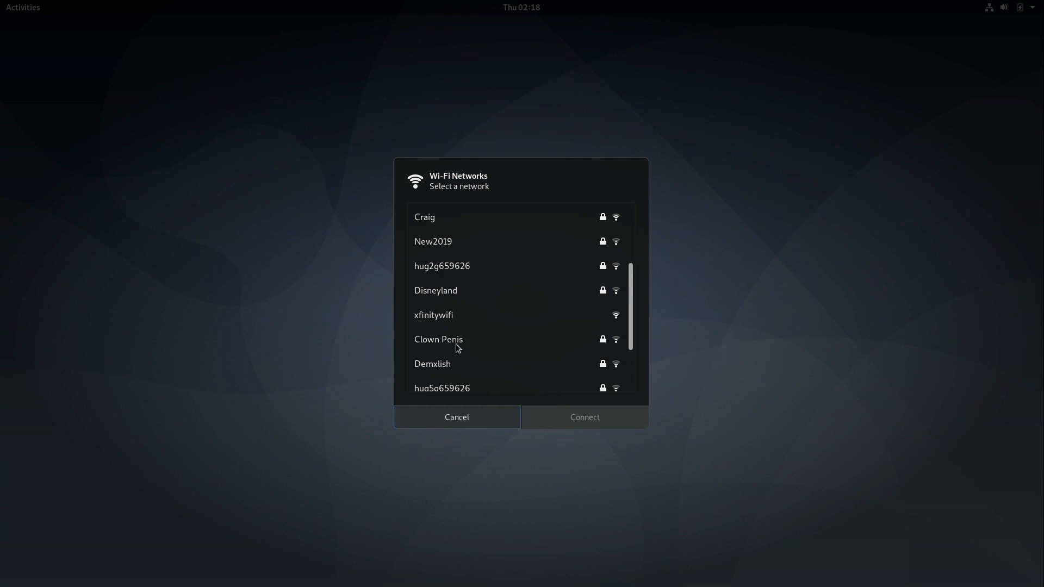
mouse_move(511, 325)
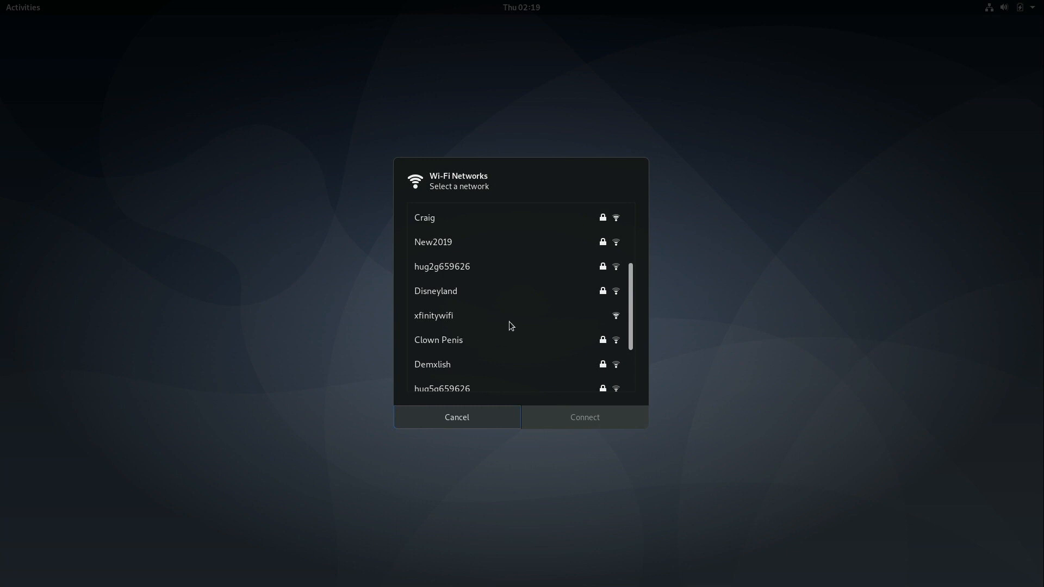
scroll(up, 3)
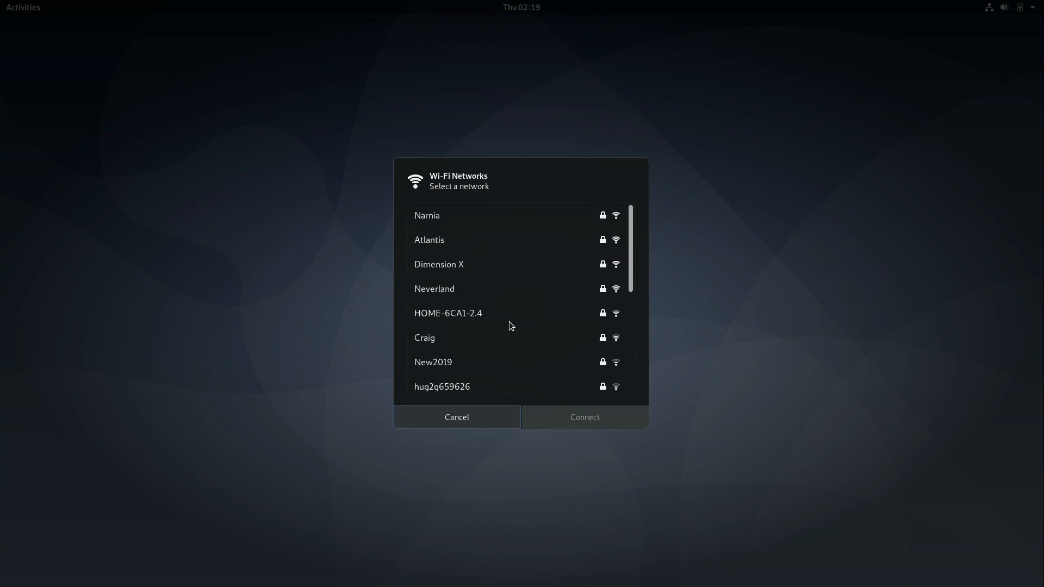
mouse_move(462, 227)
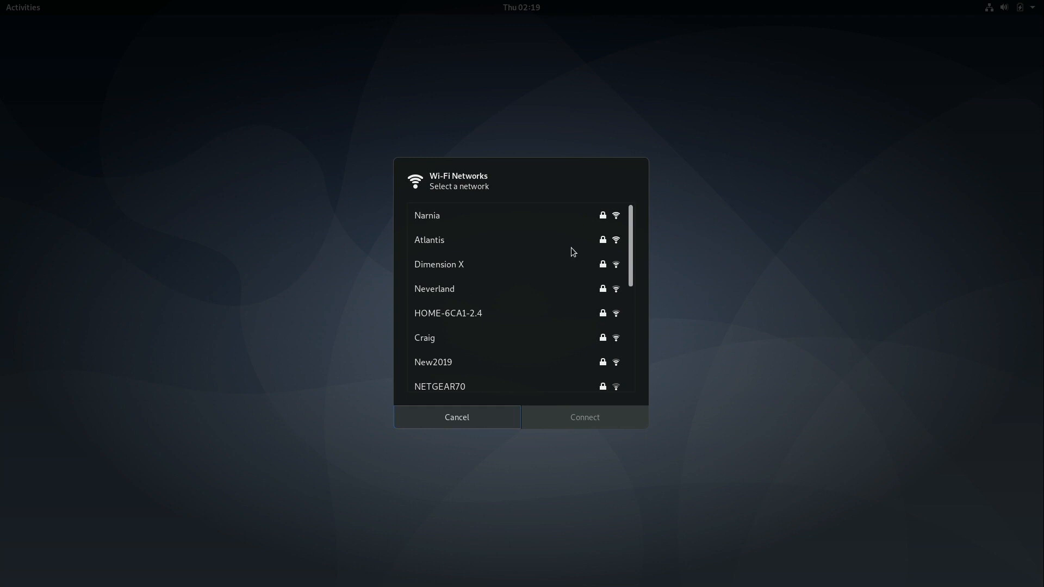
mouse_move(478, 262)
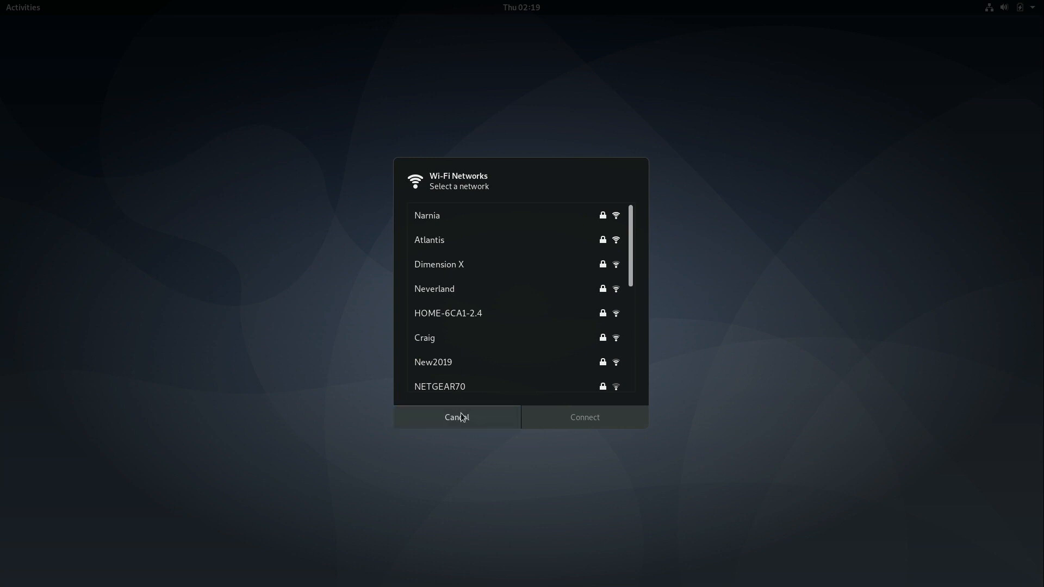
click(456, 416)
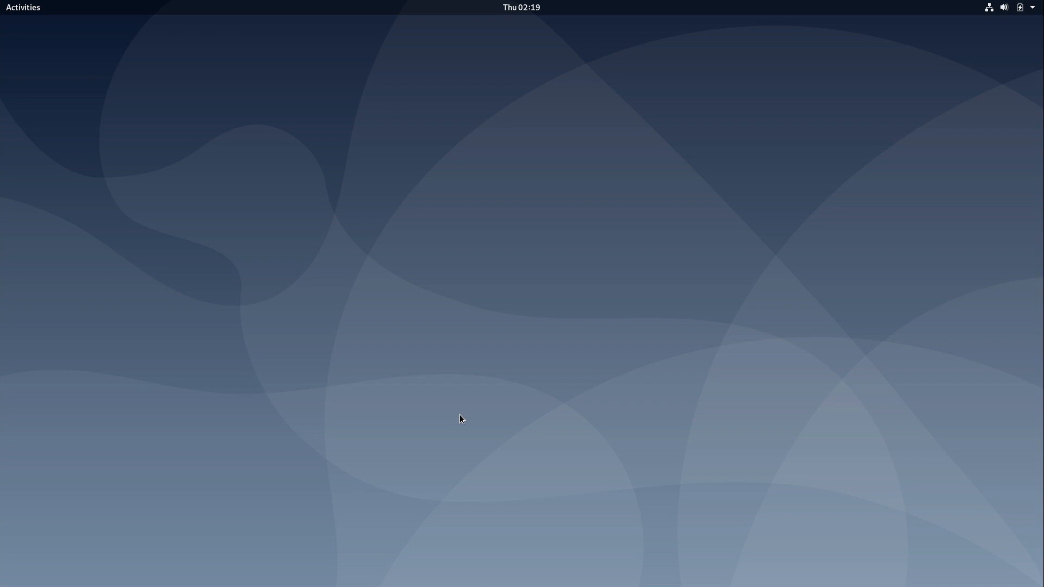
- Launch Firefox from the dash and load learnlinux.tv
click(22, 7)
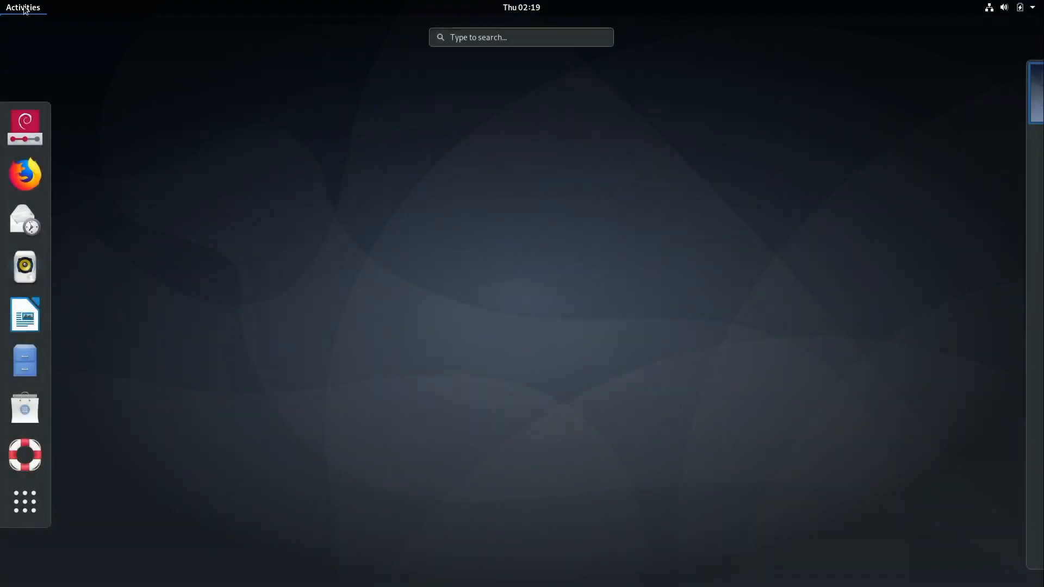
click(25, 174)
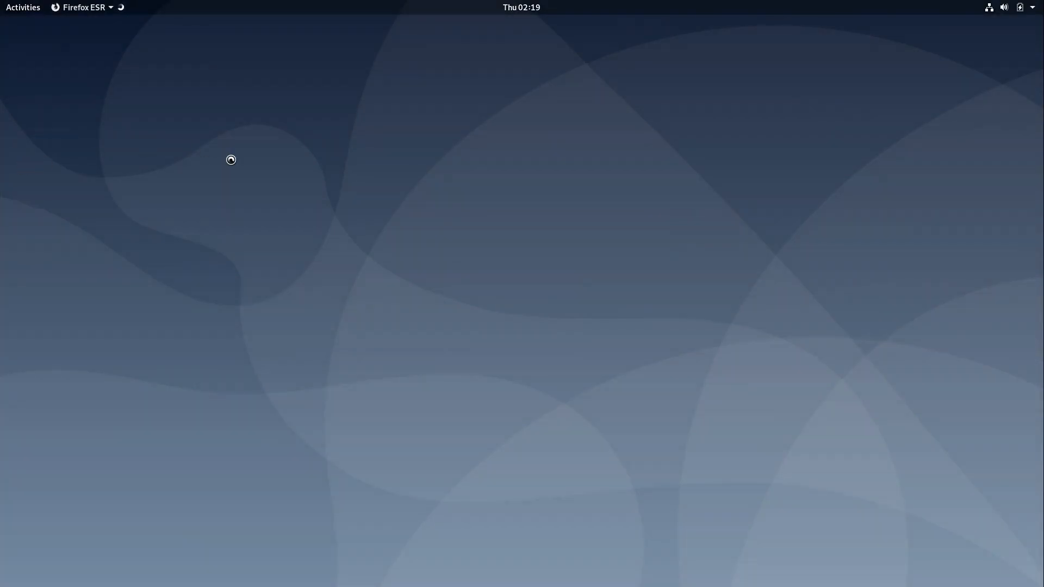
click(78, 8)
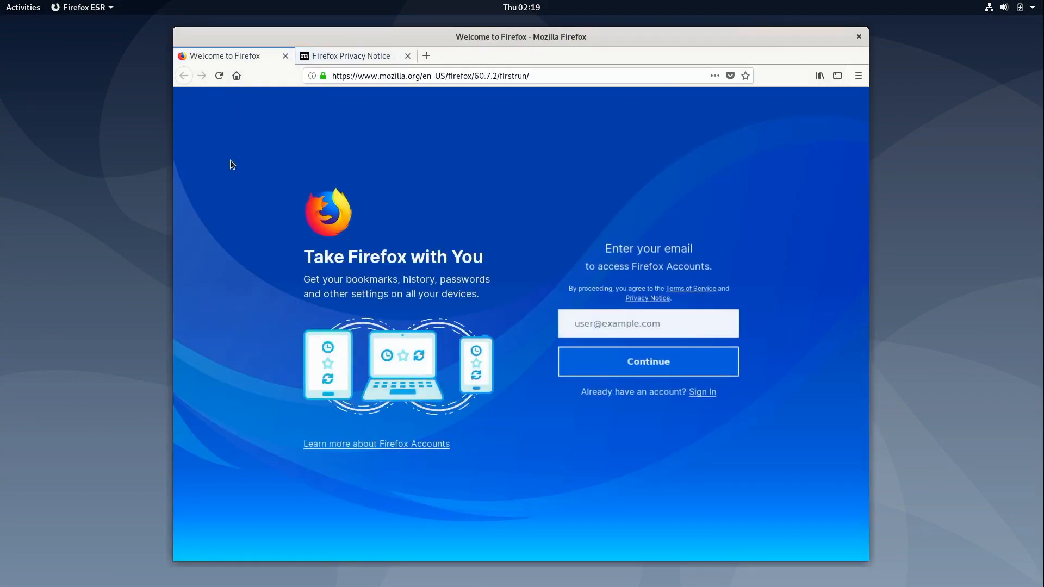
text(le)
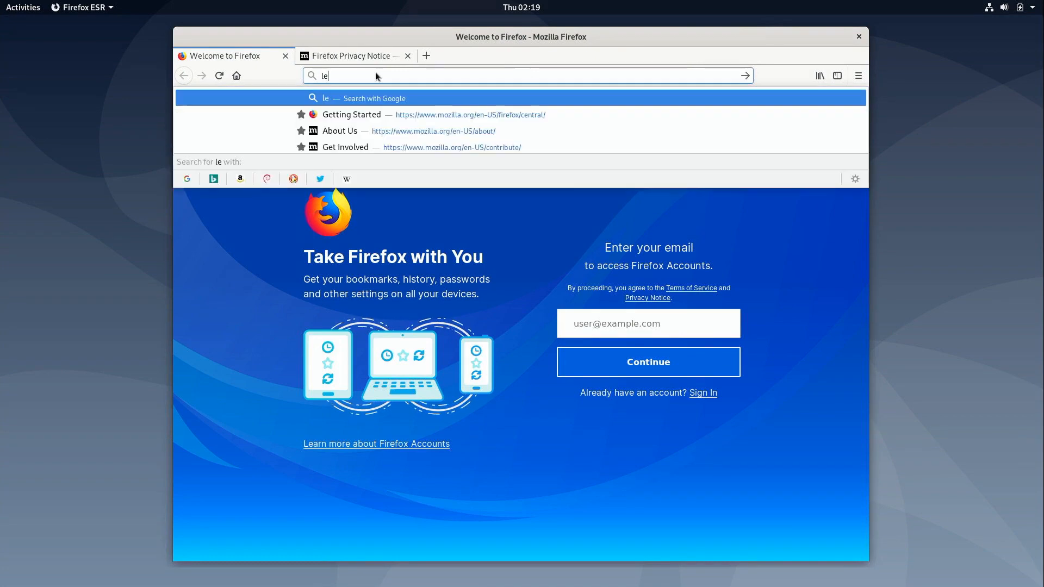
text(learnlinux.tv)
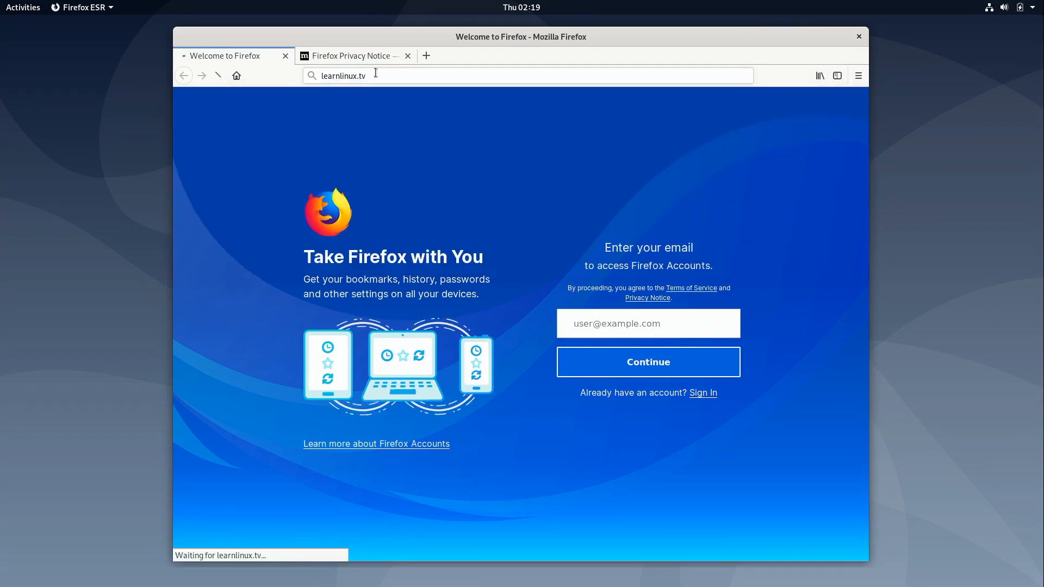
key(Return)
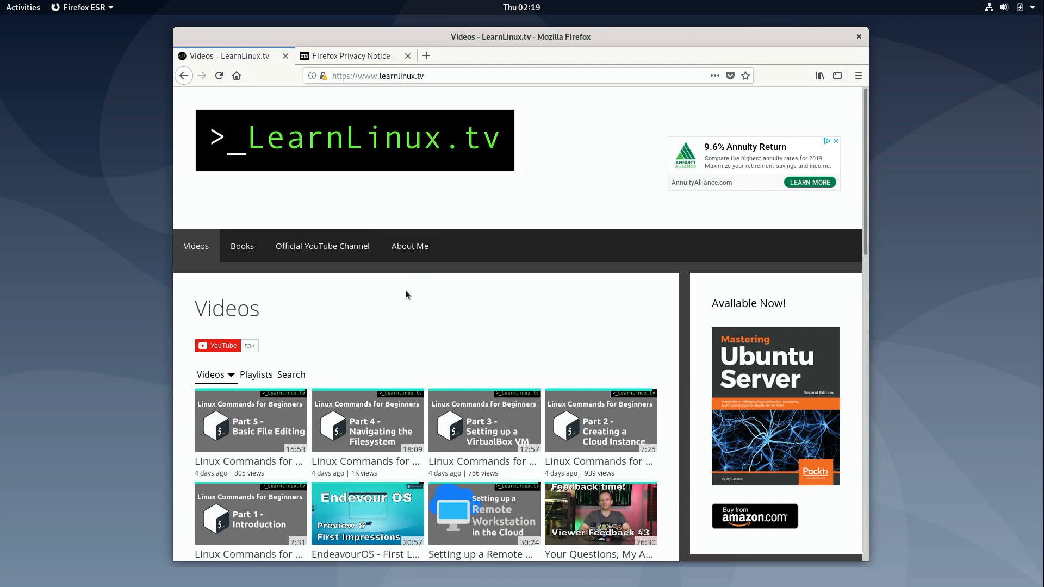
mouse_move(420, 232)
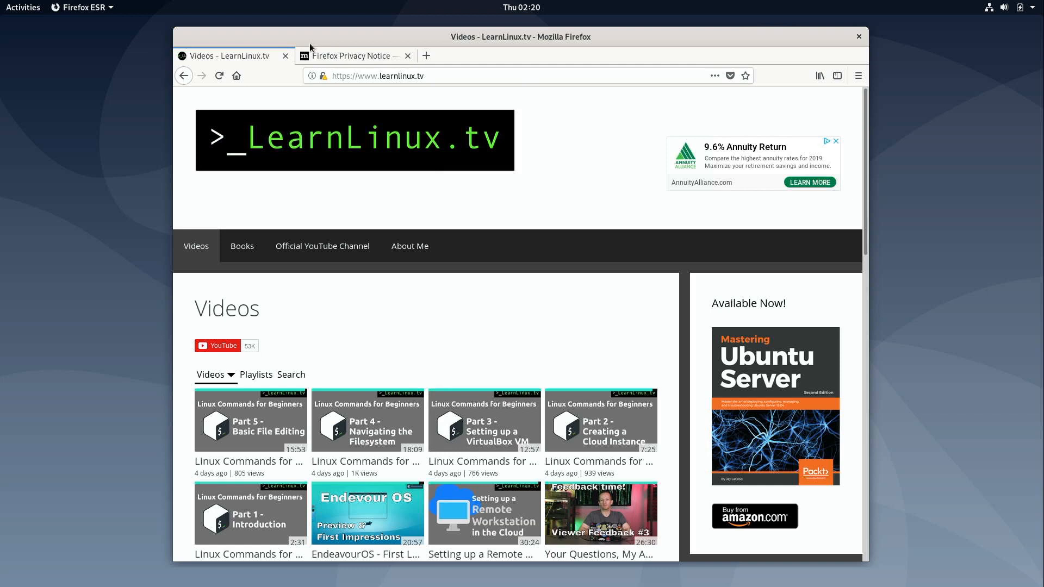
mouse_move(311, 49)
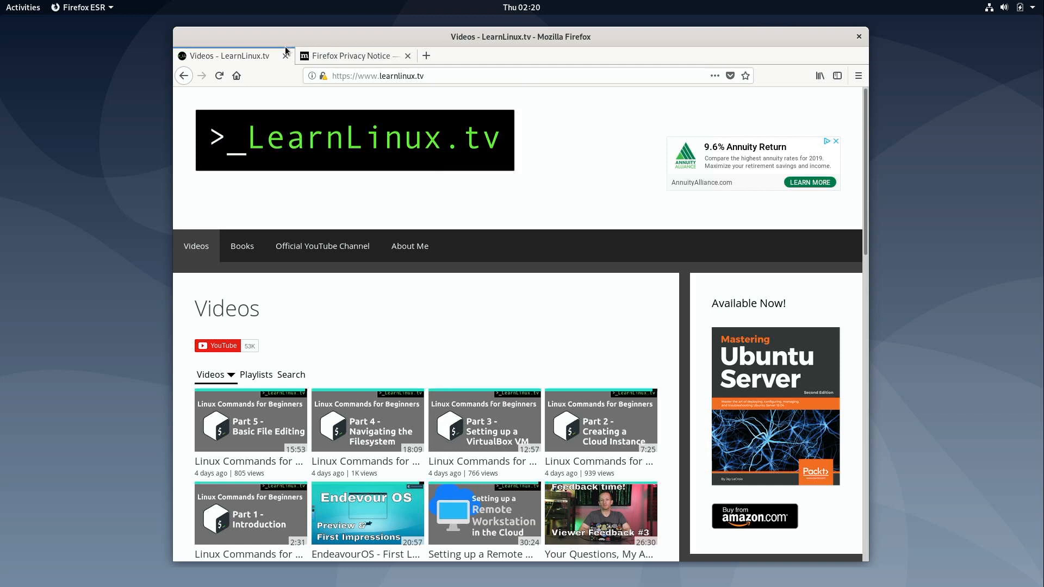
mouse_move(305, 35)
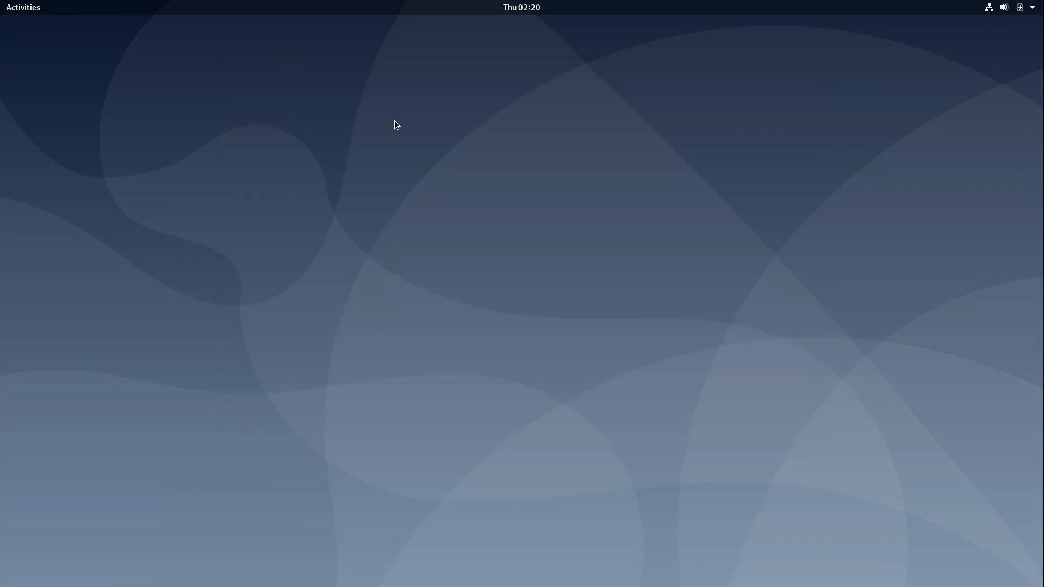
mouse_move(275, 111)
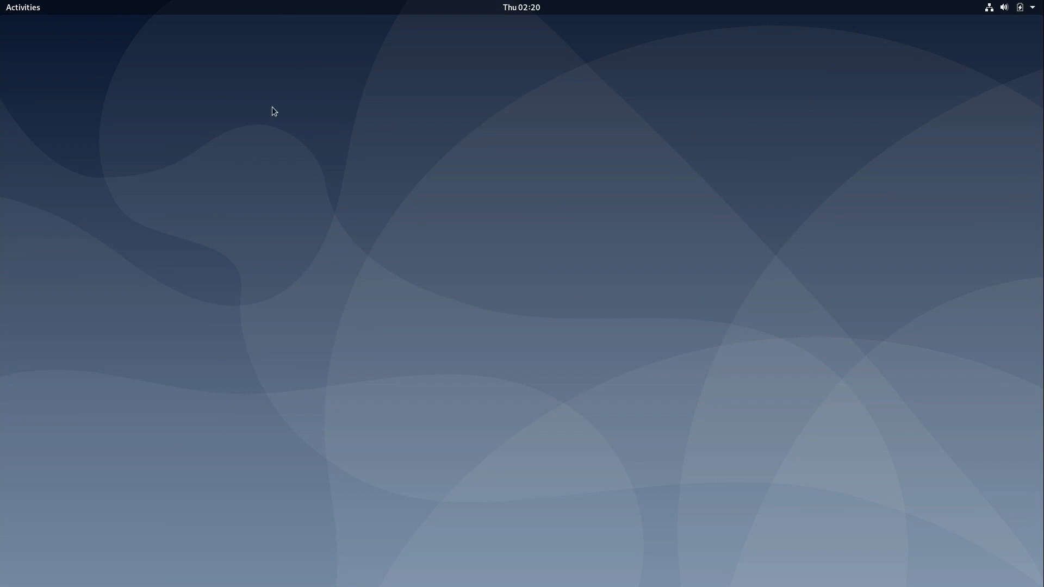
mouse_move(208, 138)
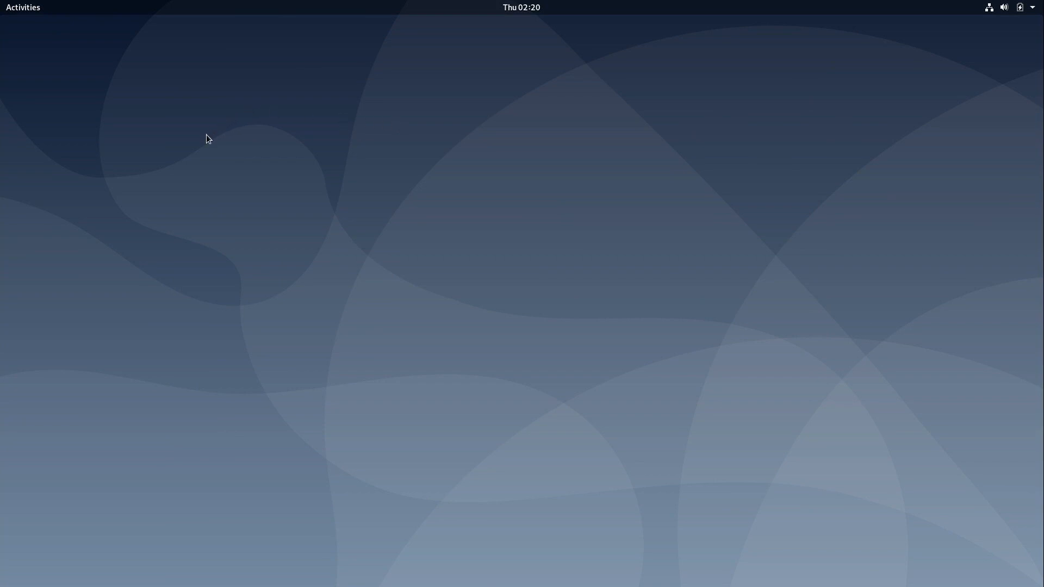
mouse_move(95, 85)
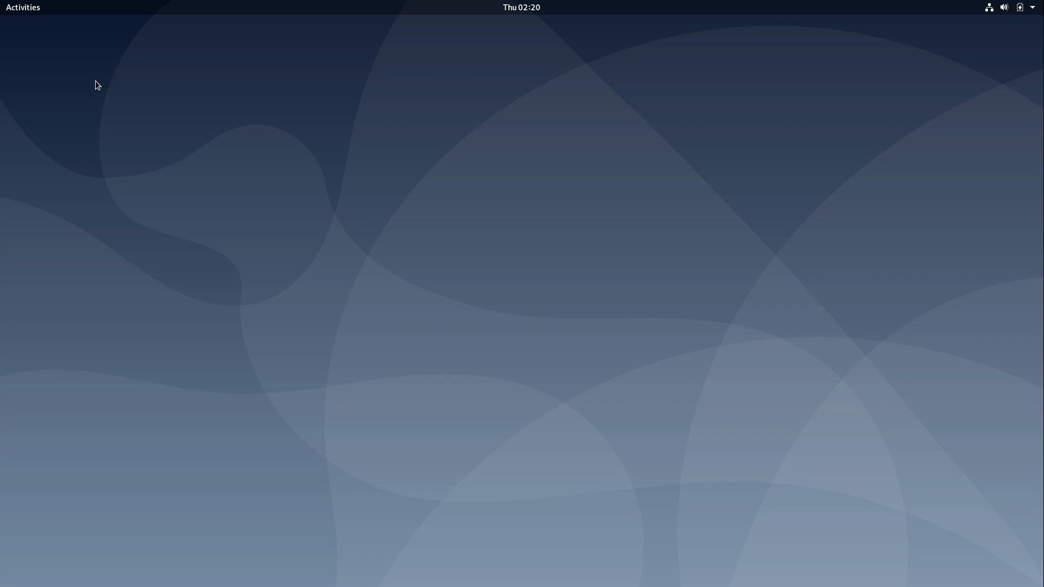
- Launch the Install Debian icon from the GNOME Activities dash
click(23, 8)
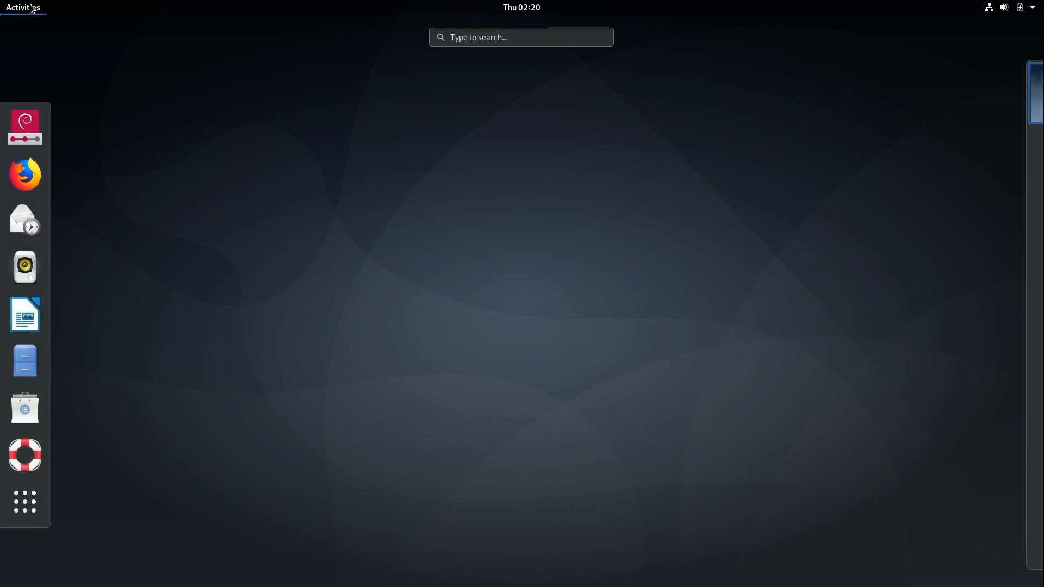
mouse_move(25, 126)
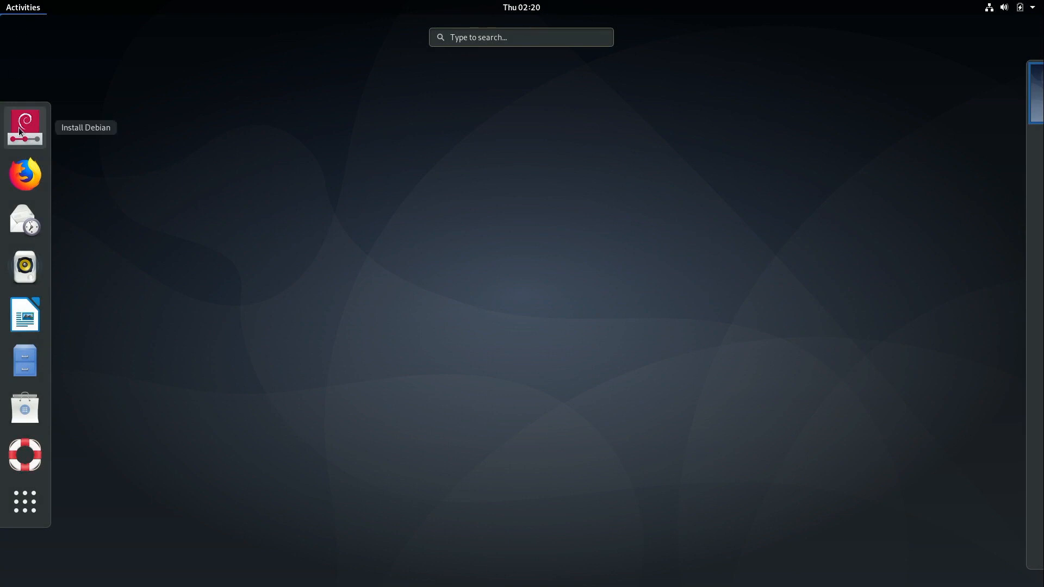
click(25, 127)
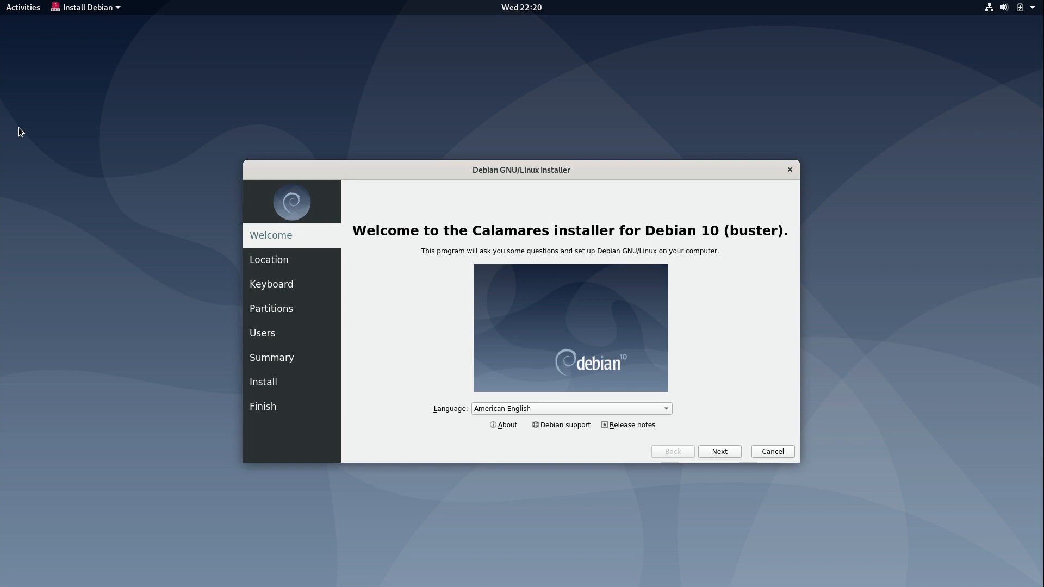
mouse_move(138, 136)
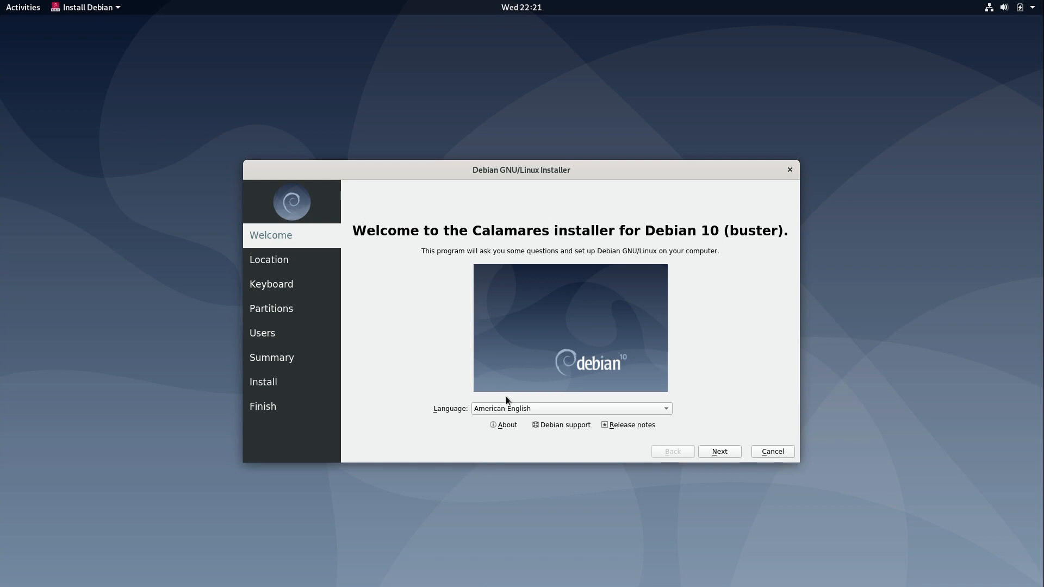
- Keep American English in the language list and continue to the Location page
click(569, 407)
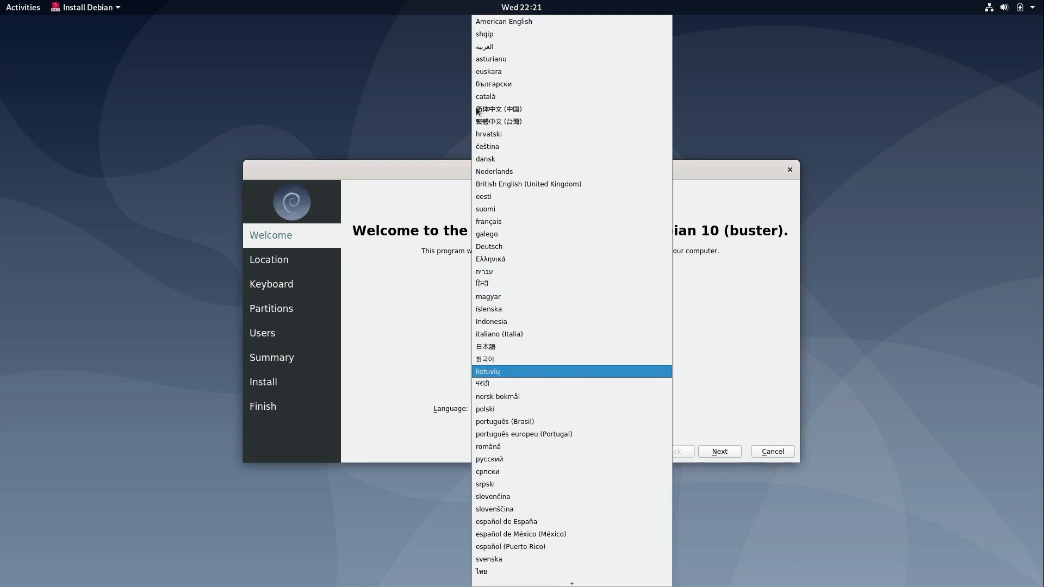
click(504, 21)
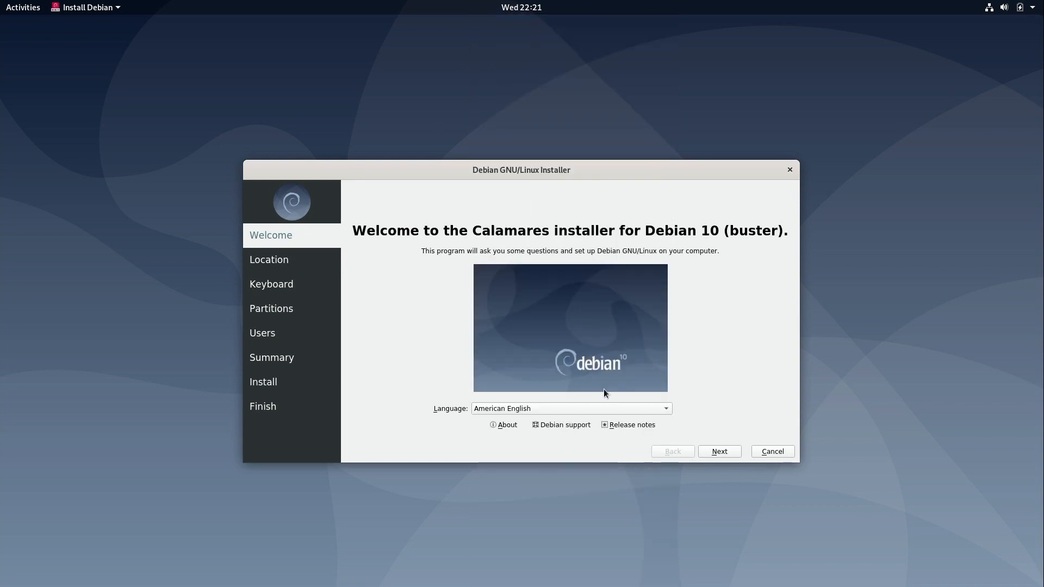
mouse_move(719, 451)
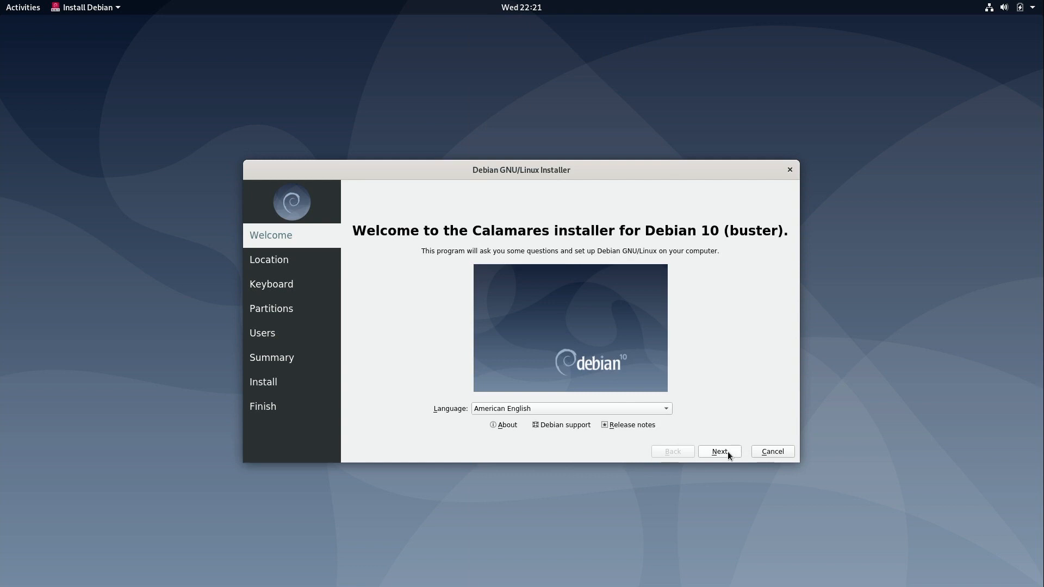
click(719, 450)
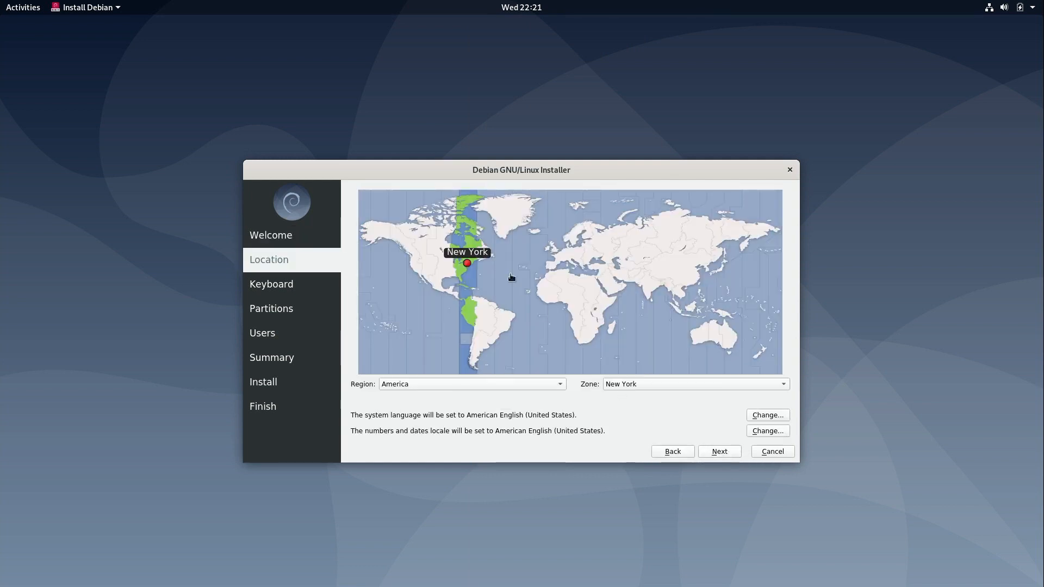
- Pick Detroit on the time zone map (Region America, Zone Detroit) and continue to Keyboard
click(461, 263)
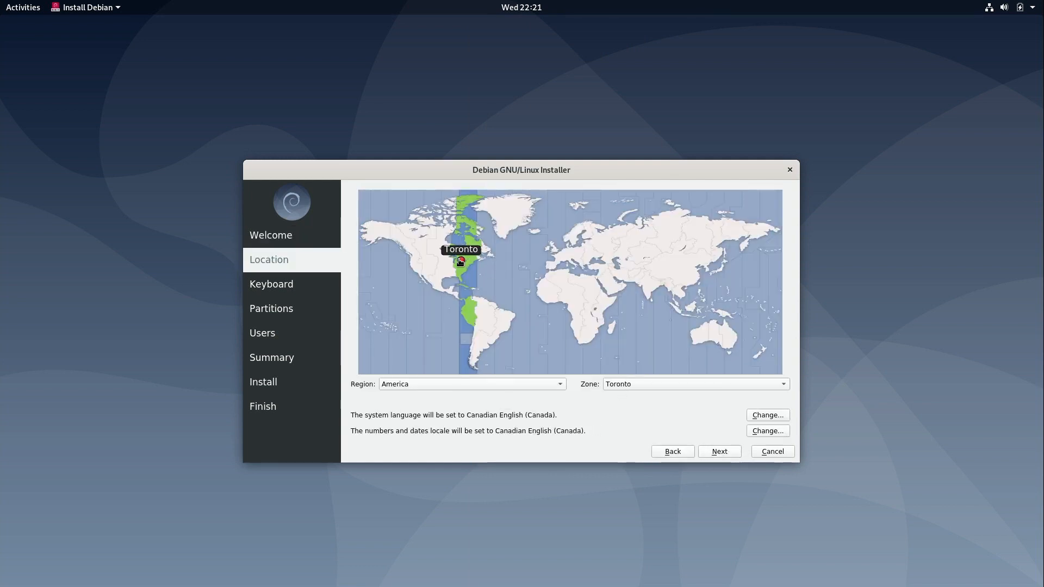
click(458, 260)
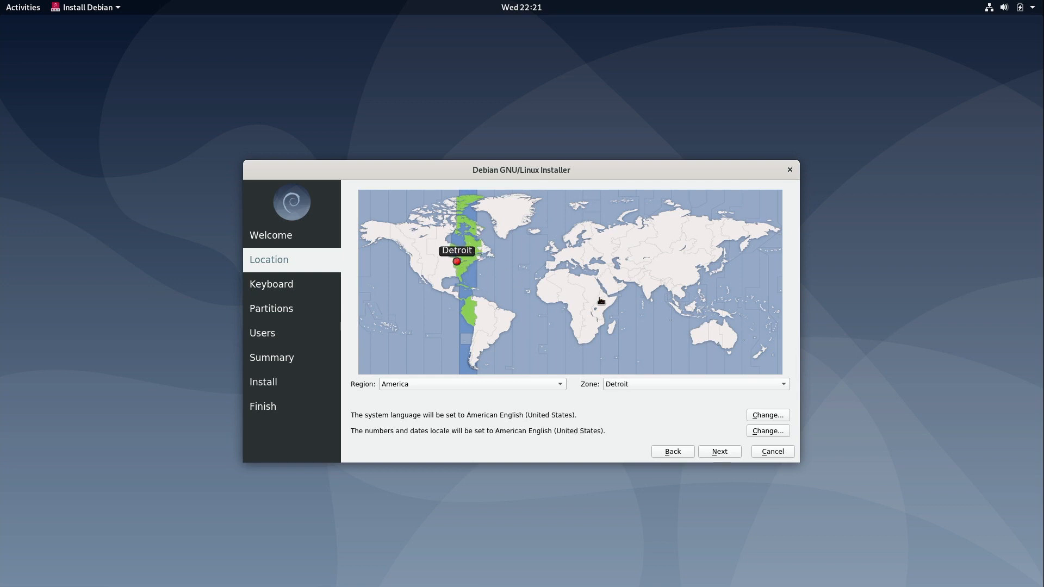
mouse_move(708, 426)
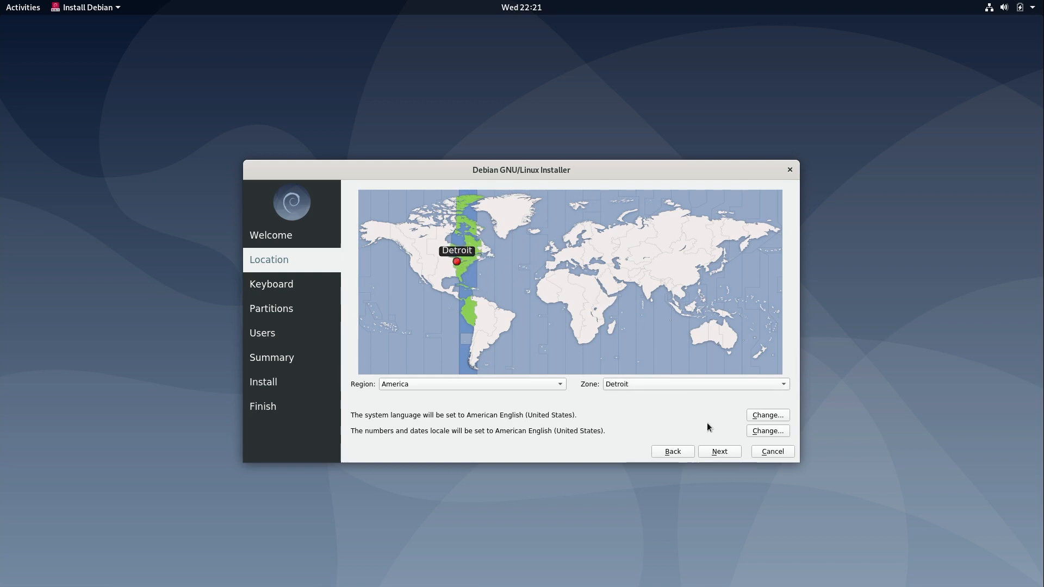
mouse_move(507, 289)
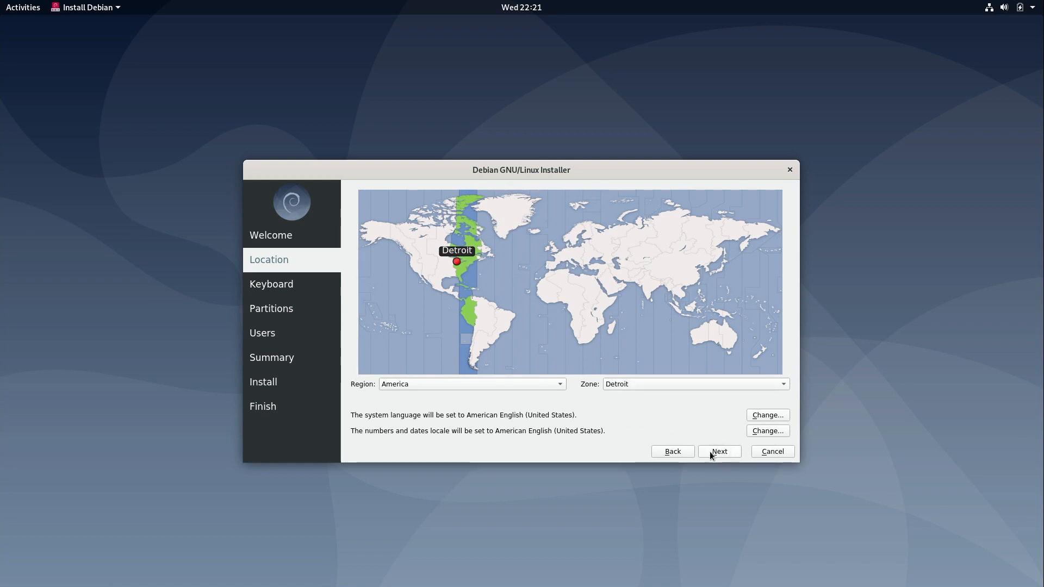
mouse_move(729, 454)
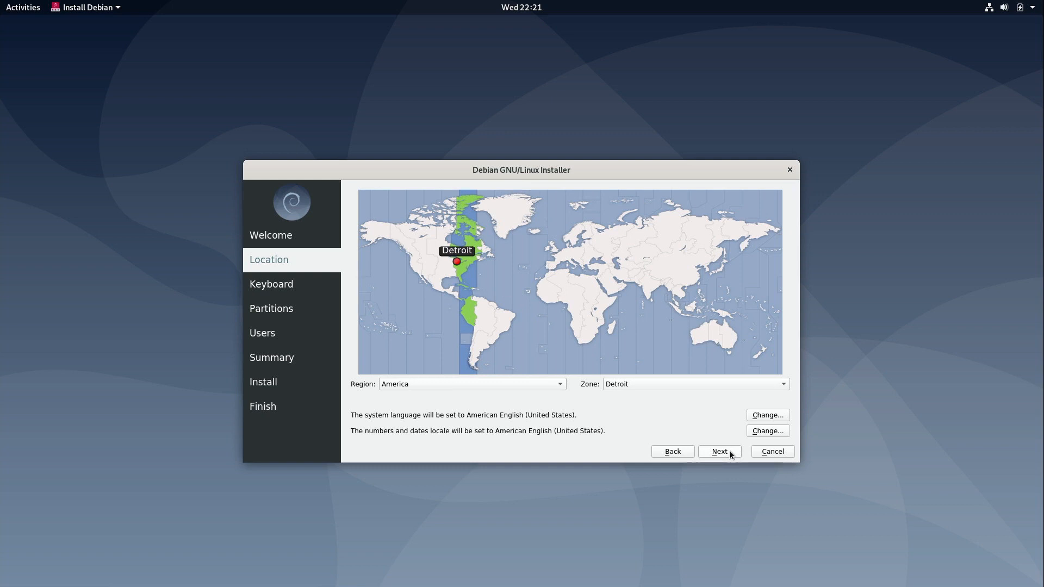
click(719, 451)
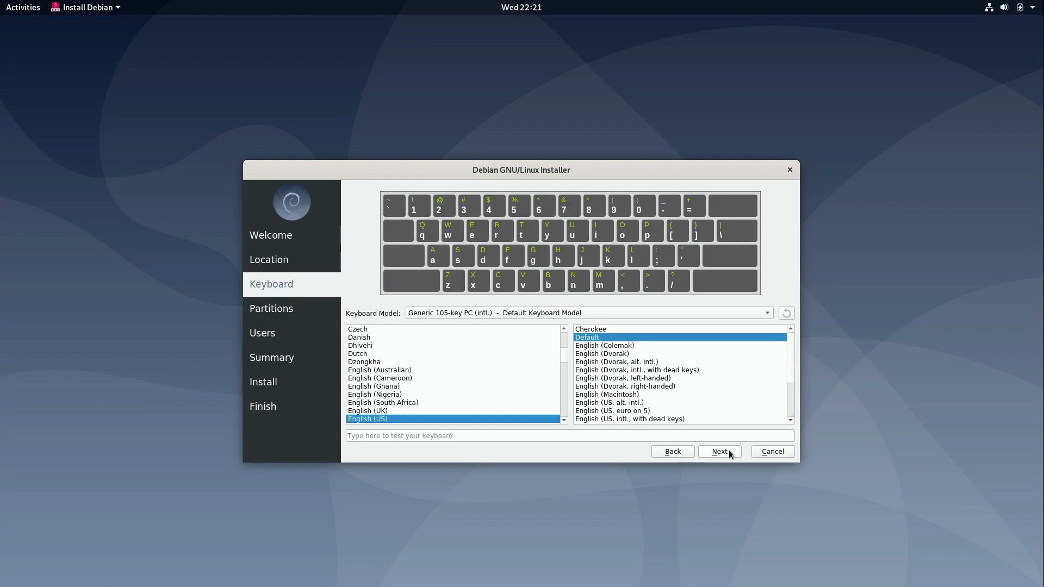
mouse_move(719, 438)
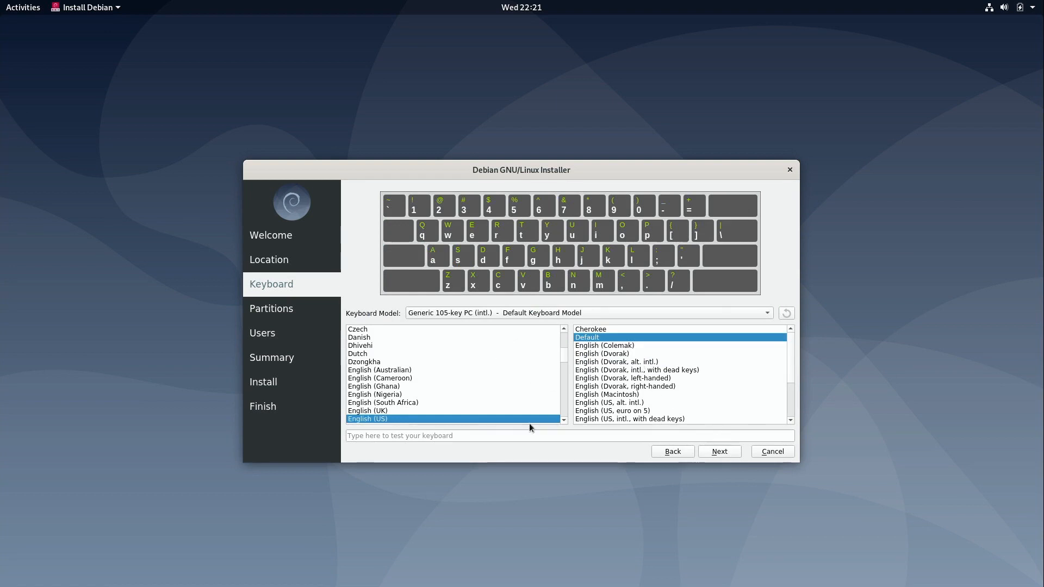
- Test the English (US) default layout by typing 'learnli', then continue to Partitions
text(learnli)
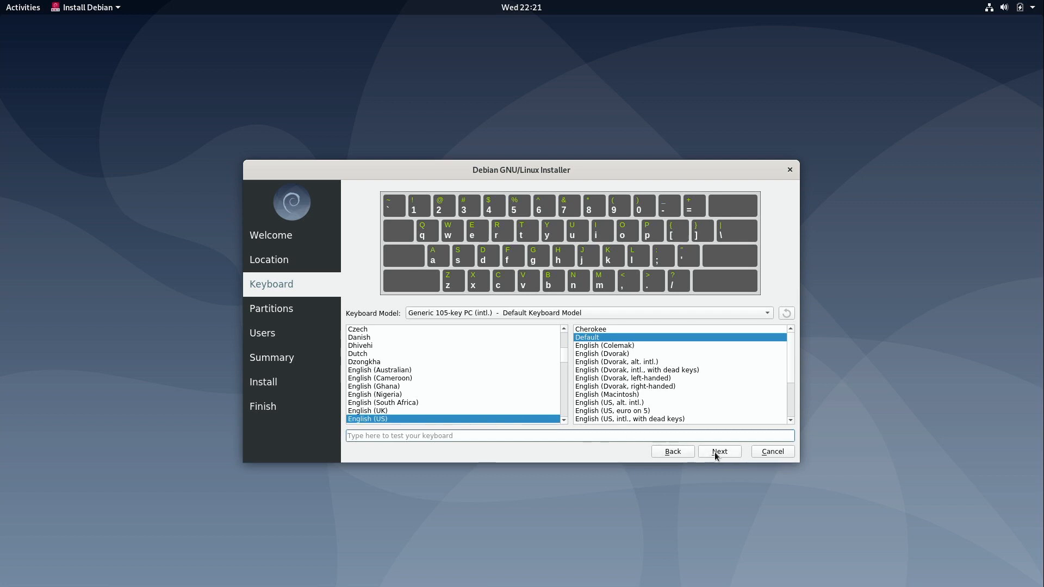
click(719, 450)
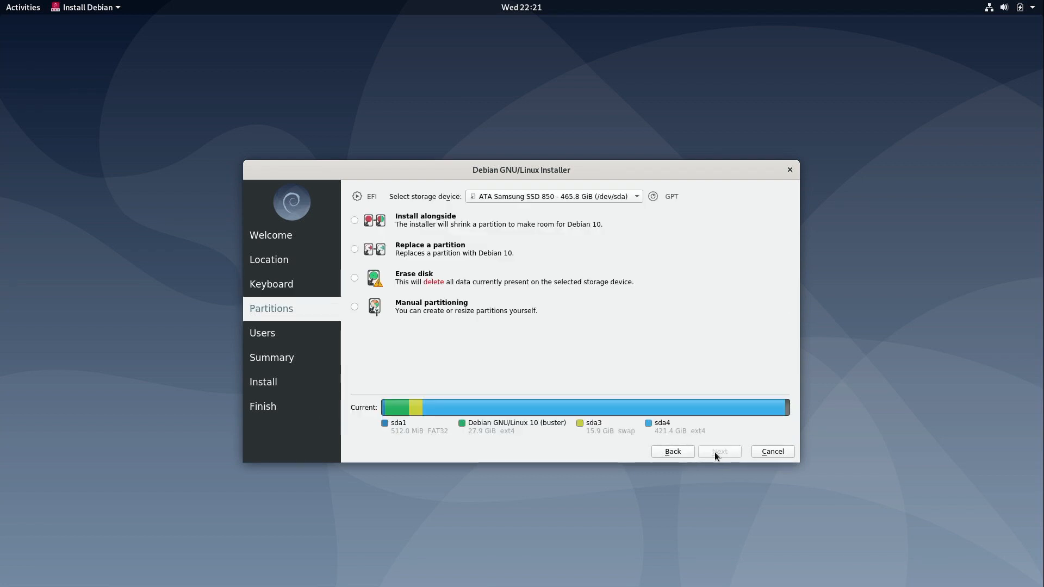
mouse_move(633, 204)
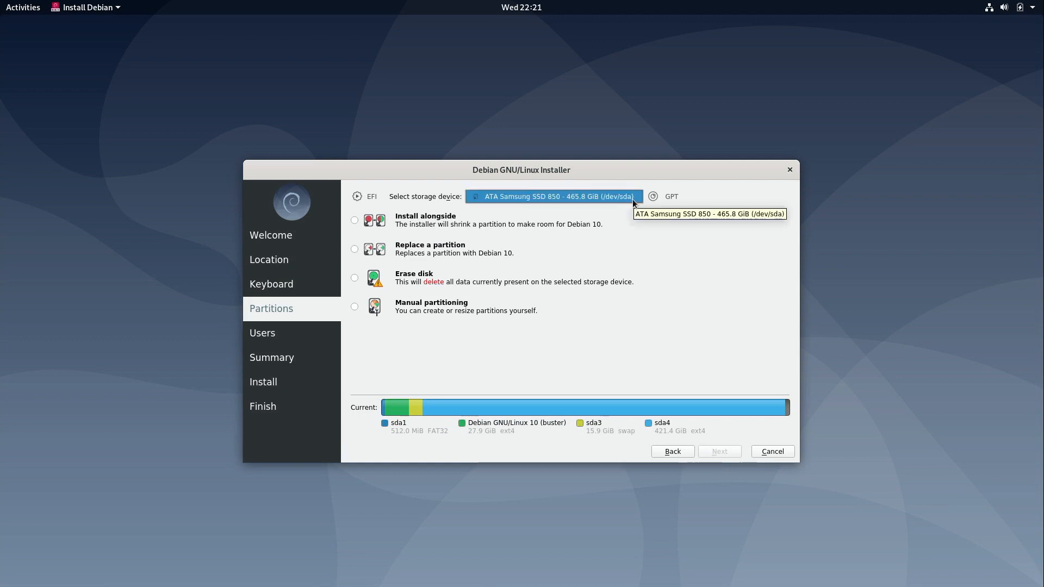
mouse_move(636, 185)
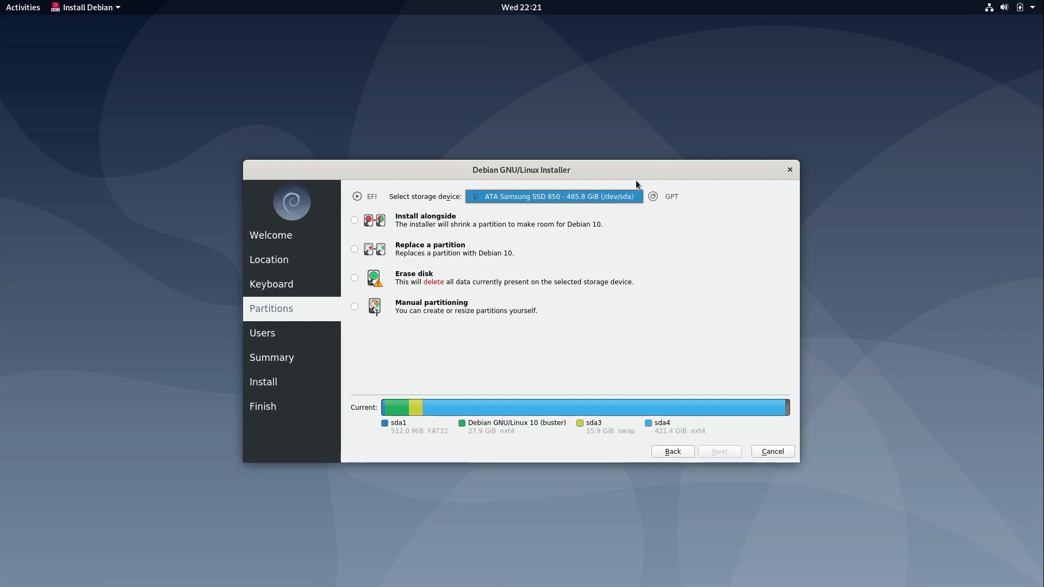
mouse_move(601, 233)
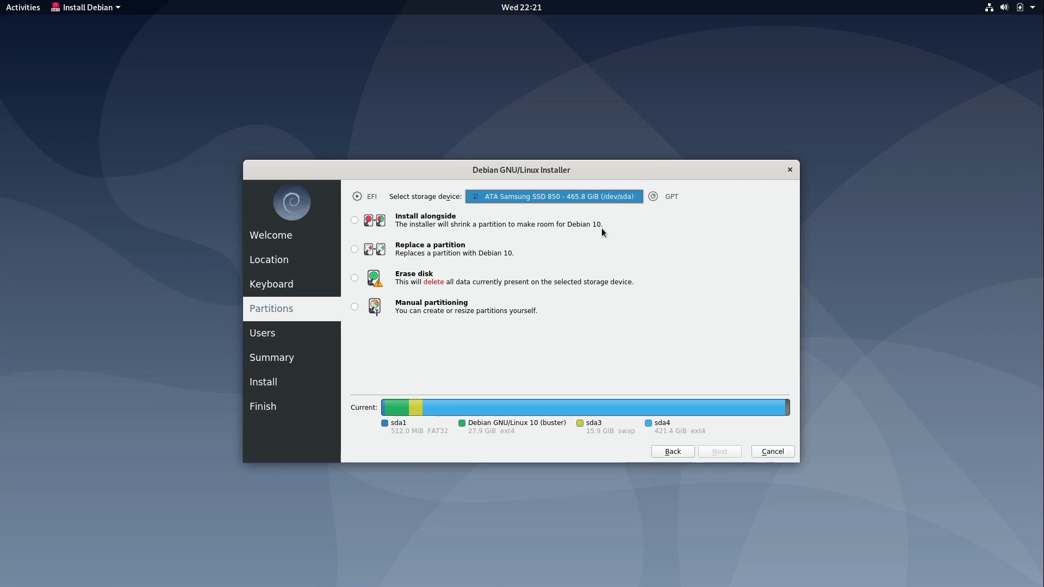
mouse_move(503, 360)
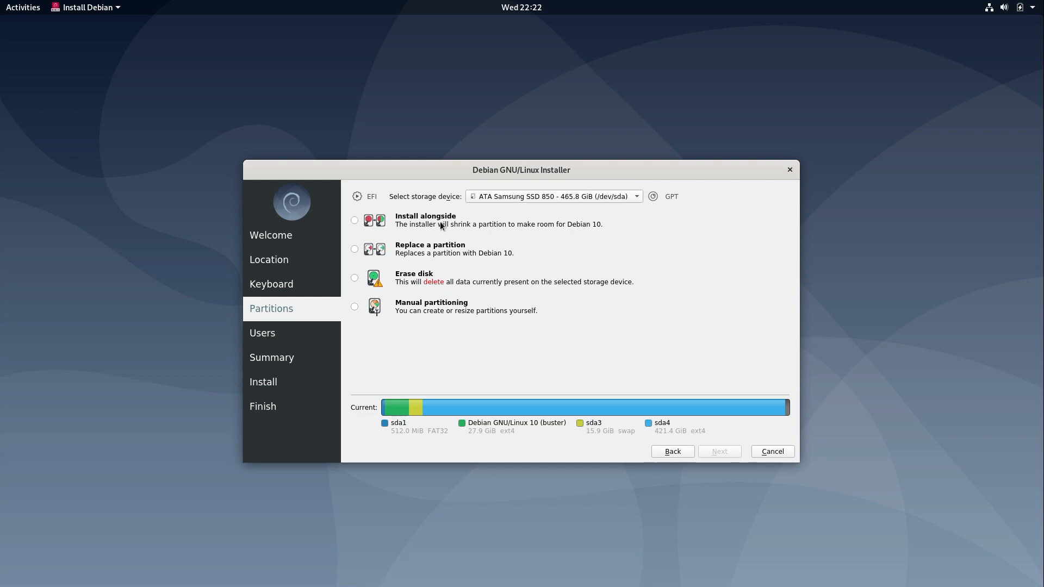
mouse_move(432, 223)
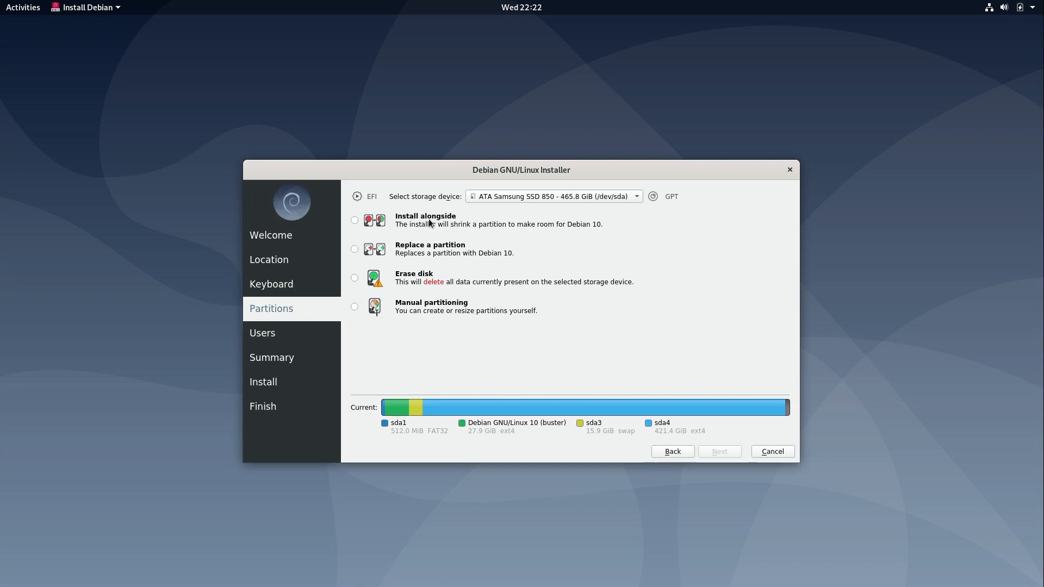
mouse_move(405, 267)
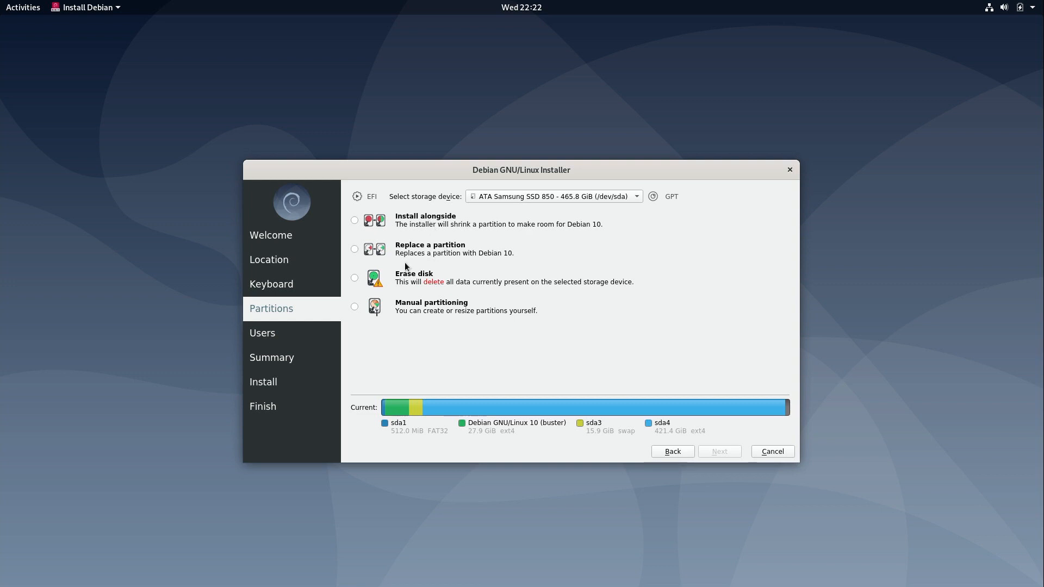
- Choose Erase disk for the Samsung SSD, trying Encrypt system and leaving it off
click(354, 277)
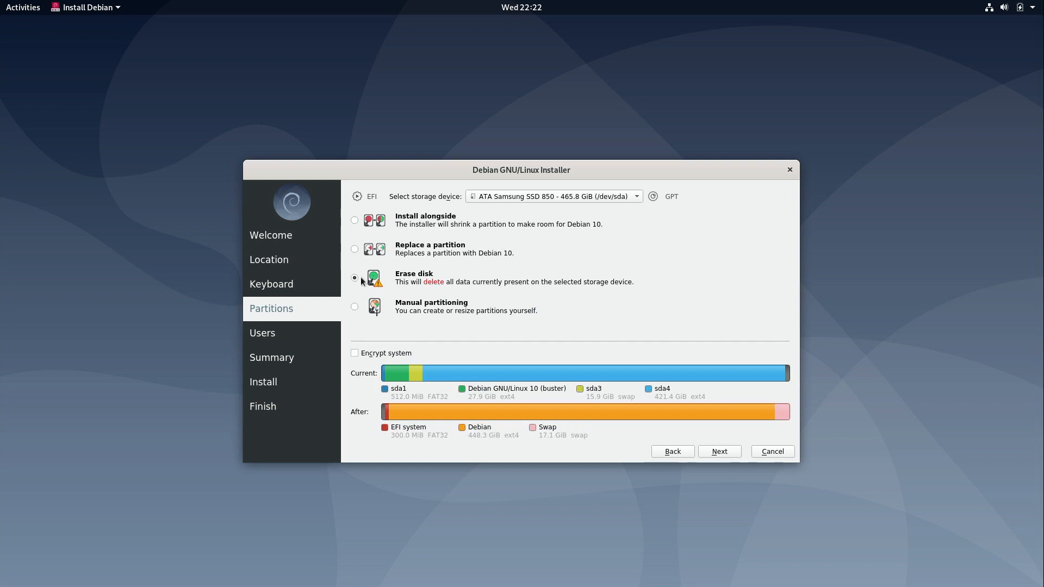
mouse_move(467, 301)
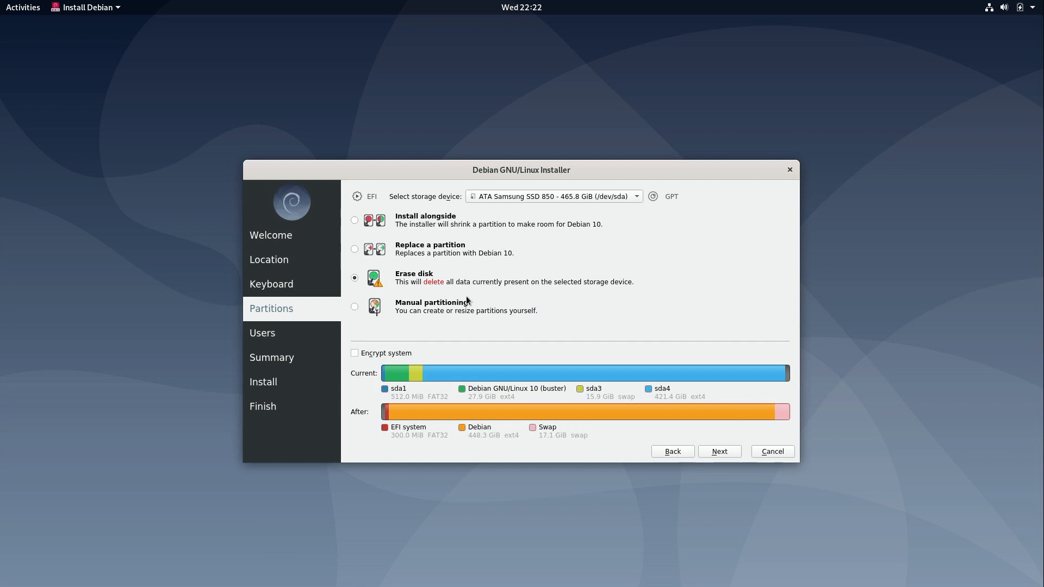
mouse_move(434, 321)
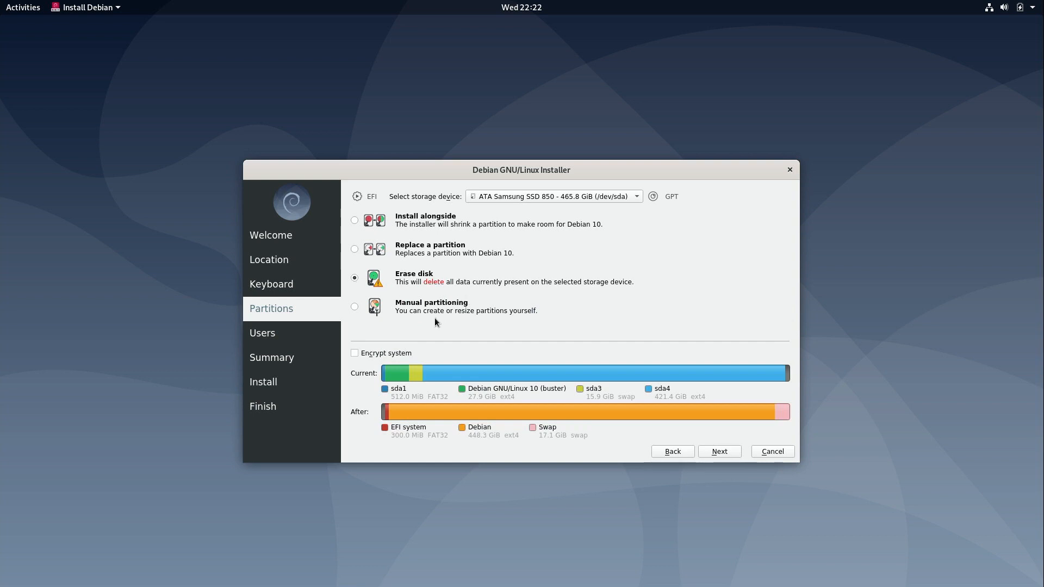
mouse_move(447, 342)
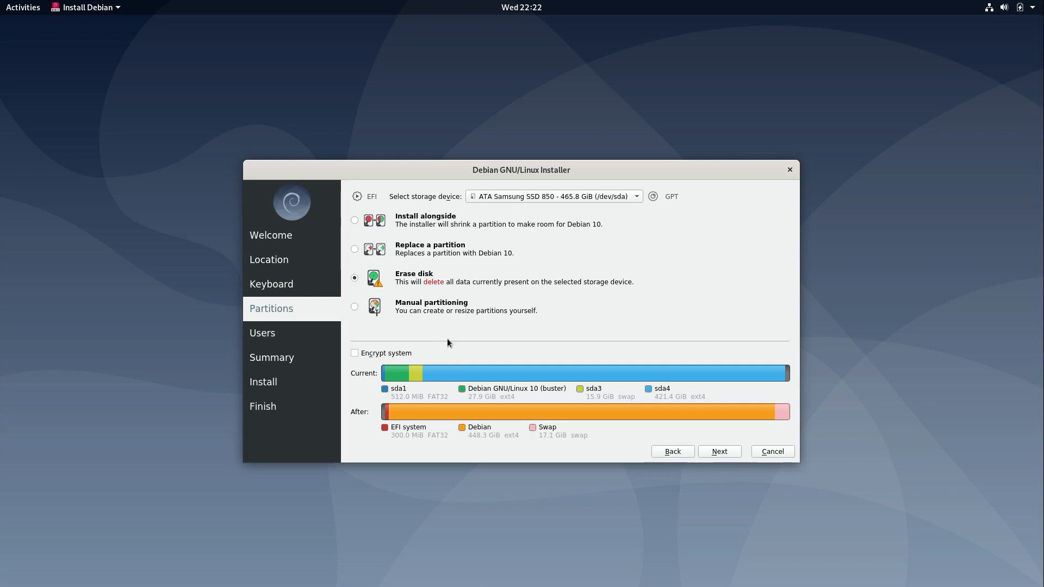
click(355, 352)
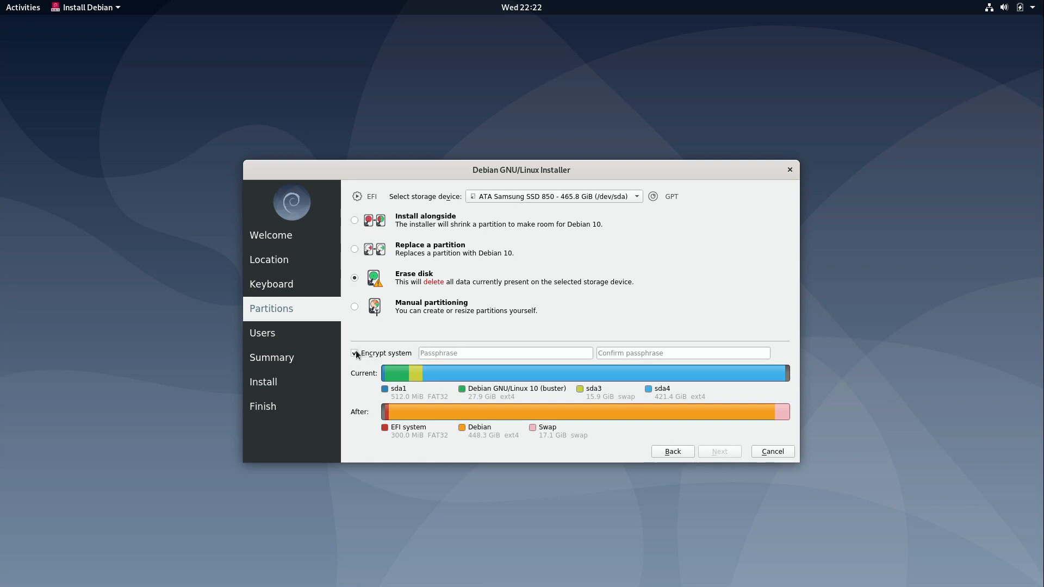
click(355, 353)
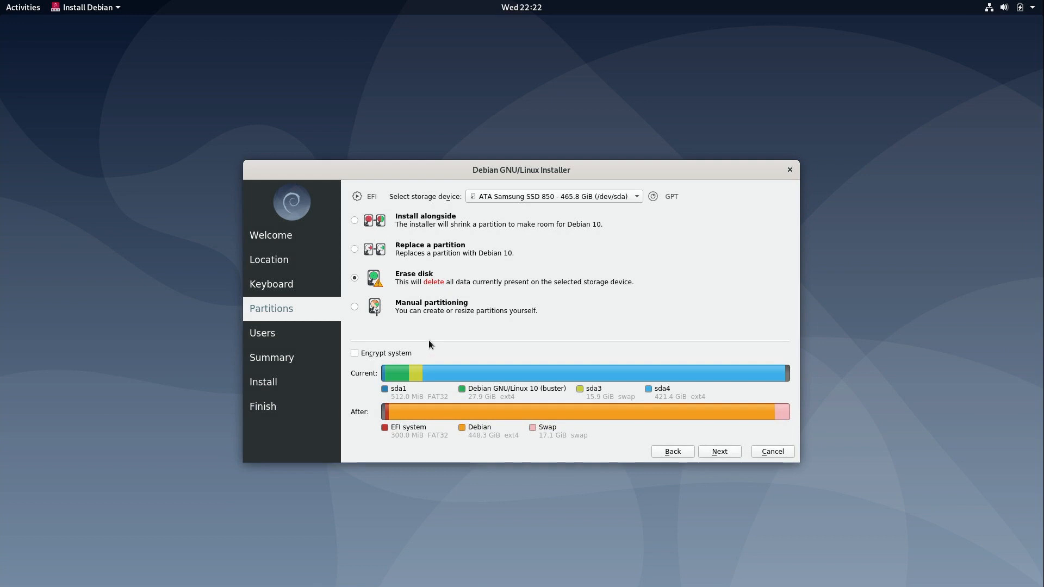
mouse_move(388, 359)
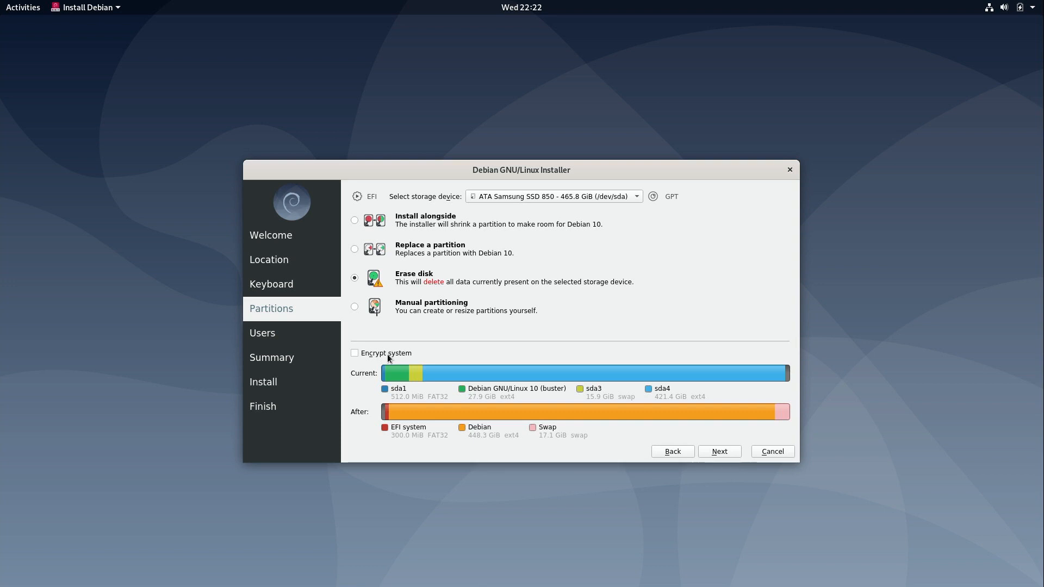
mouse_move(530, 346)
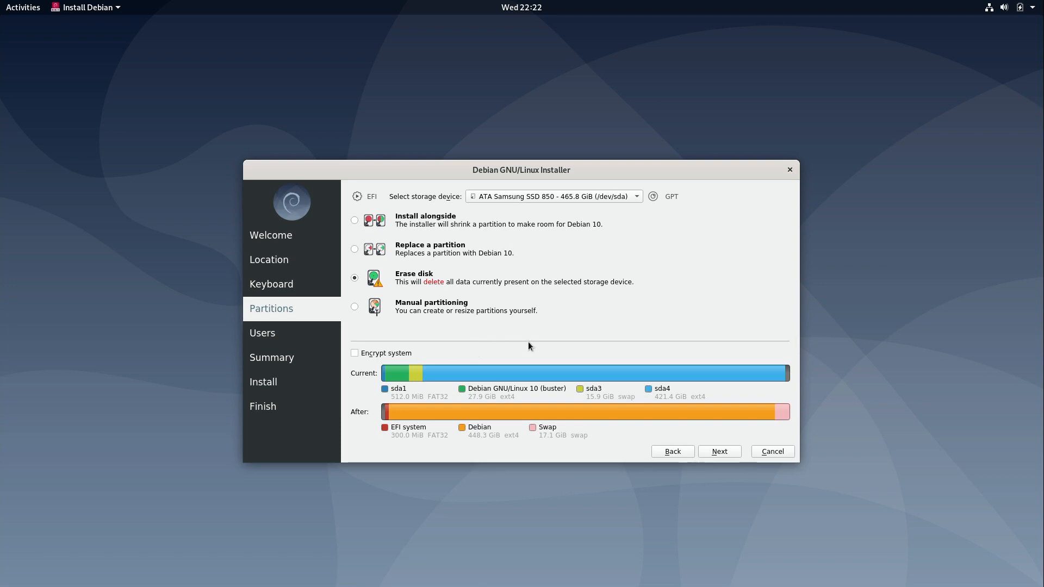
mouse_move(379, 354)
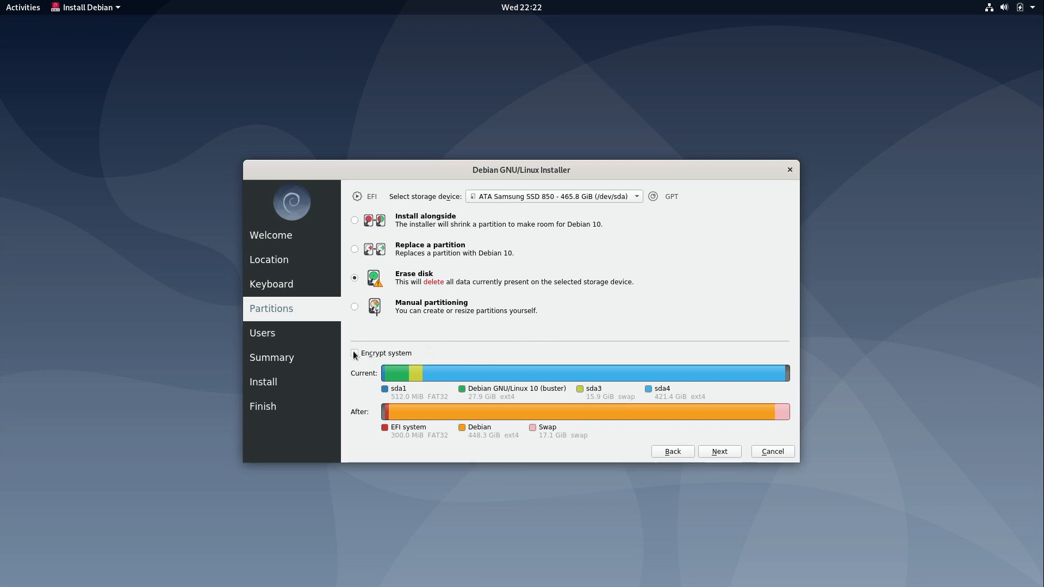
mouse_move(467, 354)
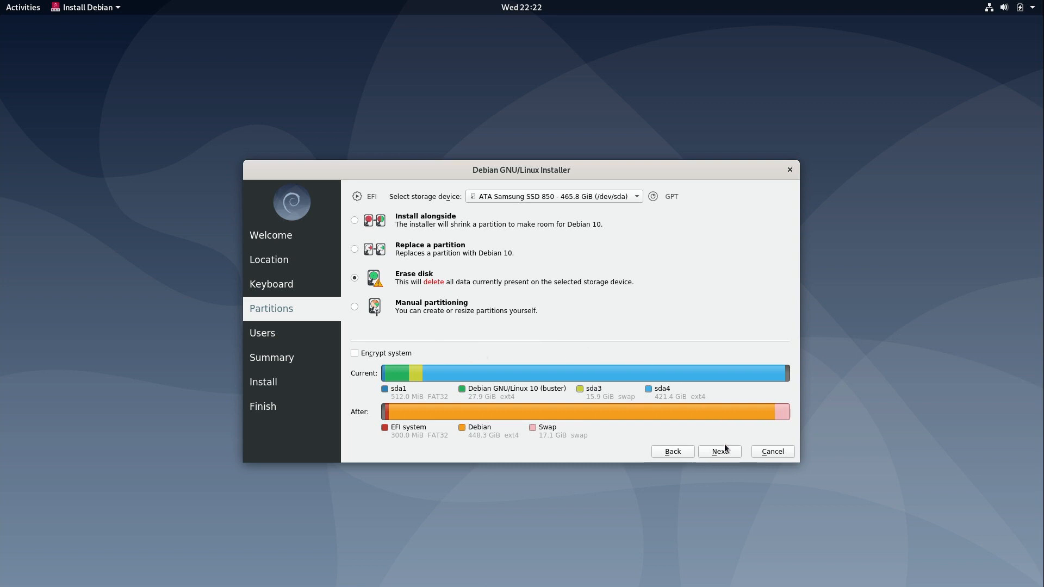
- Accept the disk plan, then enter the name 'Jay' and a matching account password
click(718, 451)
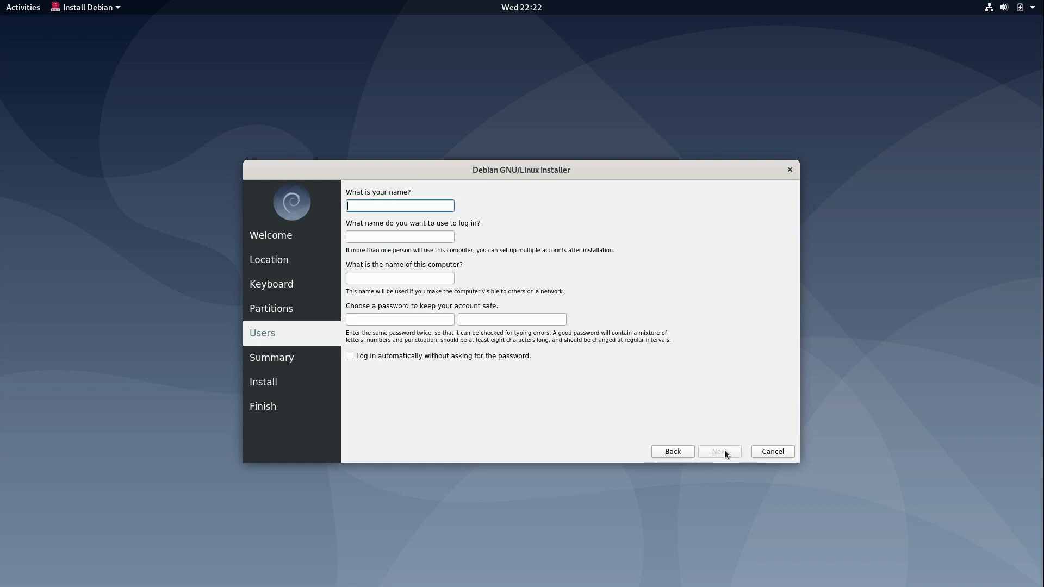
text(Jay)
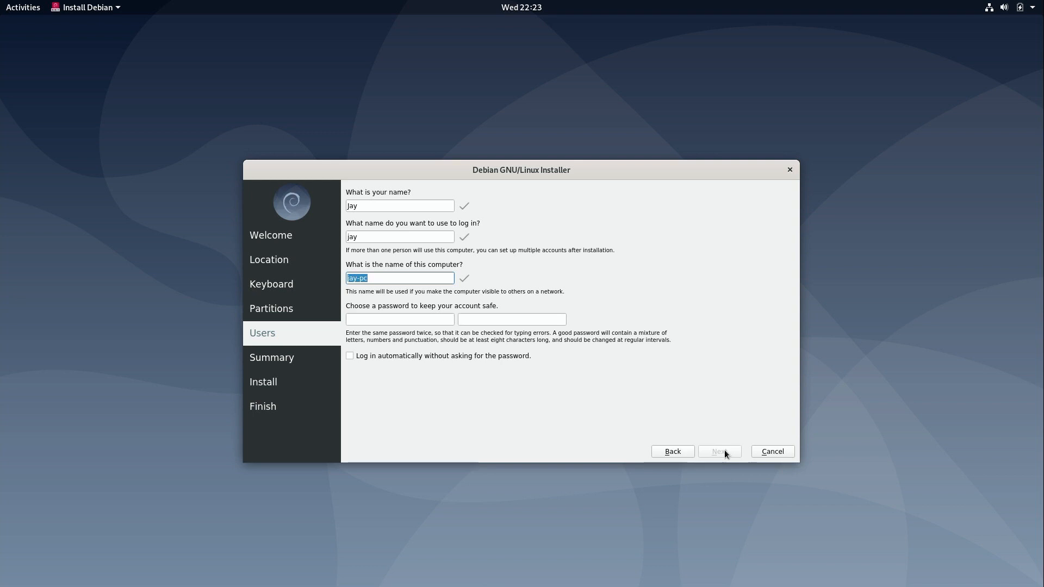
click(399, 318)
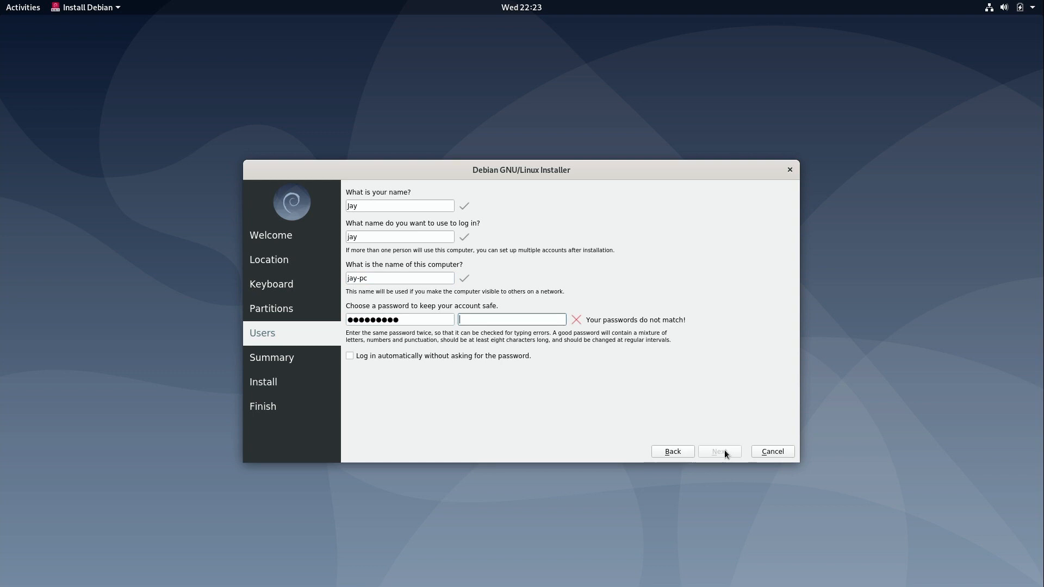
text(••••••••••)
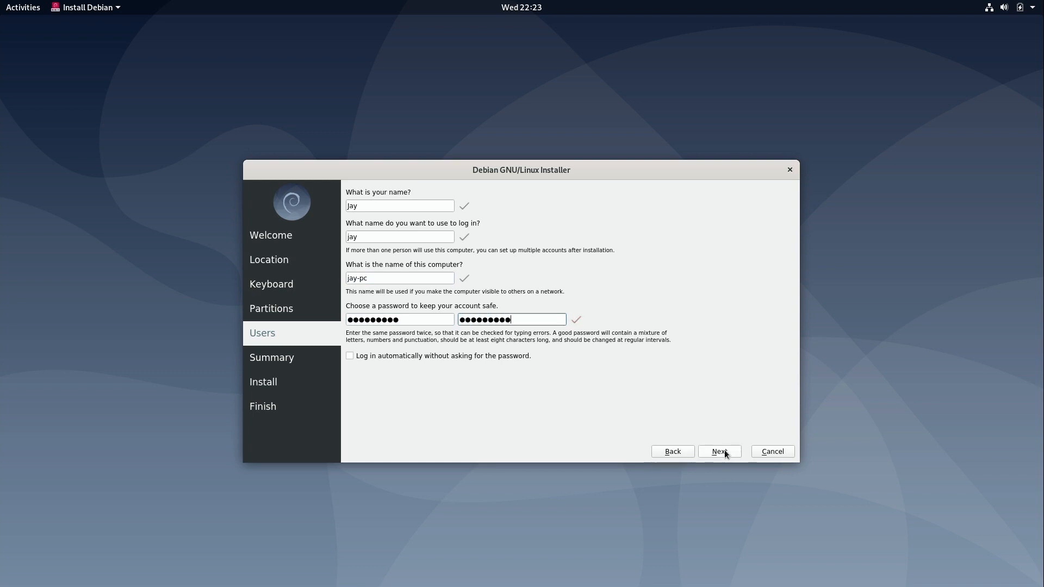
mouse_move(413, 359)
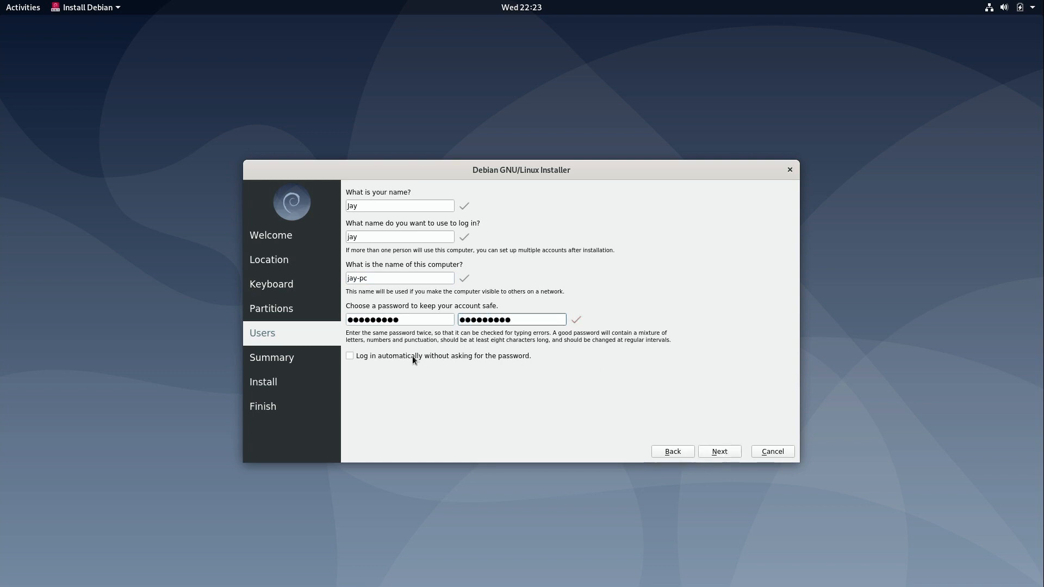
mouse_move(595, 396)
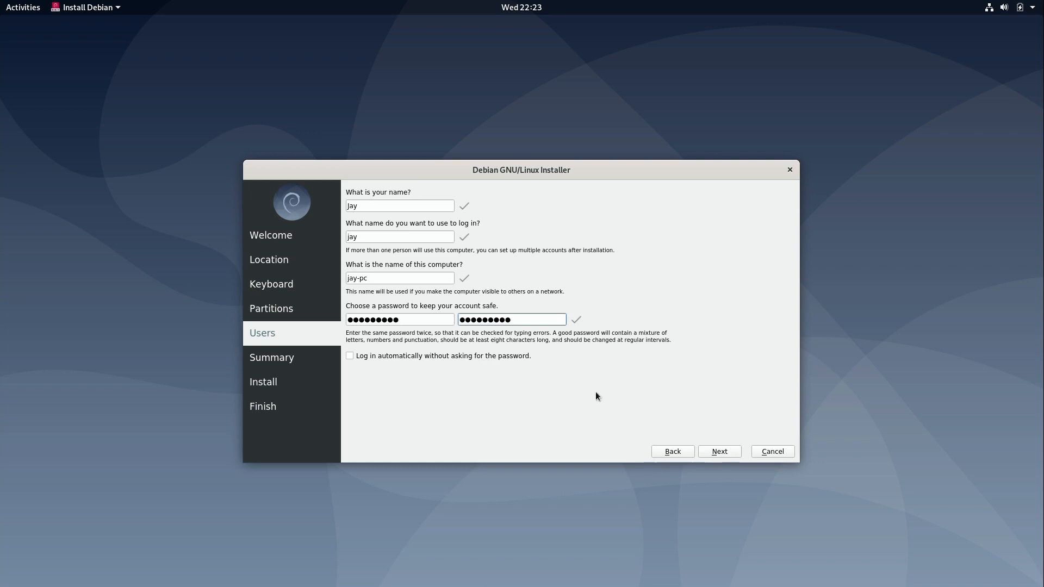
mouse_move(724, 451)
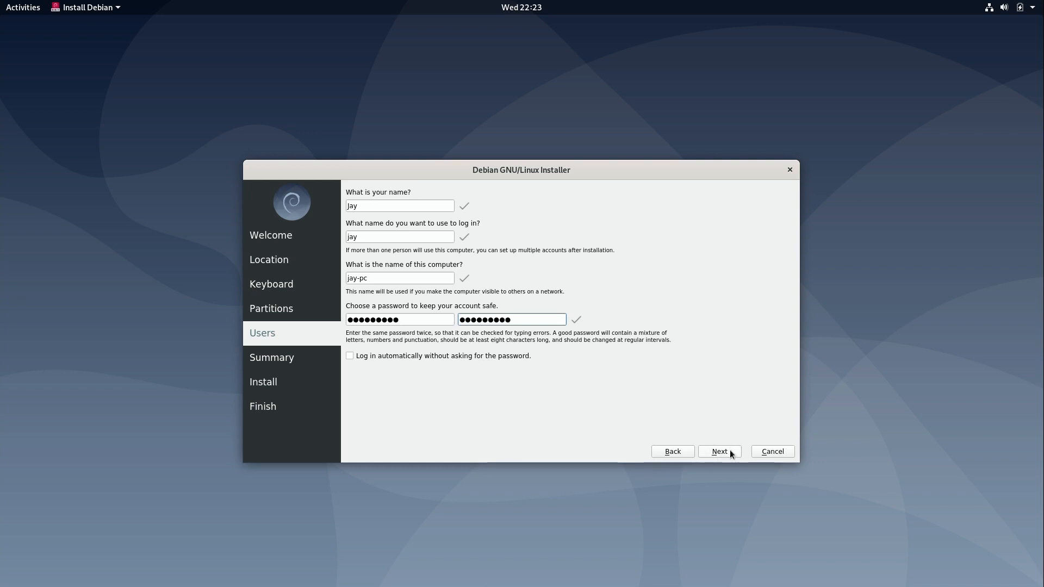
- Finish user setup to reach the Summary of time zone, keyboard and partition changes
click(719, 451)
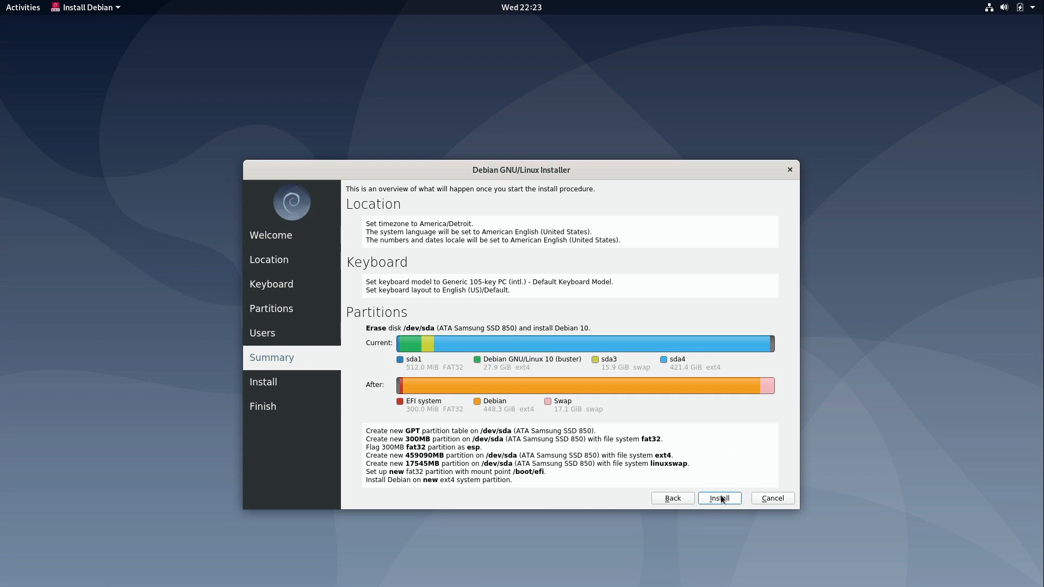
- Start the Debian 10 installation with the planned erase-disk changes
click(718, 498)
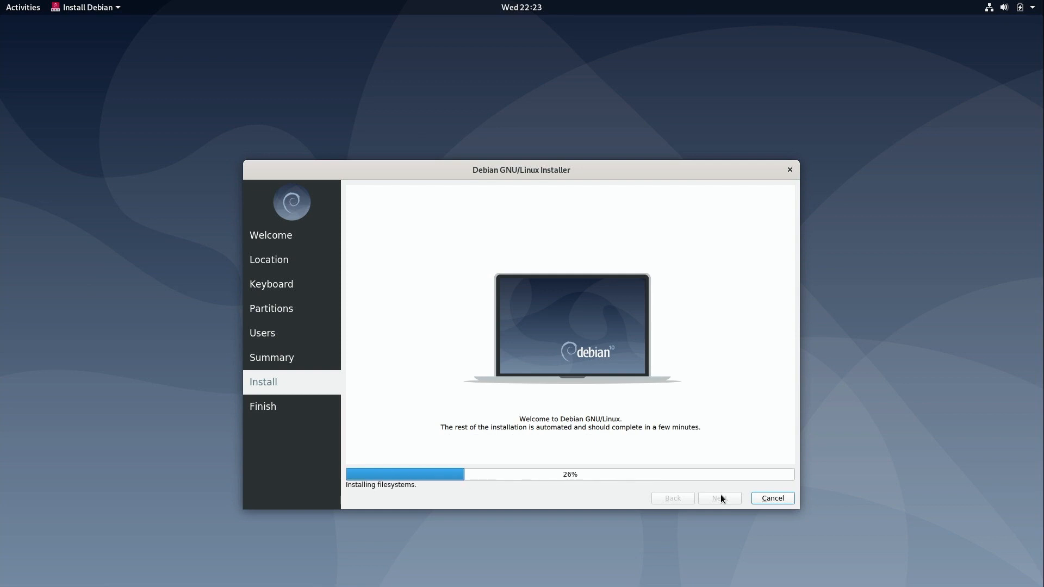
mouse_move(569, 482)
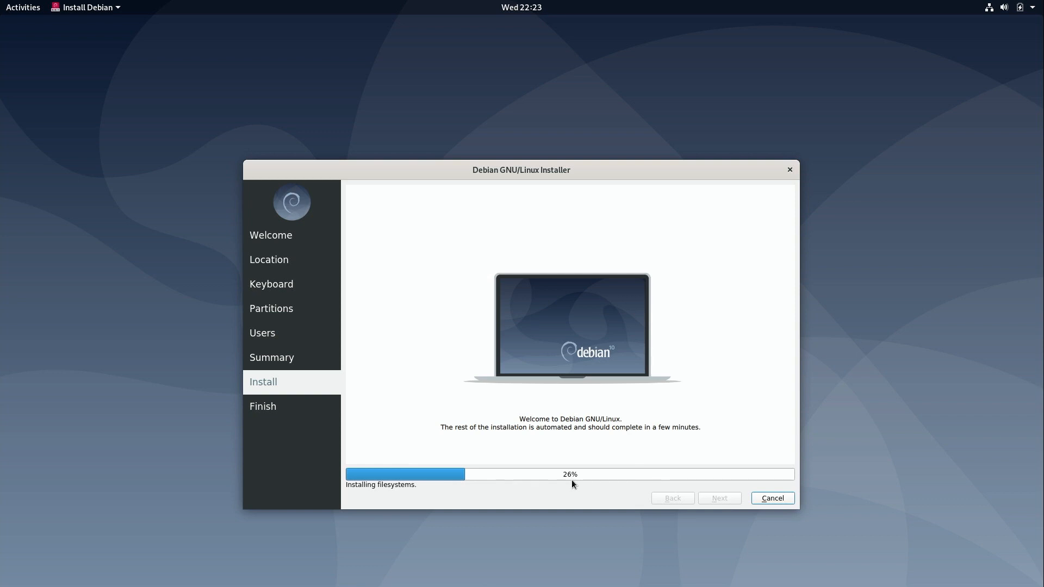
mouse_move(525, 479)
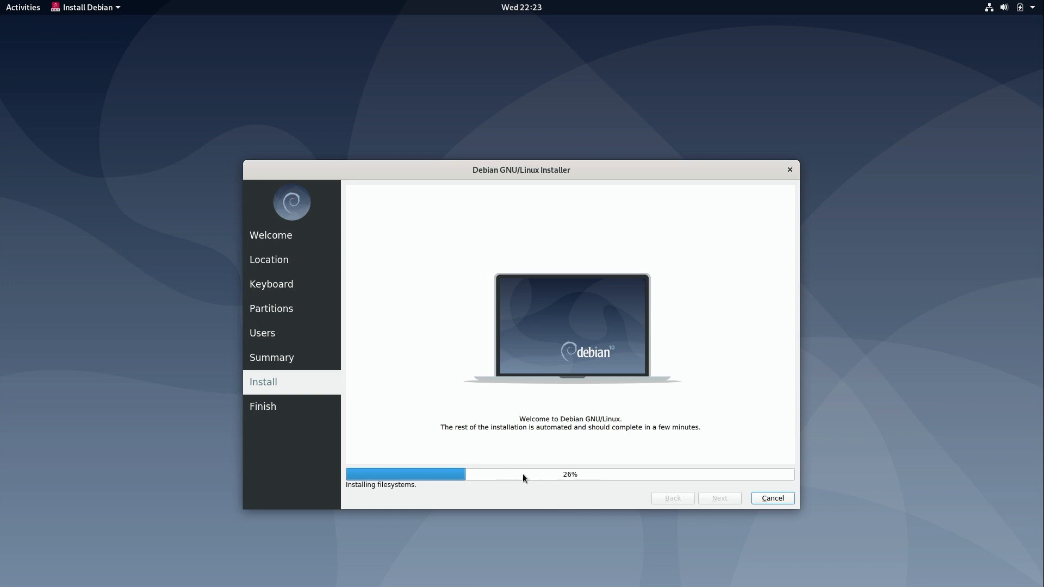
mouse_move(538, 497)
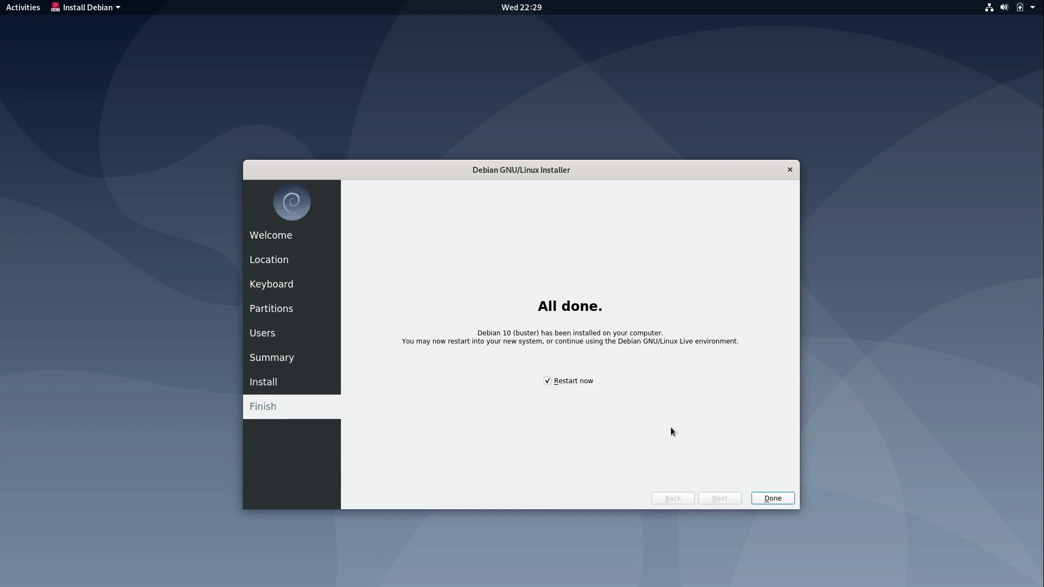
mouse_move(772, 497)
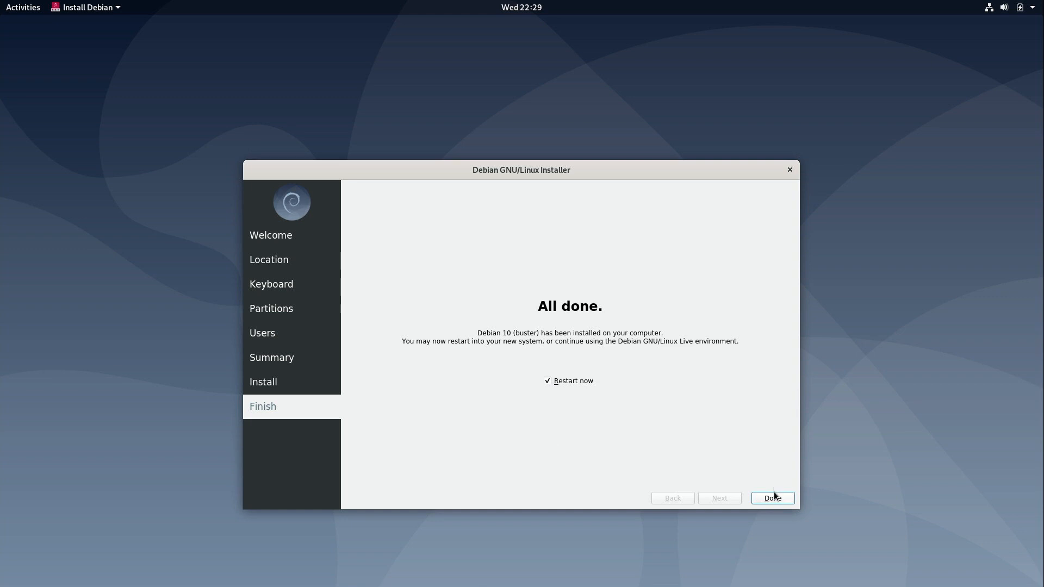
mouse_move(772, 498)
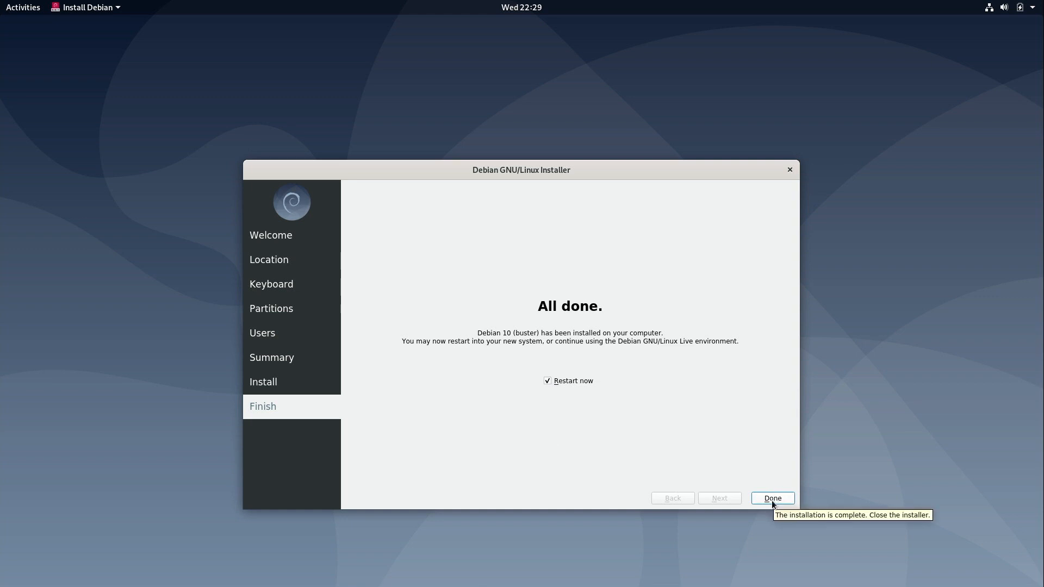
- Close the finished installer with Restart now ticked so the computer reboots
click(772, 498)
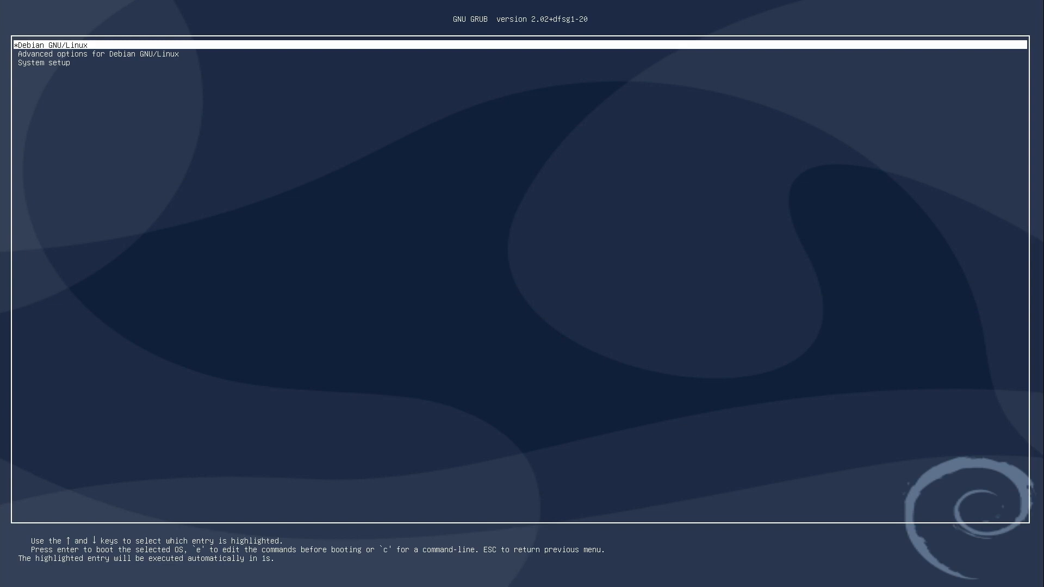
- Boot the first Debian GNU/Linux entry from the GRUB menu
key(Return)
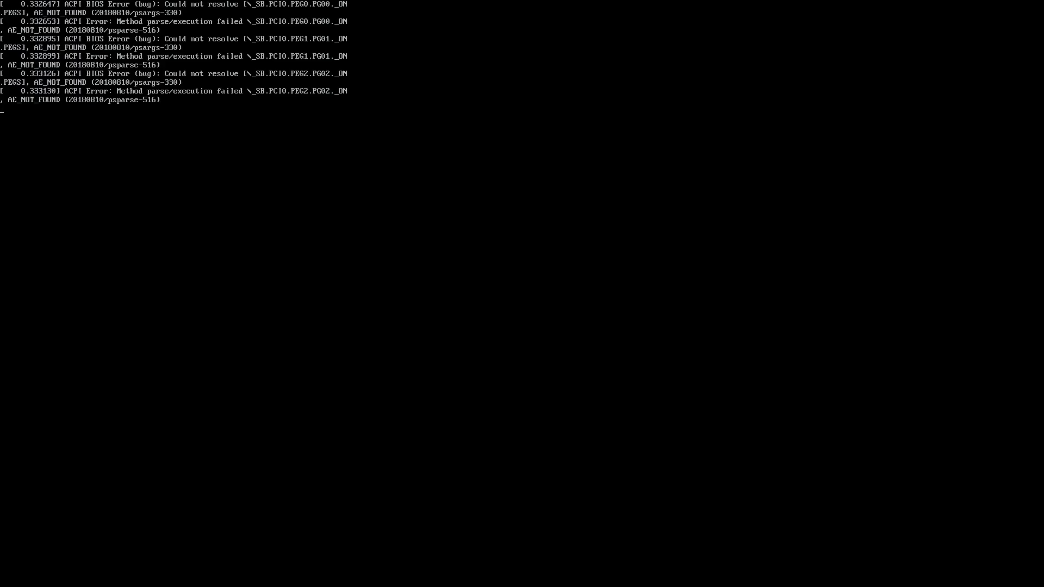